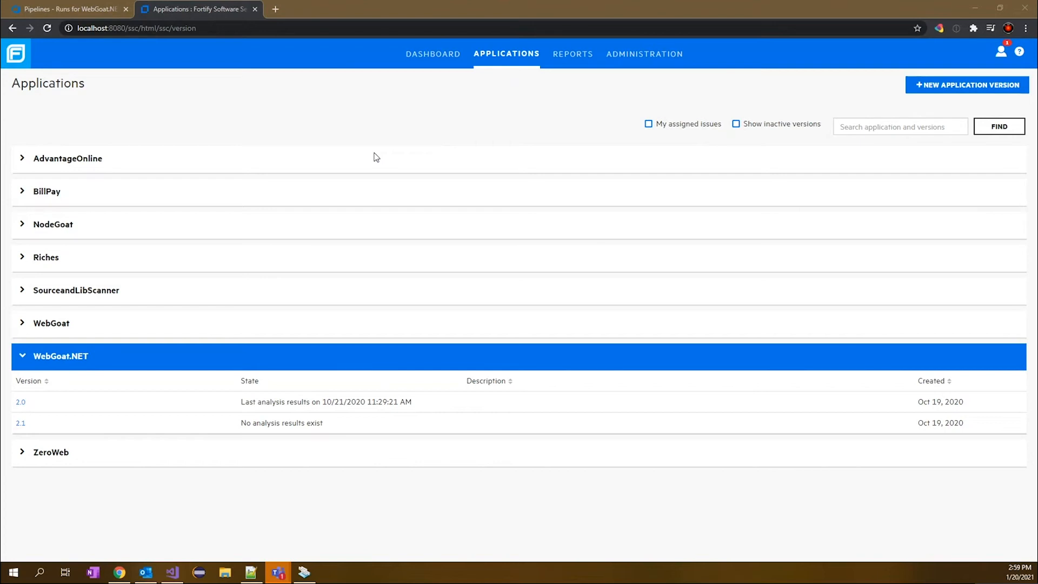
mouse_move(74, 340)
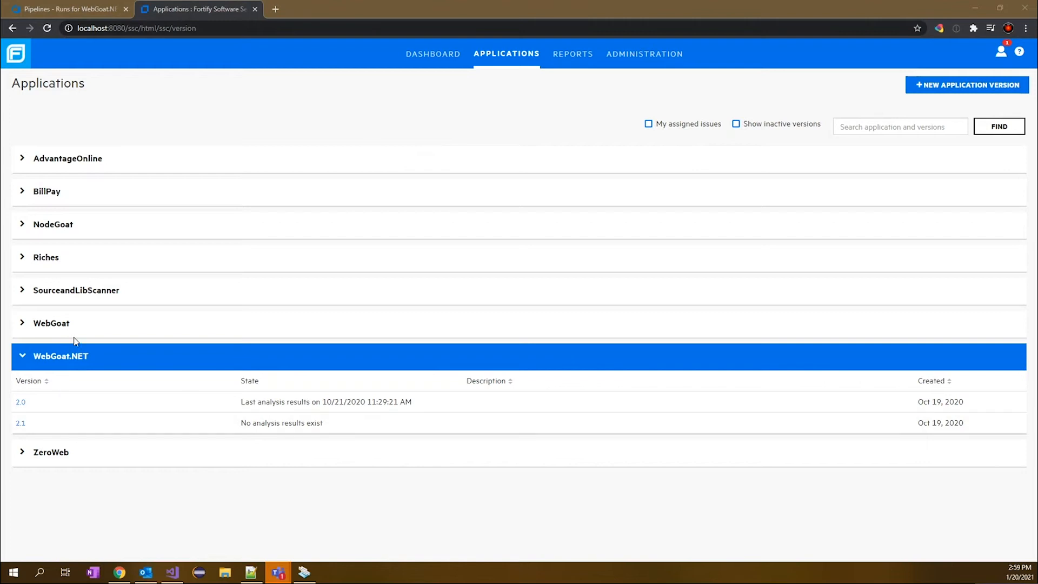
Look over the commit options in Team Explorer, then check the pipeline runs and Fortify applications pages
left_click(20, 422)
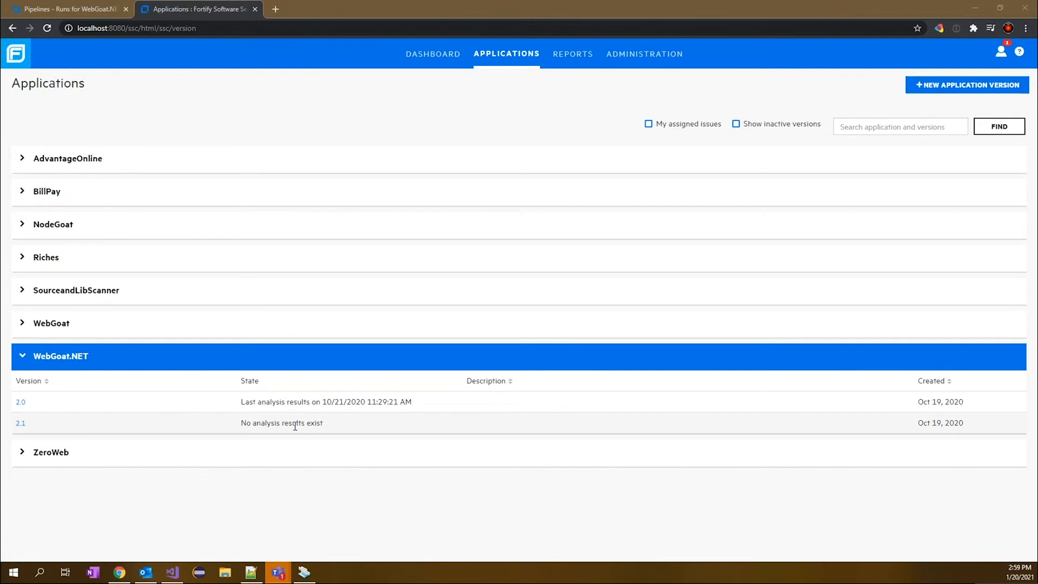
mouse_move(271, 399)
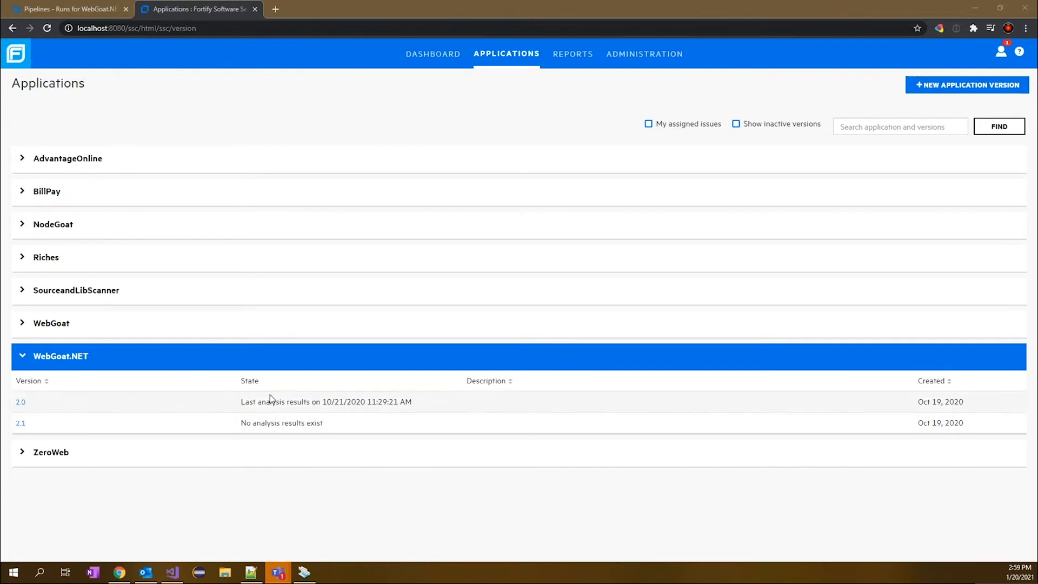
mouse_move(207, 499)
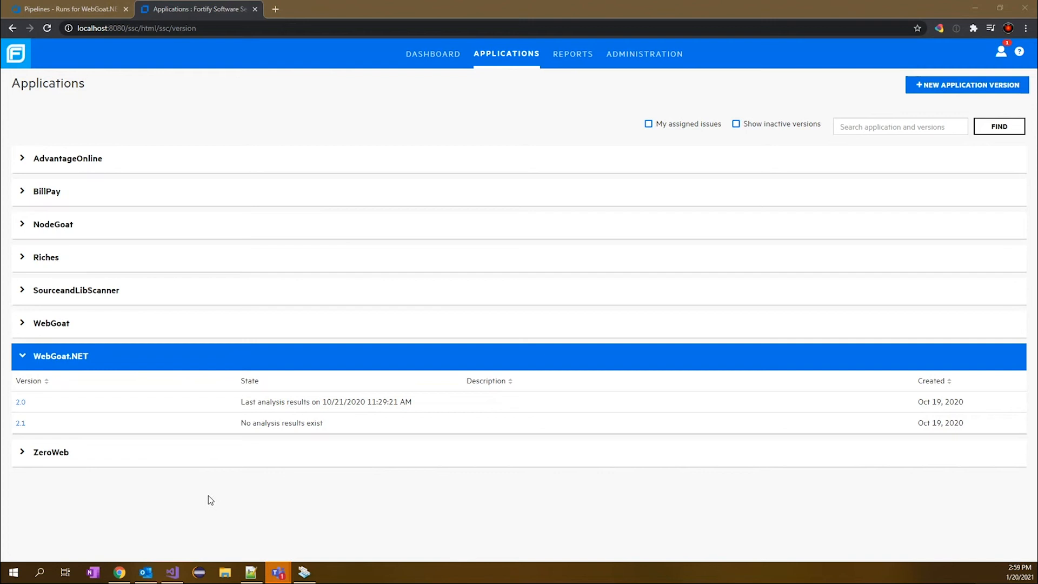
mouse_move(173, 571)
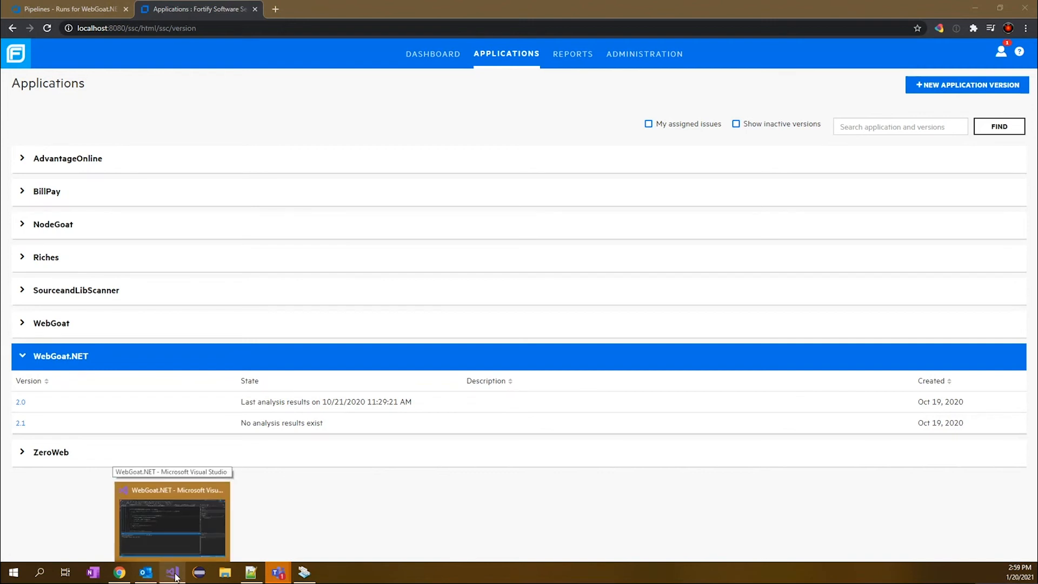
left_click(172, 521)
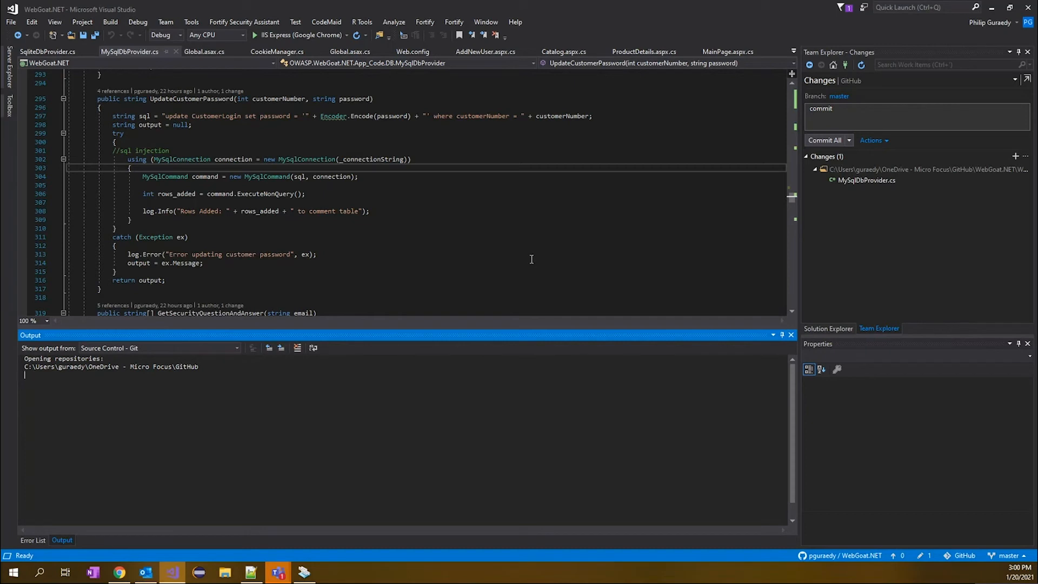
mouse_move(510, 317)
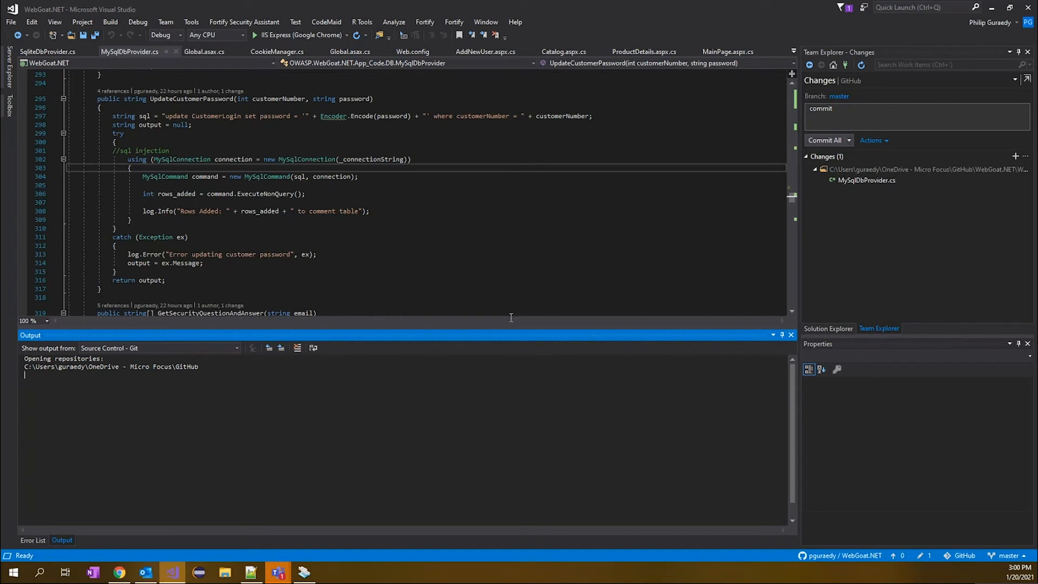
mouse_move(477, 305)
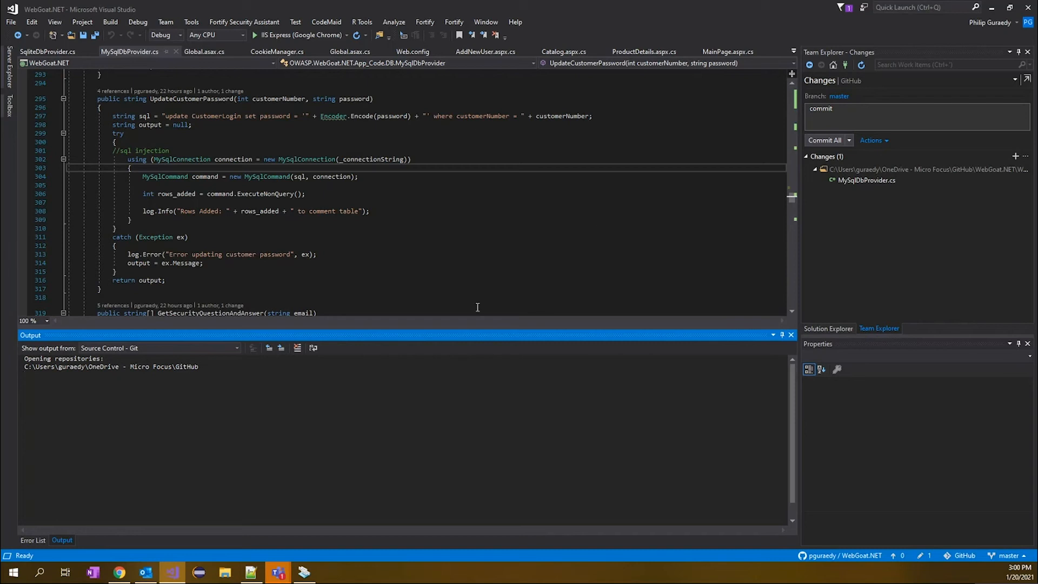
mouse_move(522, 329)
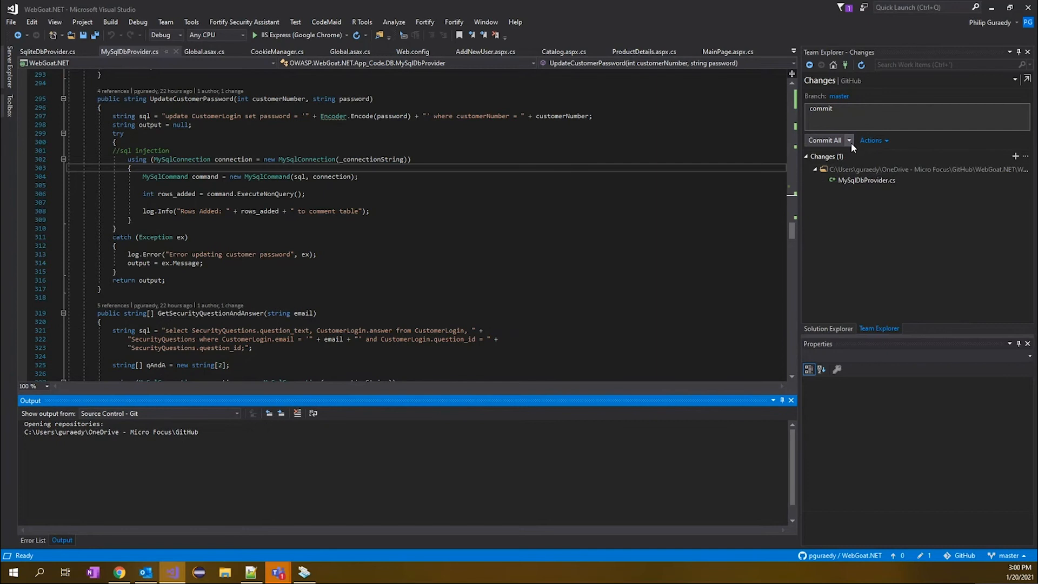
left_click(847, 139)
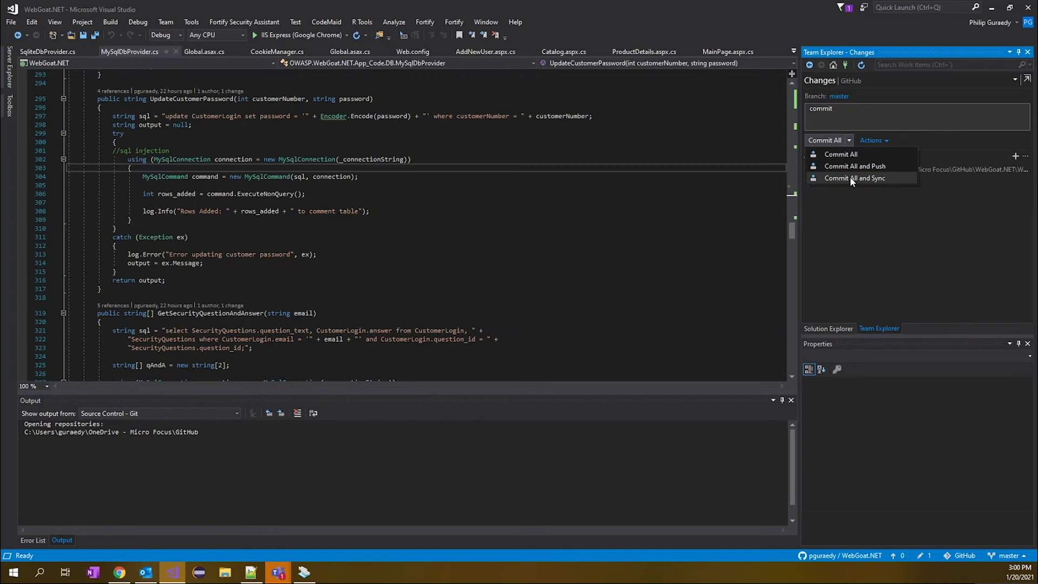
mouse_move(119, 570)
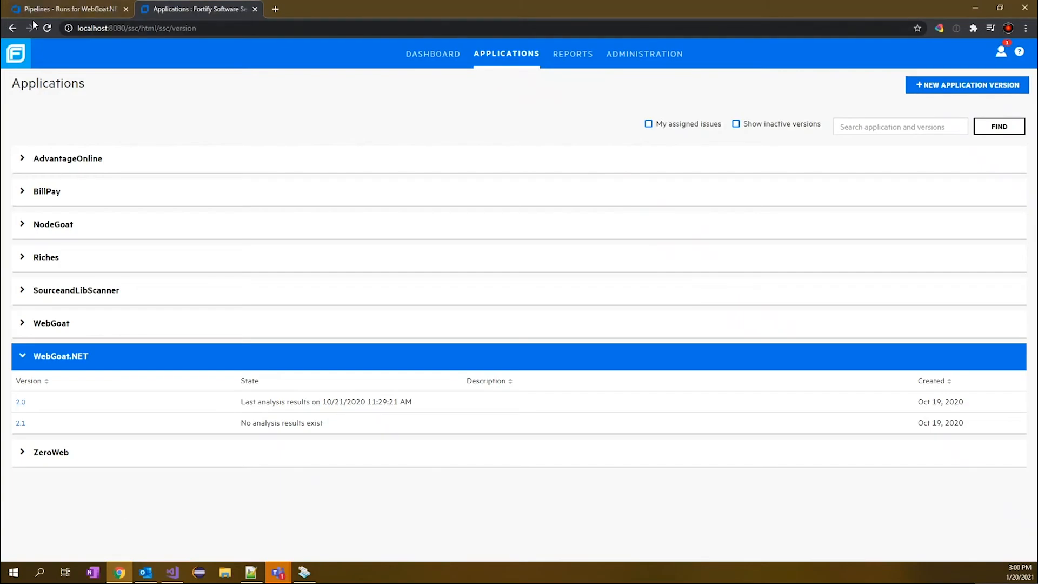
left_click(66, 9)
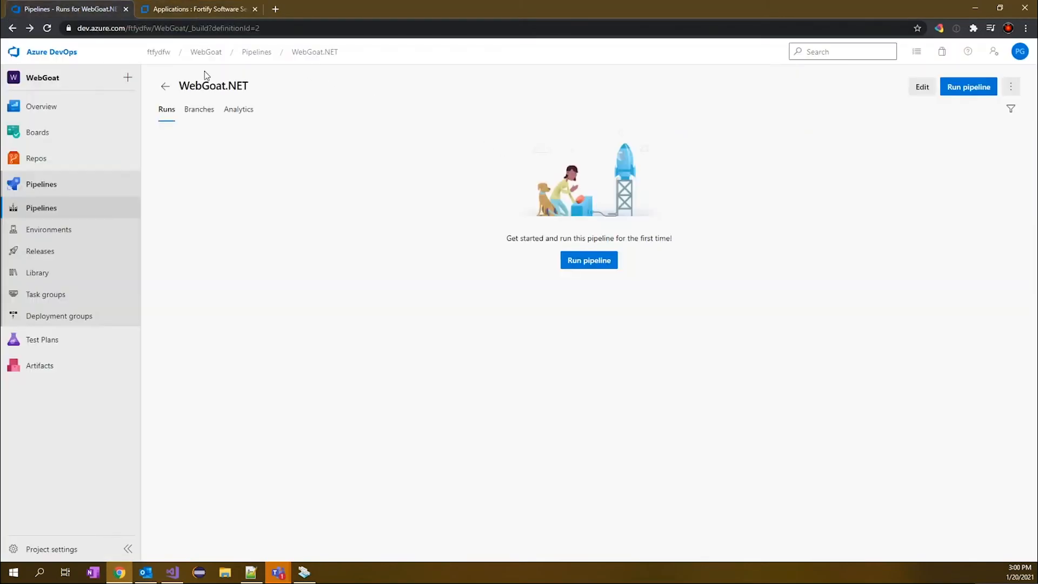
mouse_move(206, 13)
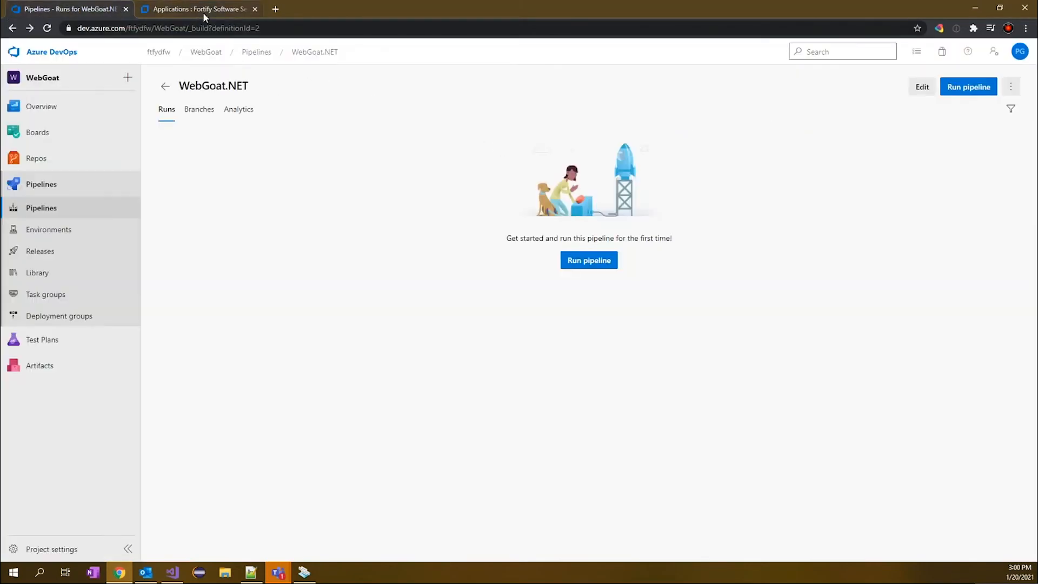
left_click(196, 9)
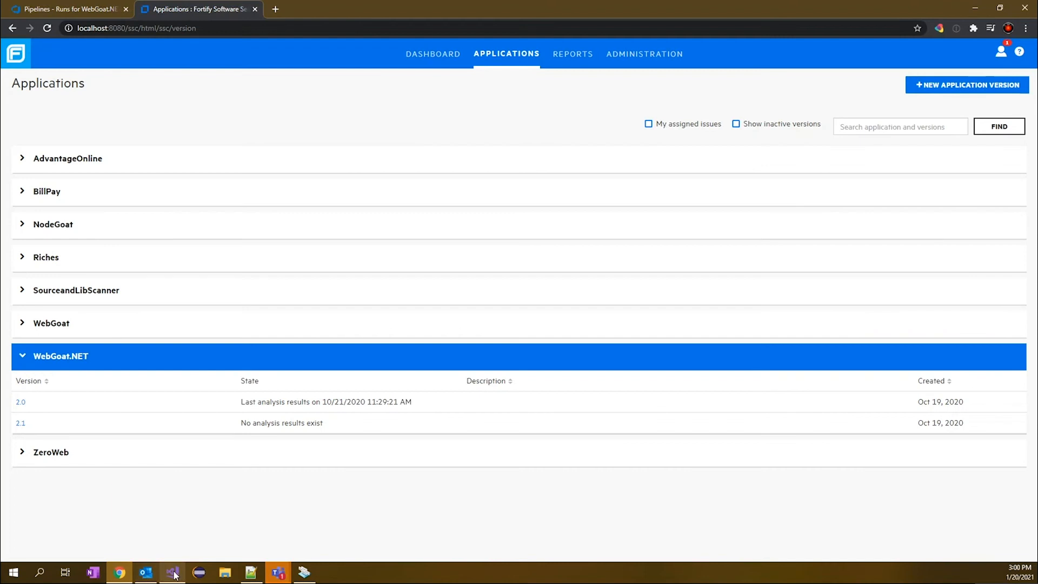
Commit MySqlDbProvider.cs locally as c243367d and sync the branch with the remote
left_click(172, 572)
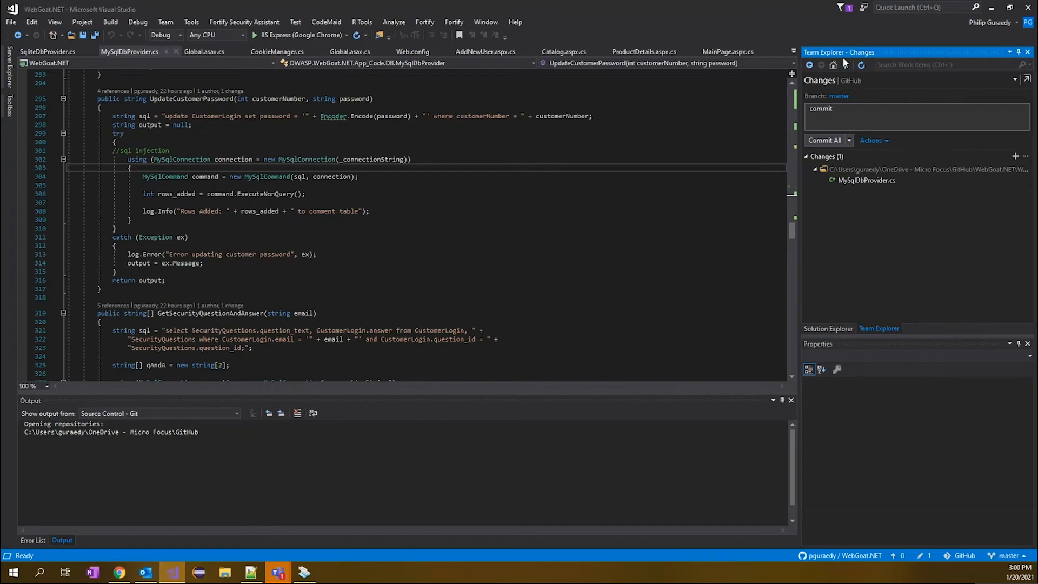
left_click(847, 140)
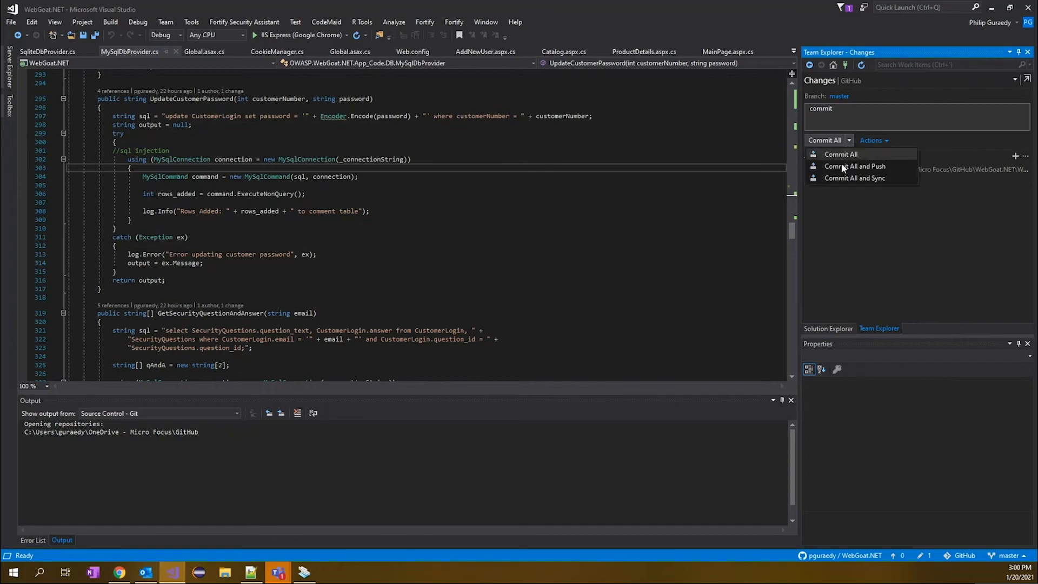
left_click(841, 153)
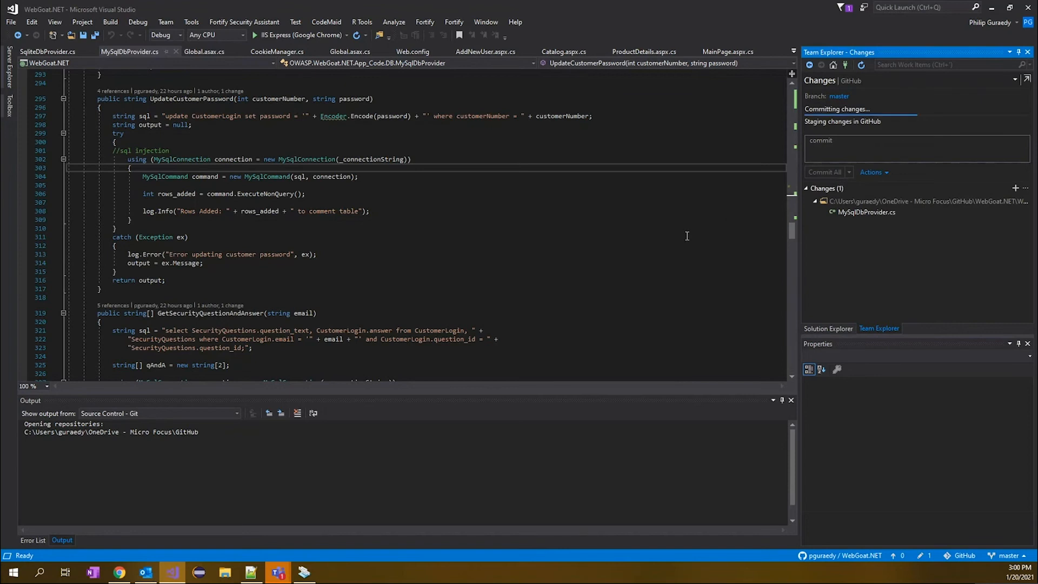
left_click(823, 172)
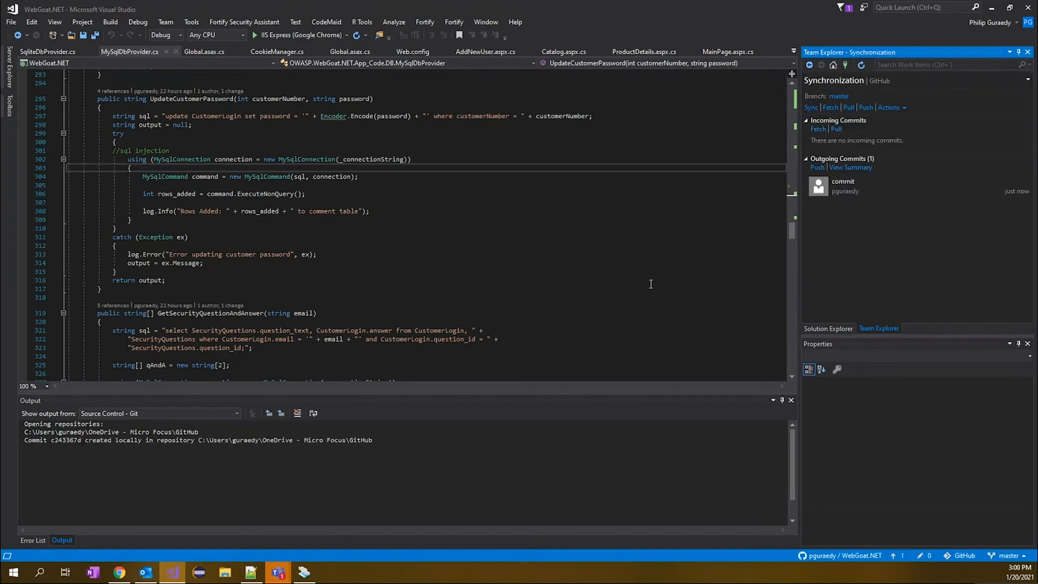
left_click(810, 107)
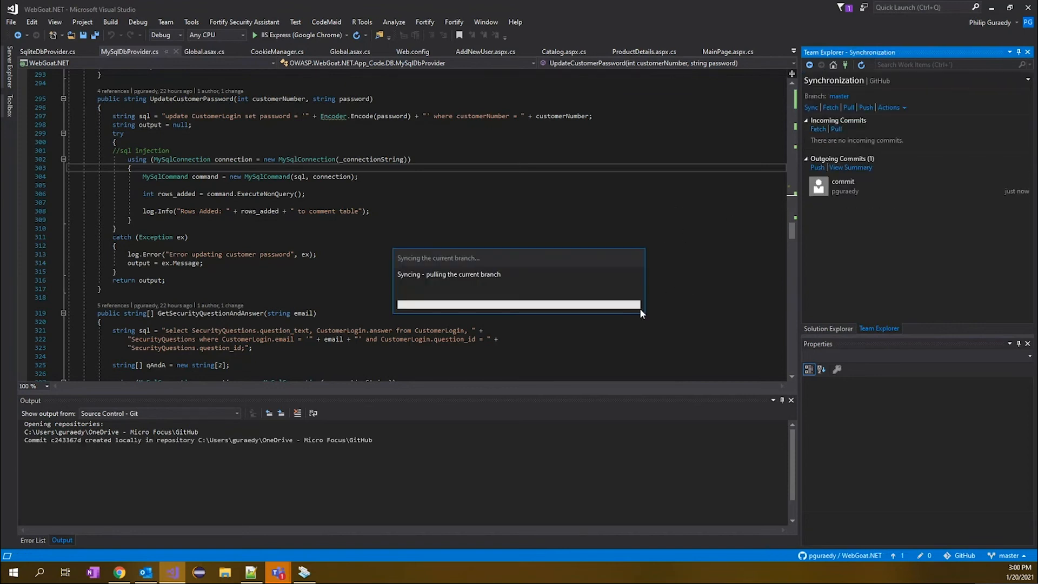
mouse_move(580, 332)
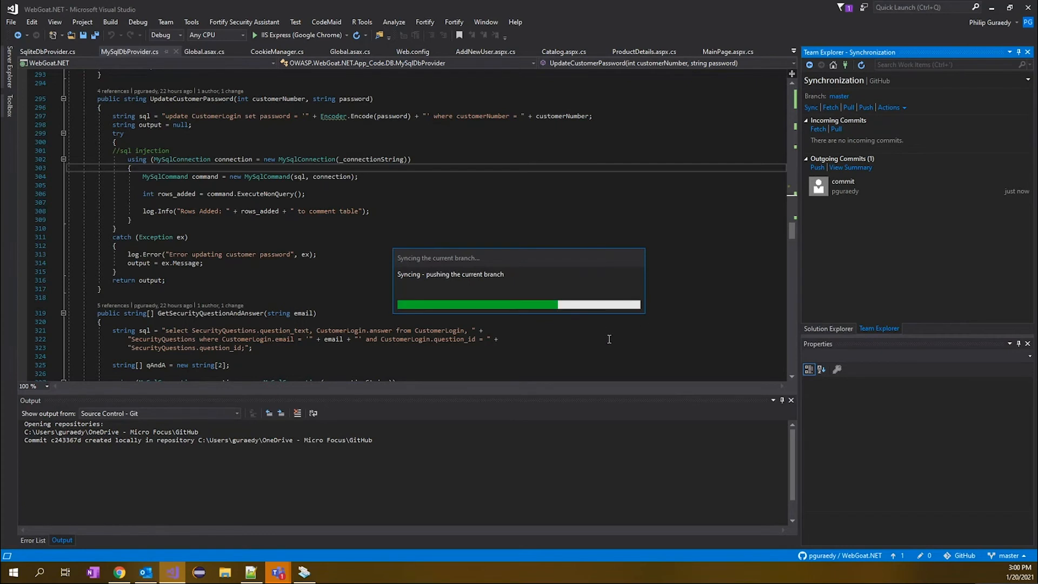
mouse_move(736, 194)
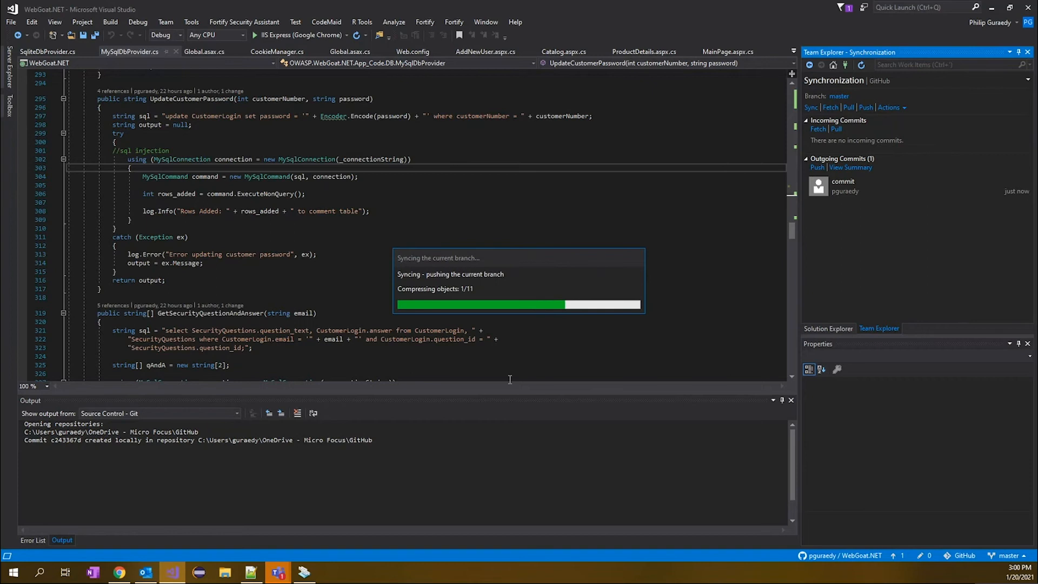
mouse_move(257, 266)
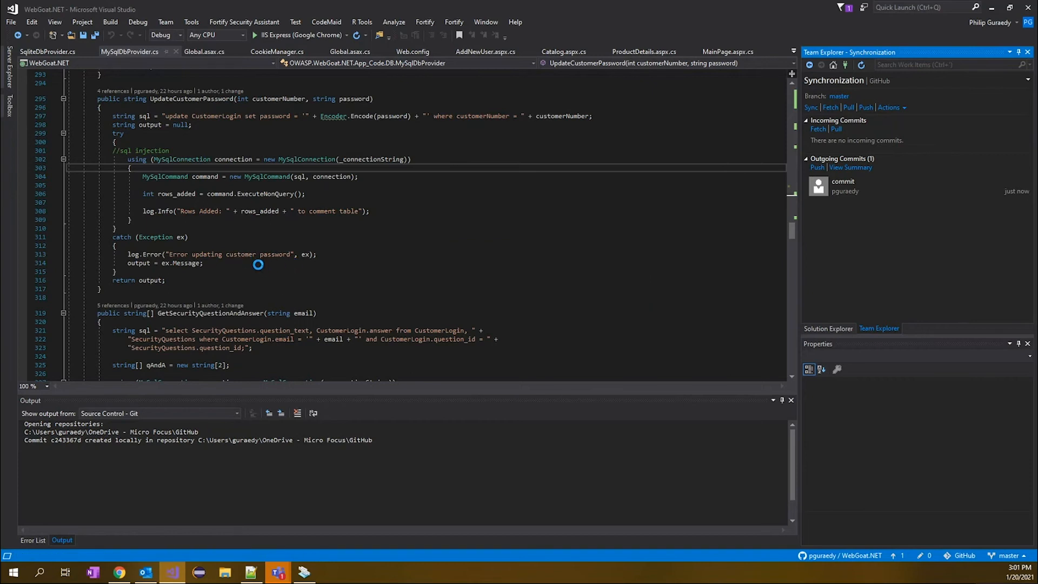
left_click(809, 107)
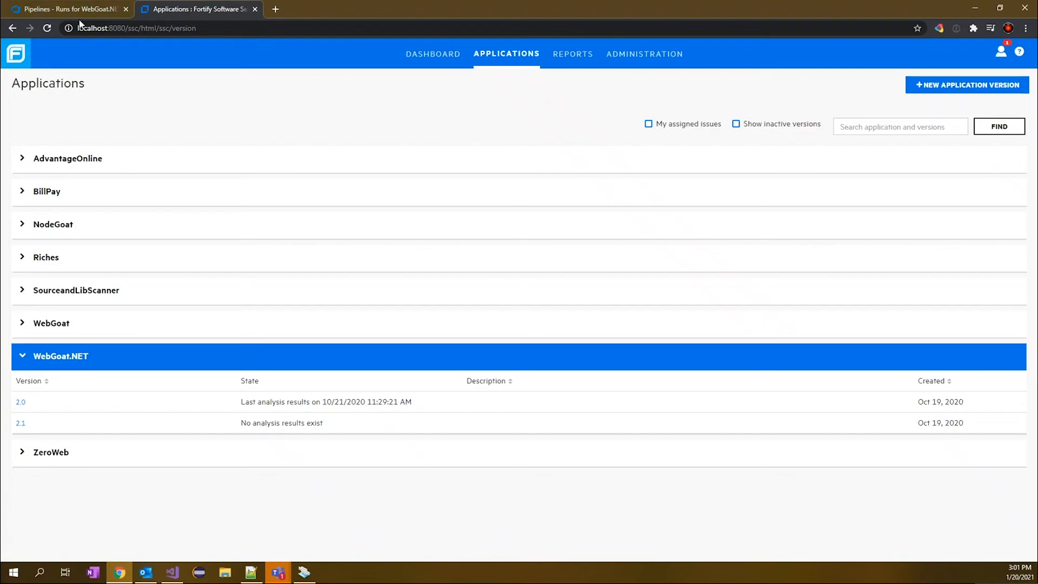
Reload the WebGoat.NET pipeline runs and open the new run #20210120.6
left_click(66, 8)
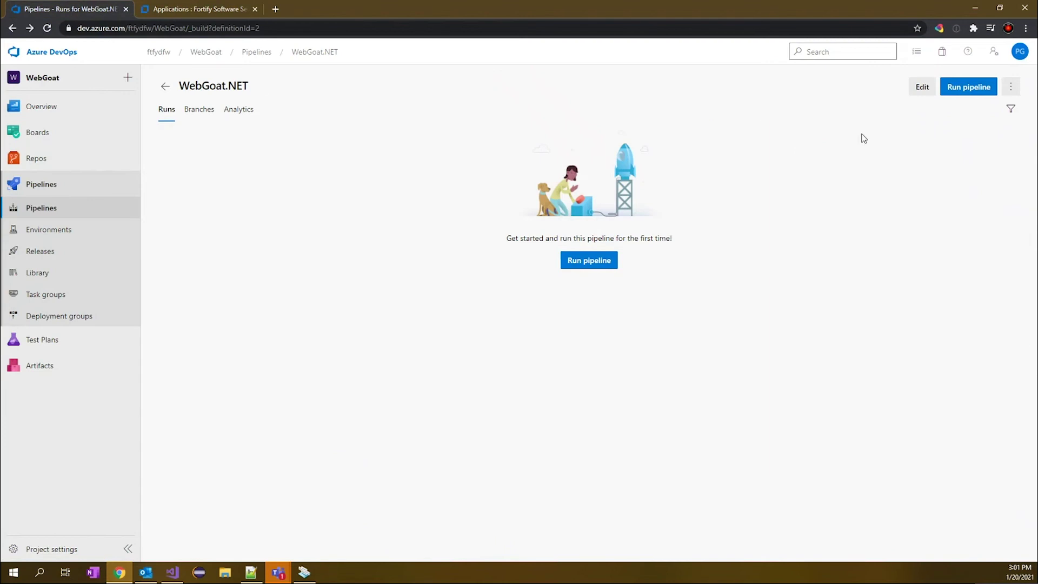
left_click(166, 28)
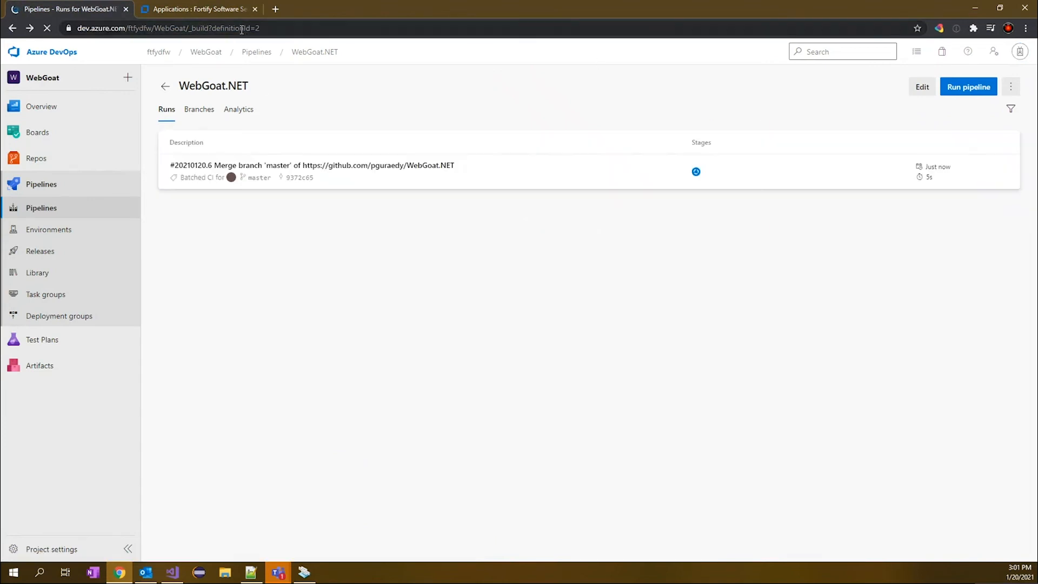
mouse_move(797, 176)
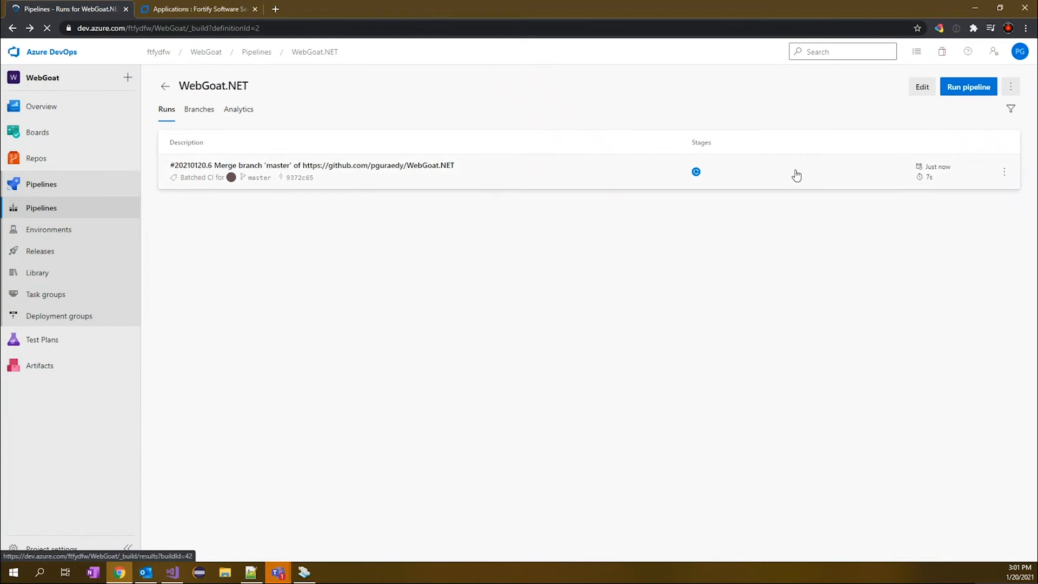
left_click(312, 164)
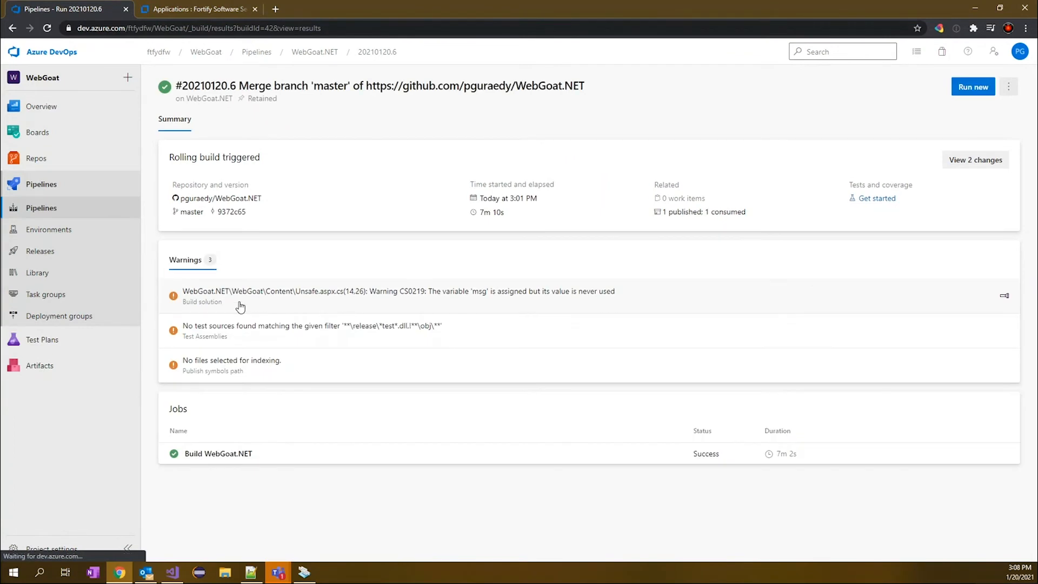
mouse_move(333, 456)
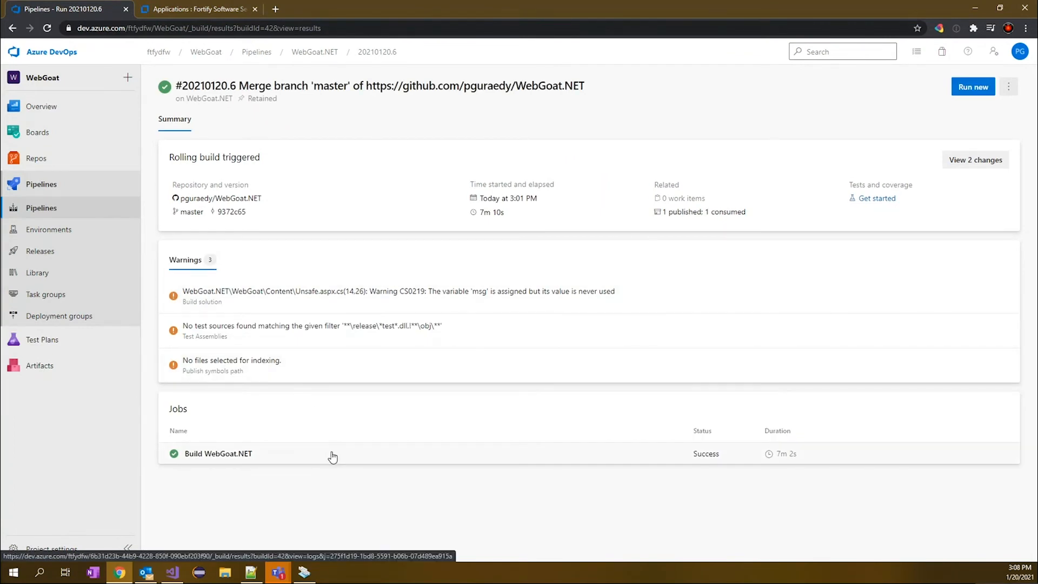
left_click(217, 452)
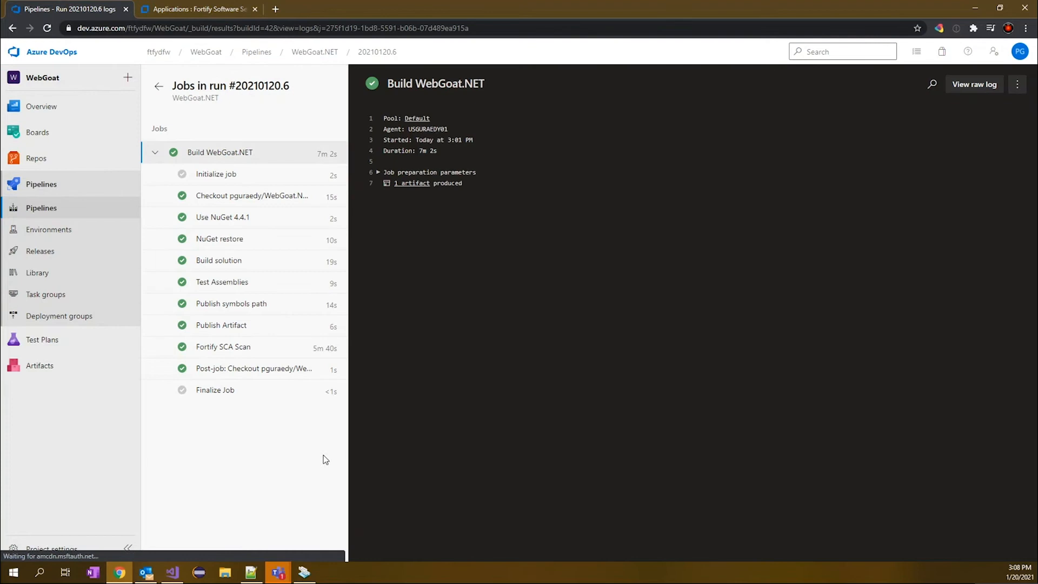
mouse_move(219, 152)
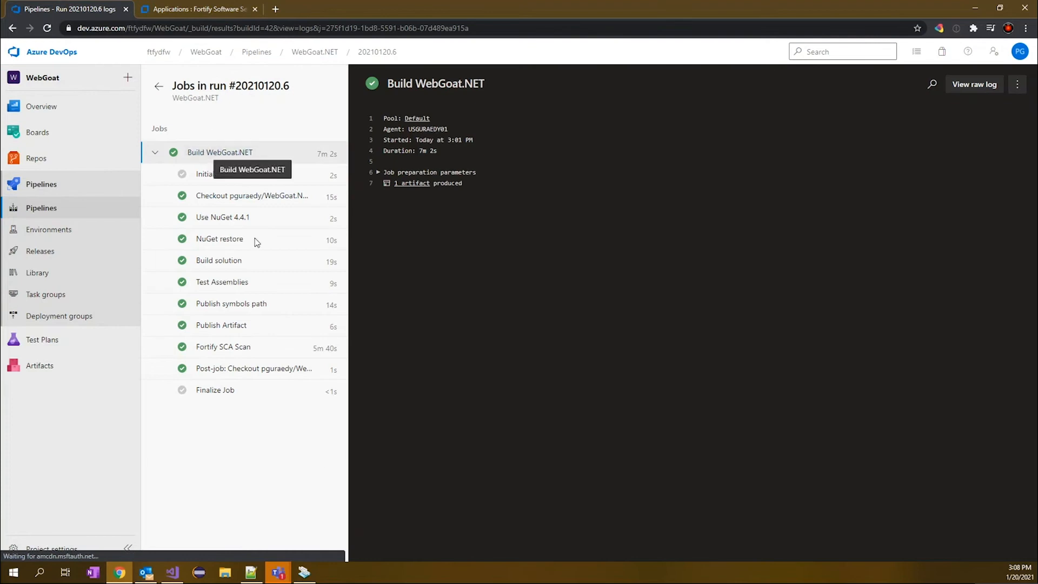
mouse_move(251, 343)
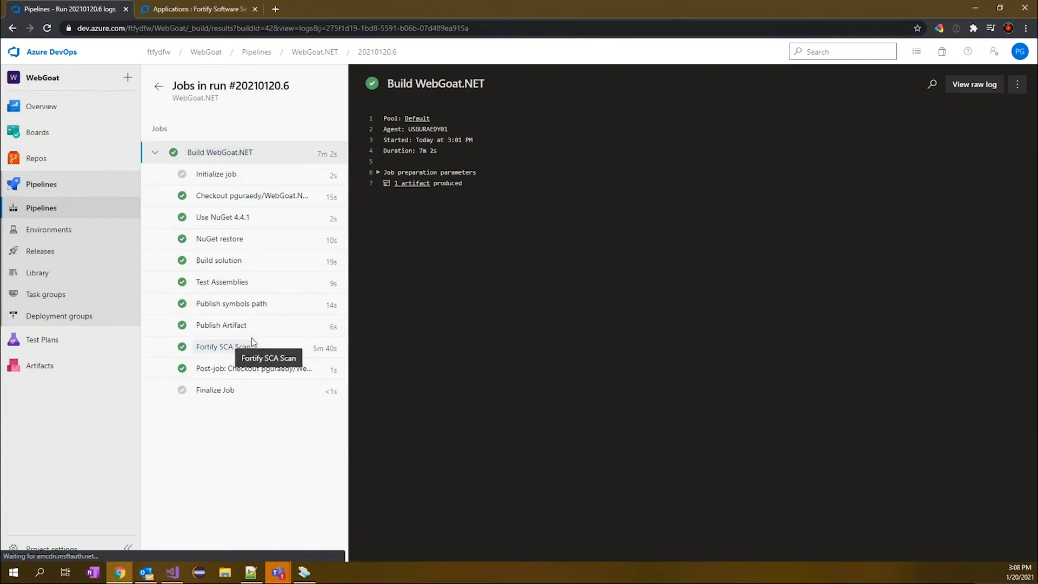
mouse_move(230, 350)
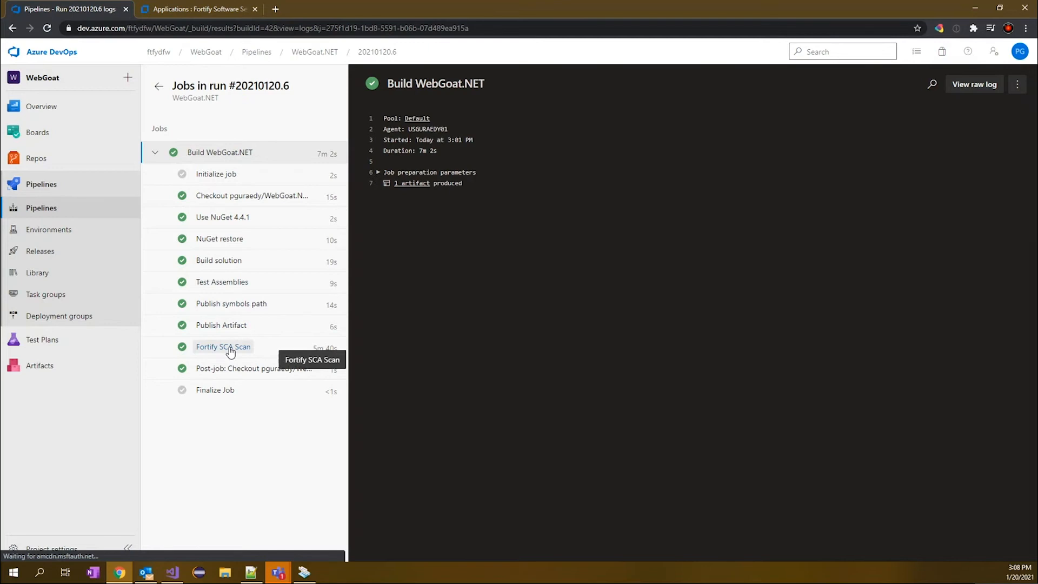
mouse_move(226, 338)
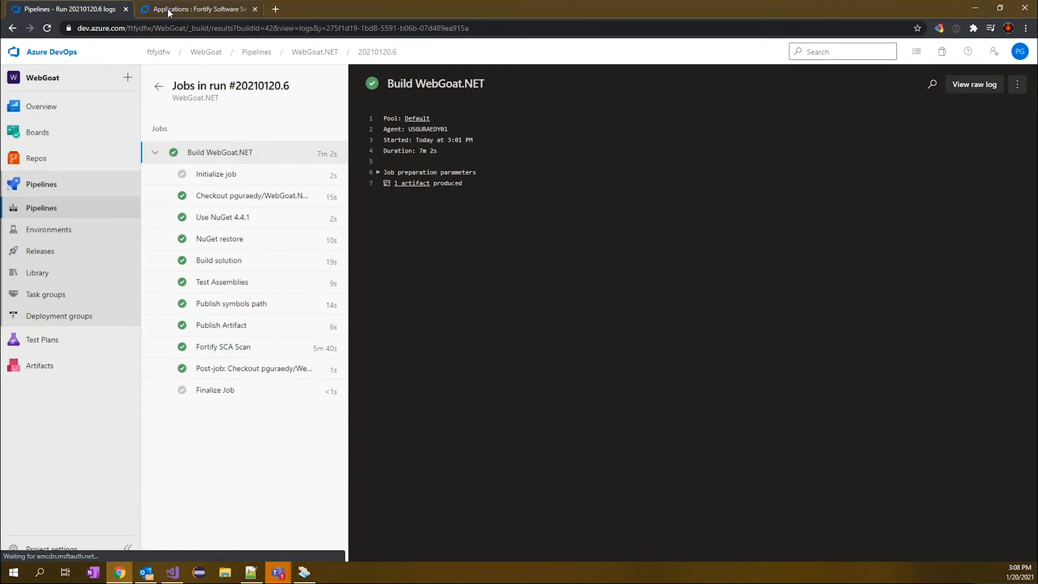
Expand WebGoat.NET in SSC Applications and open version 2.1's Audit page
left_click(195, 9)
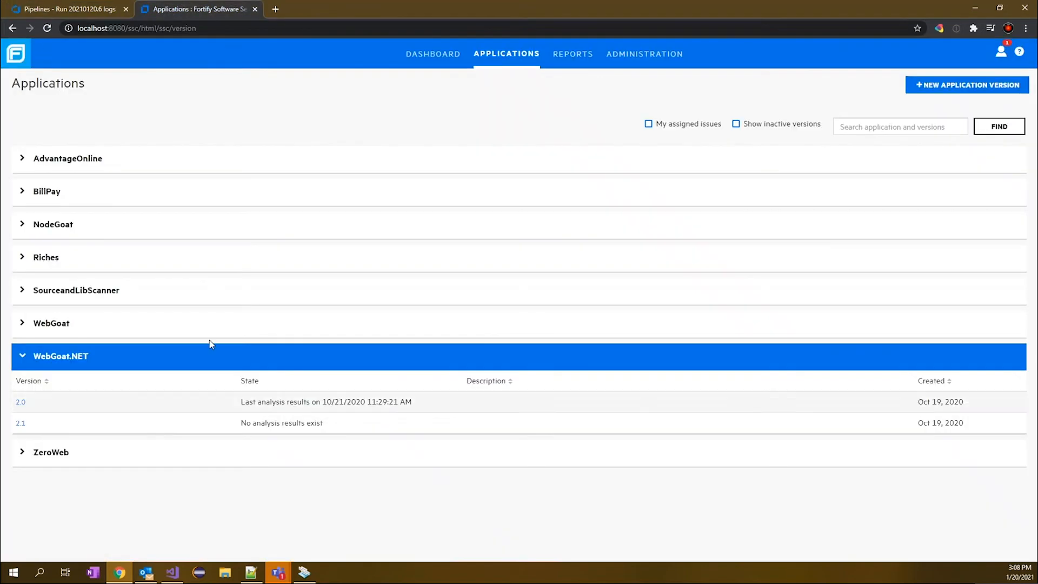
mouse_move(522, 60)
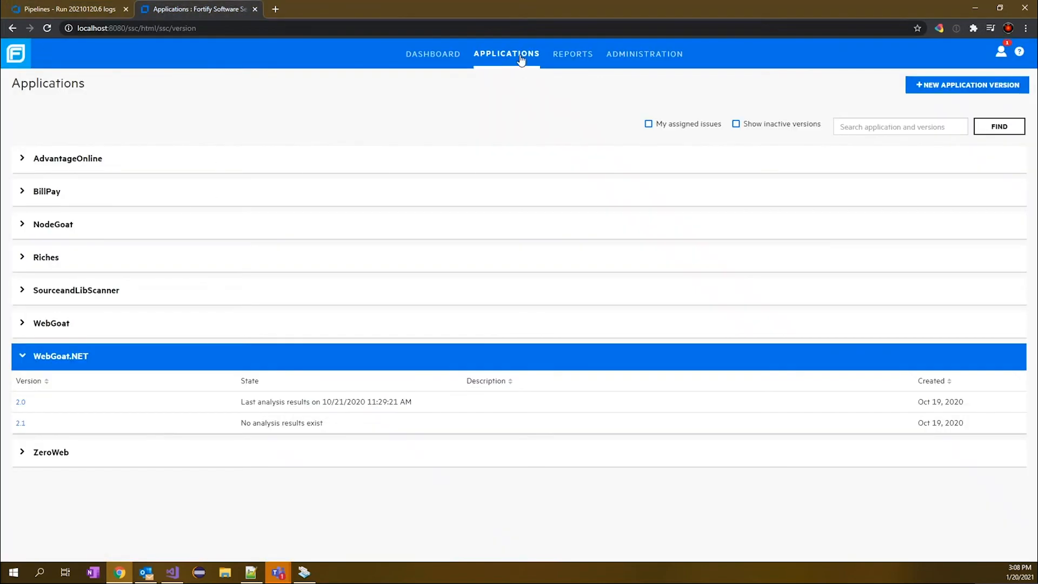
mouse_move(381, 167)
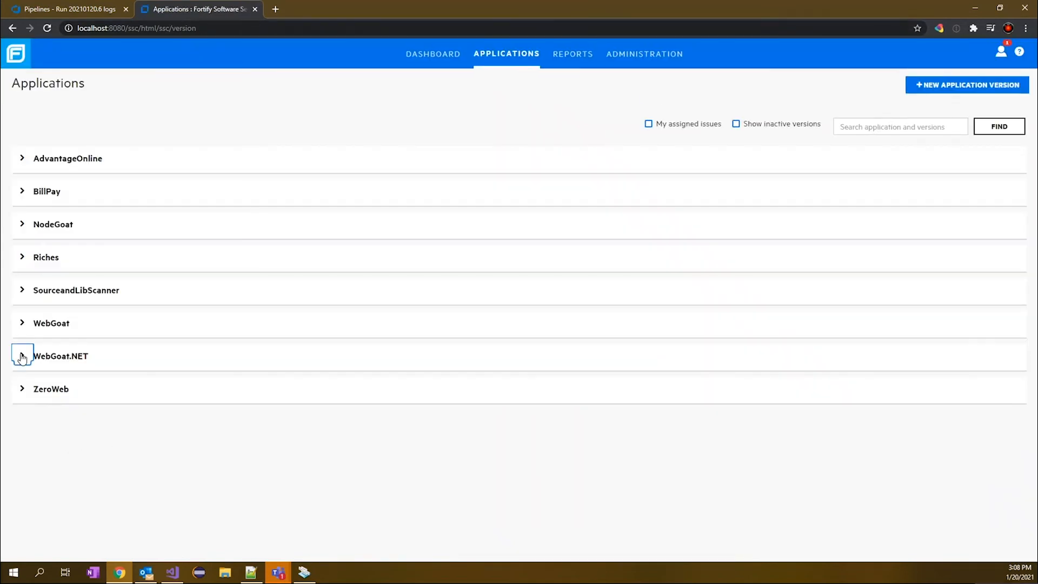
left_click(21, 355)
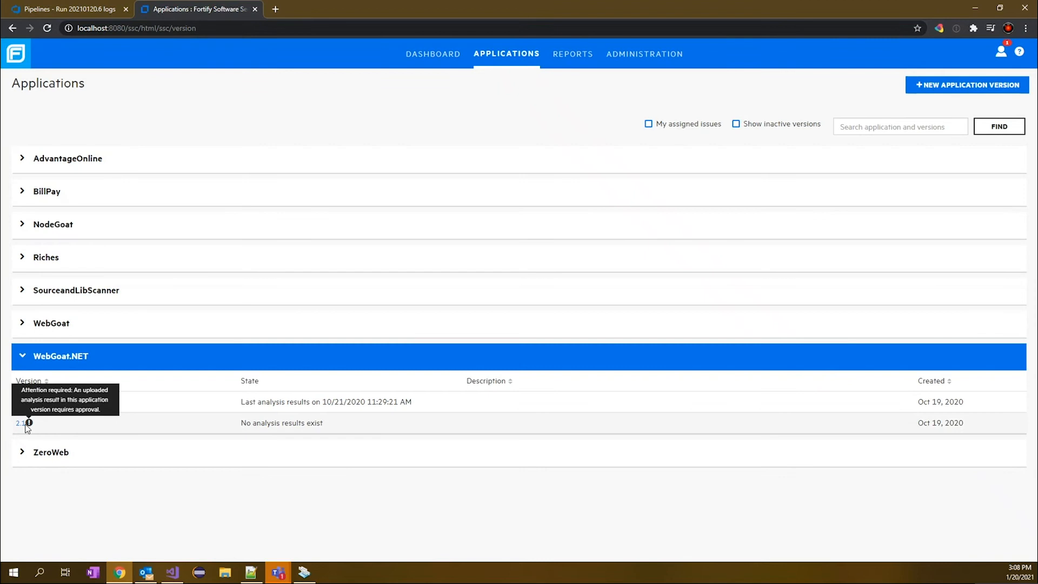
left_click(21, 422)
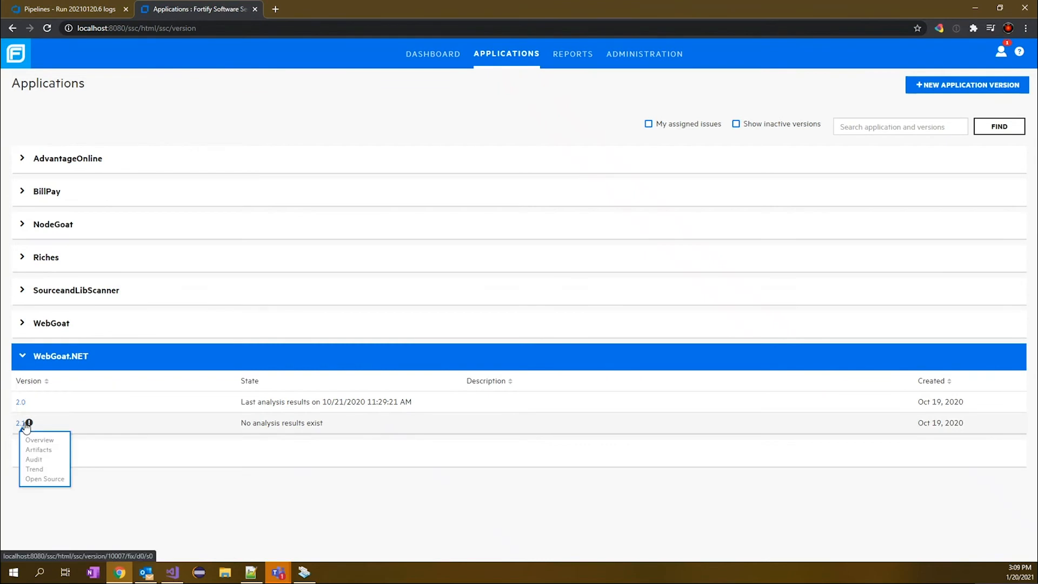
left_click(19, 423)
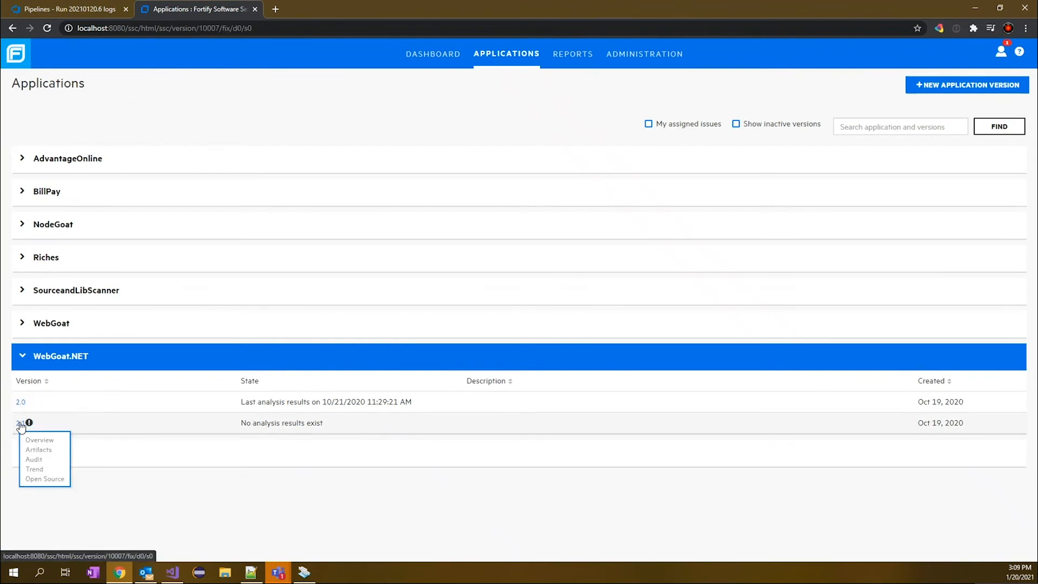
left_click(34, 458)
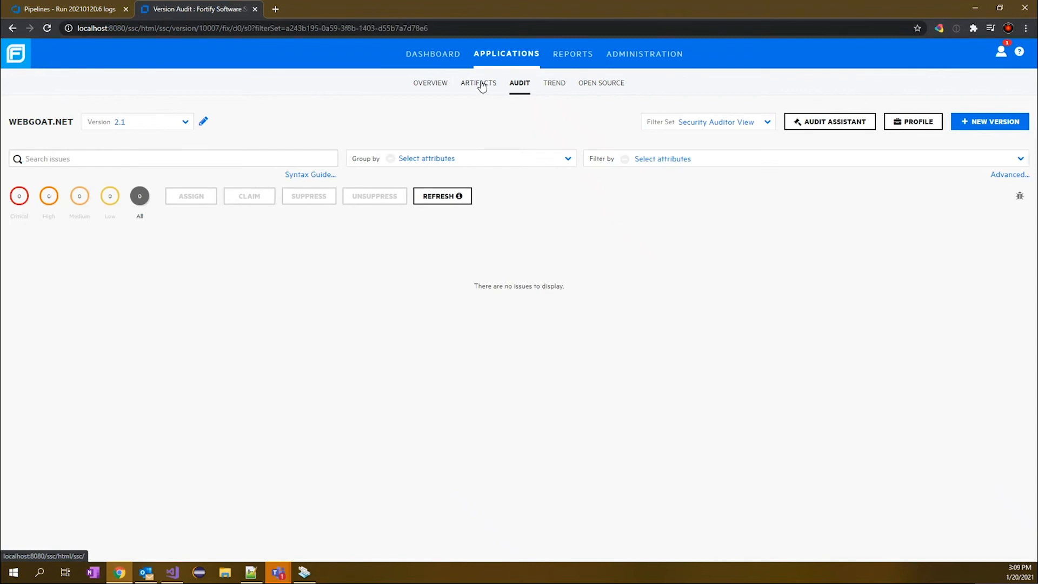
Approve the WebGoat.fpr upload on the Artifacts tab with the comment 'approved'
left_click(478, 83)
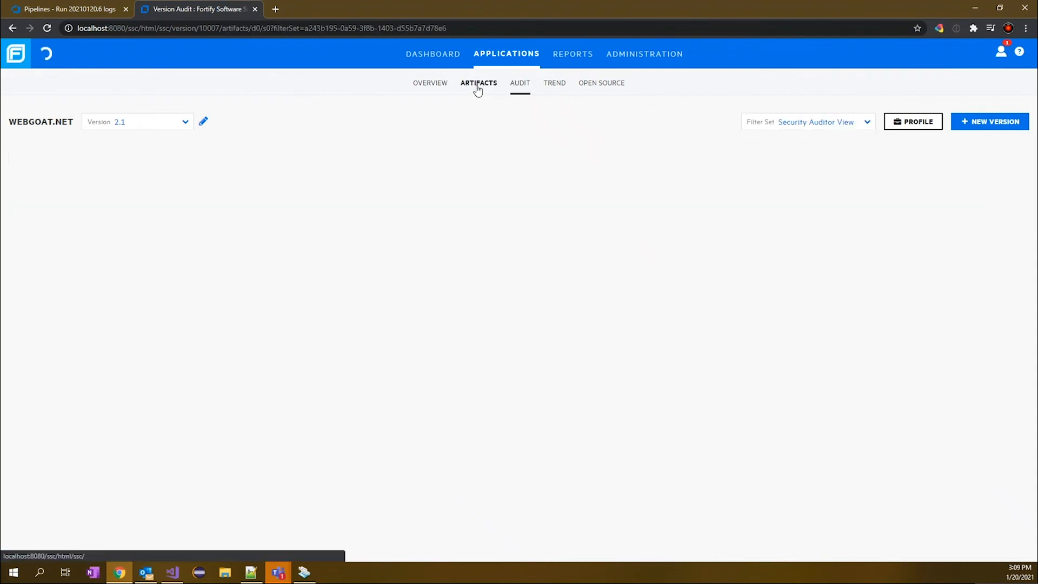
left_click(478, 83)
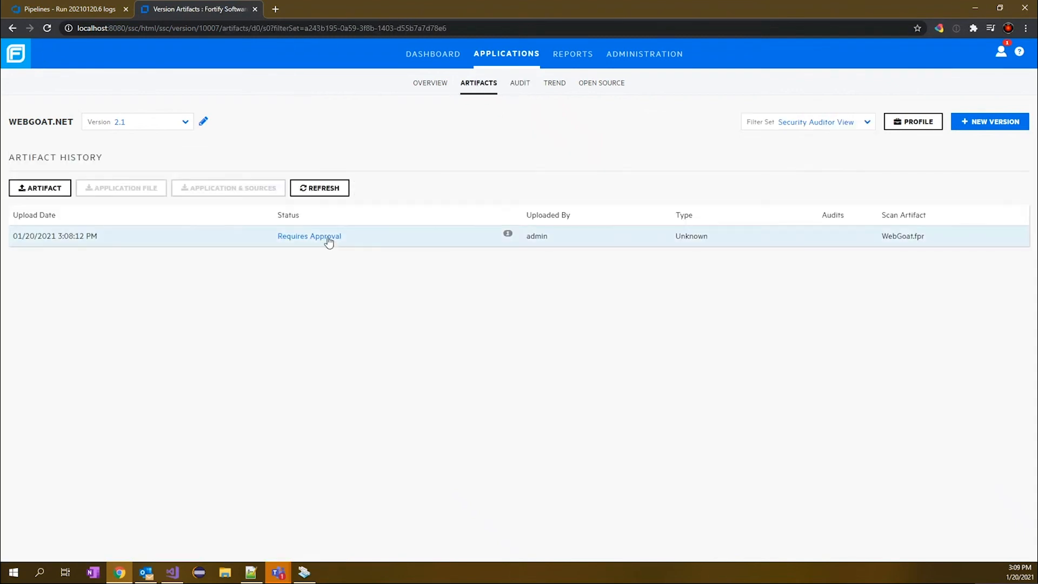
left_click(308, 236)
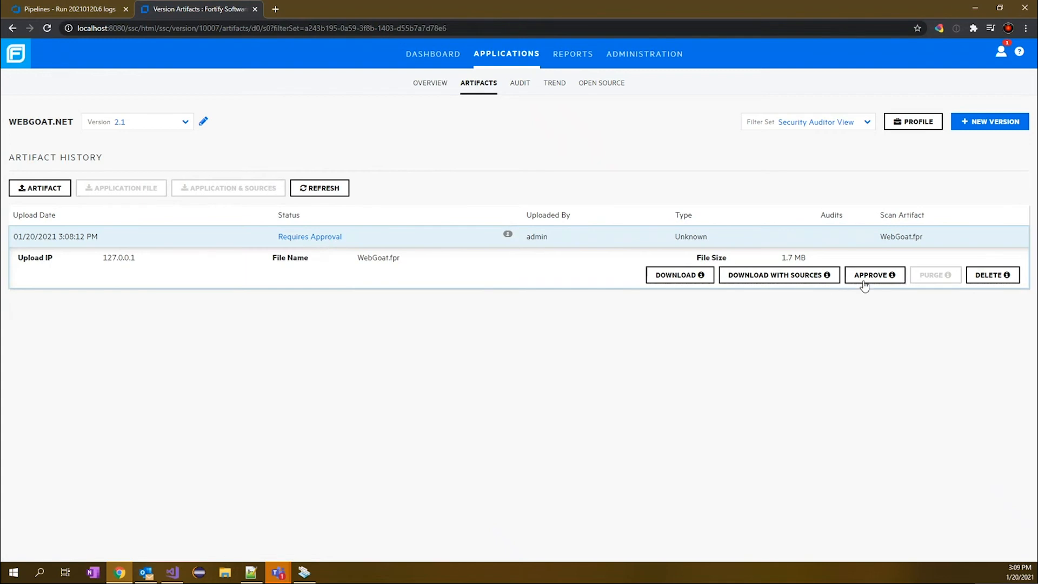
left_click(873, 274)
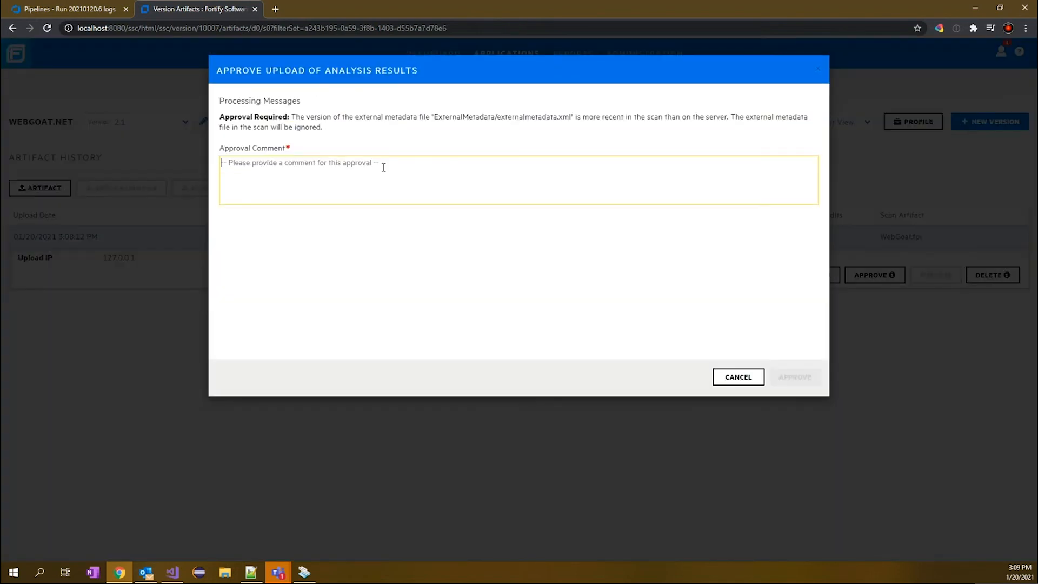
type("approve")
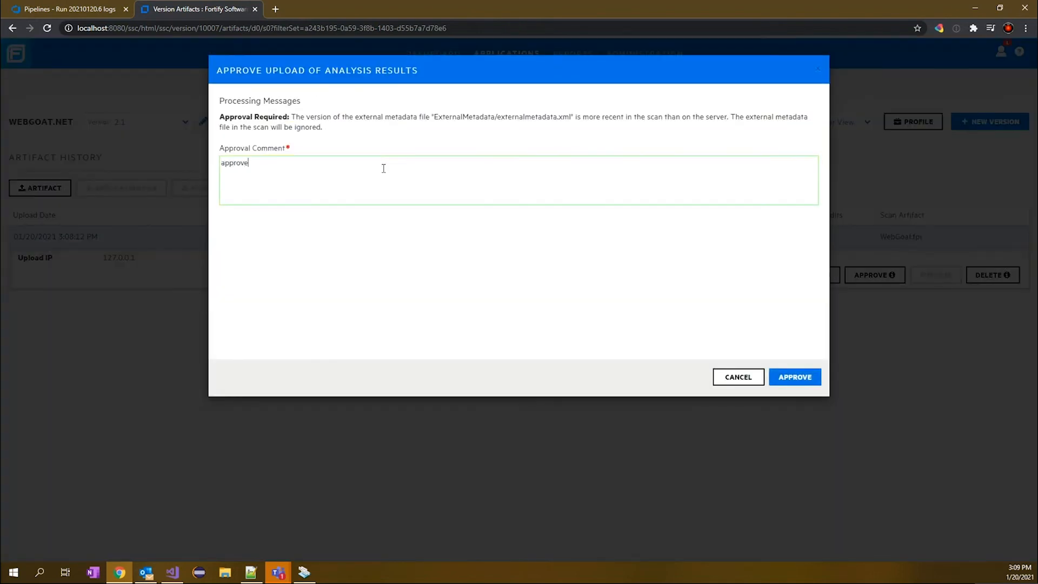
type("d")
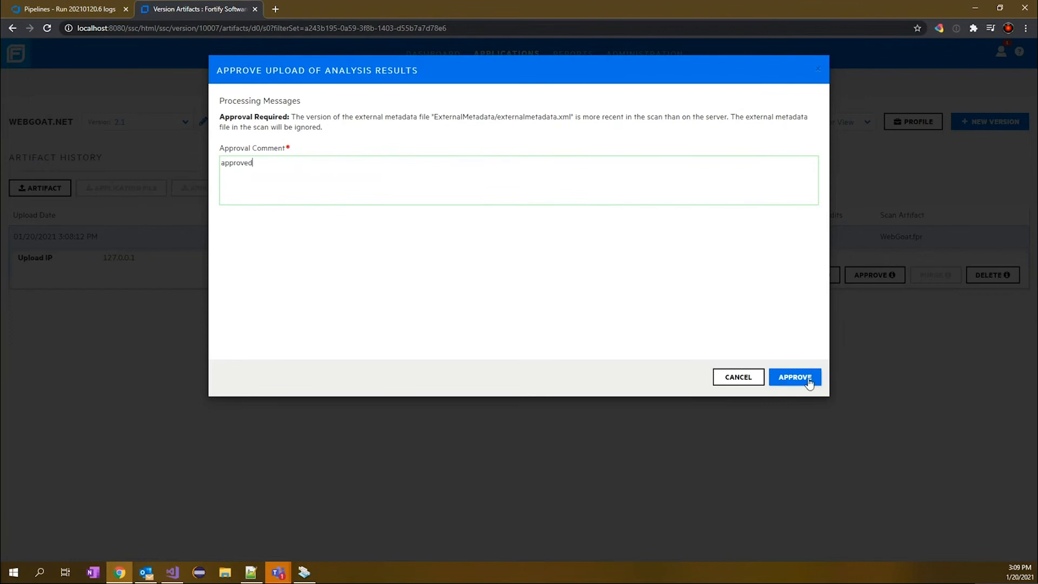
left_click(794, 376)
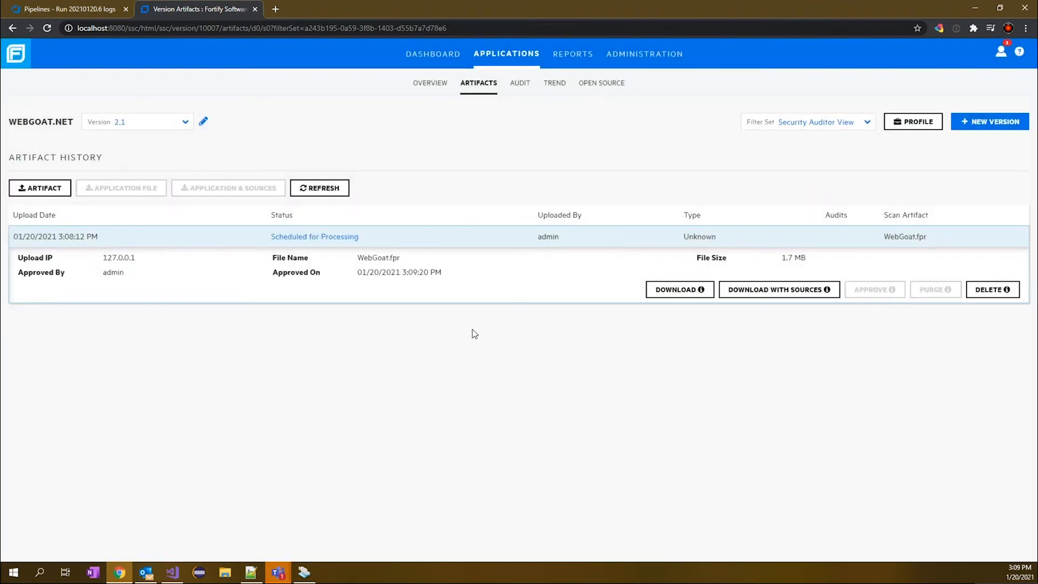
mouse_move(96, 437)
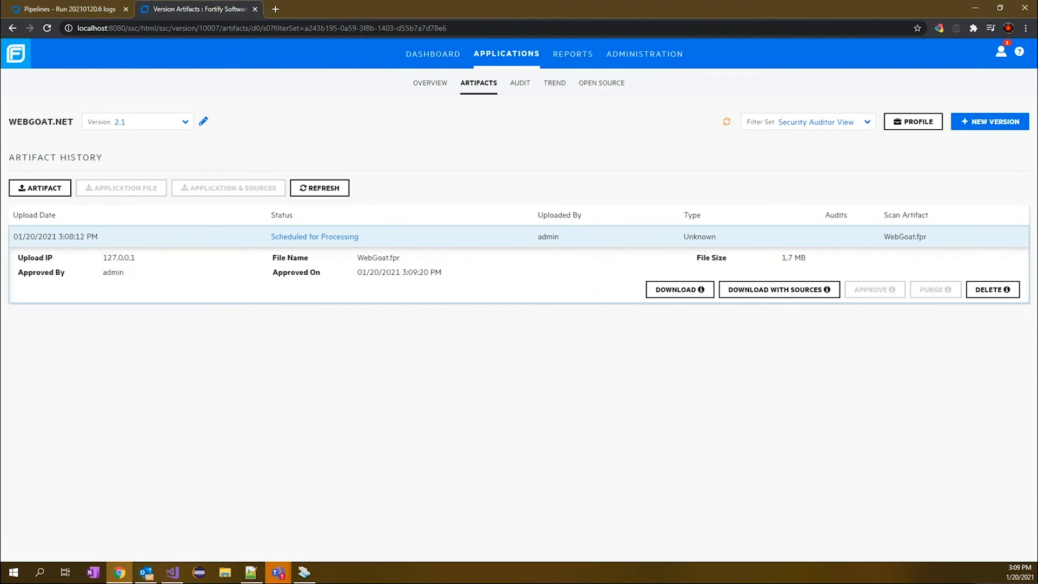
Return to Applications and open version 2.1, now listing 661 issues from the new scan
left_click(506, 54)
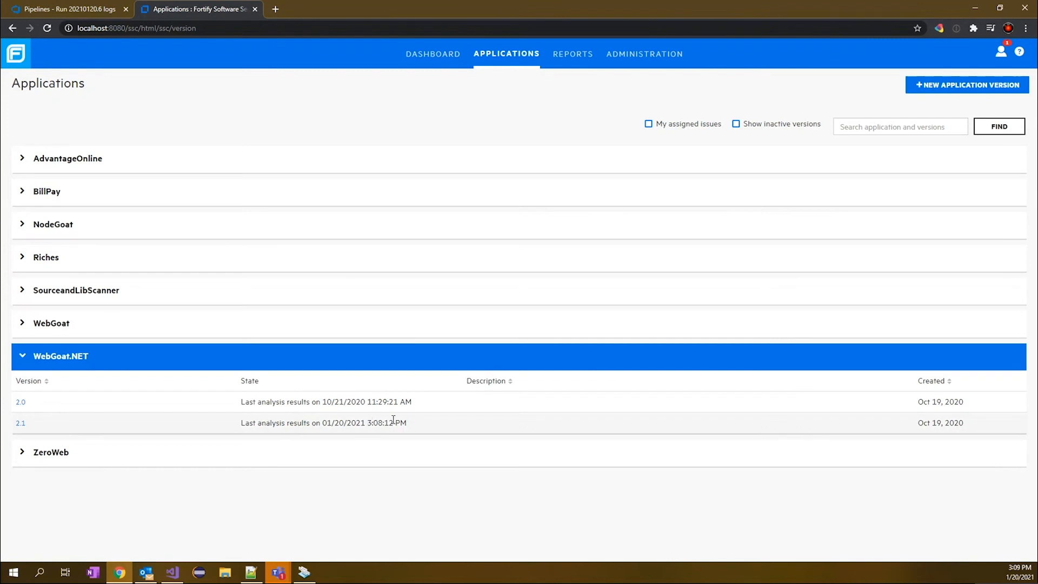
mouse_move(20, 423)
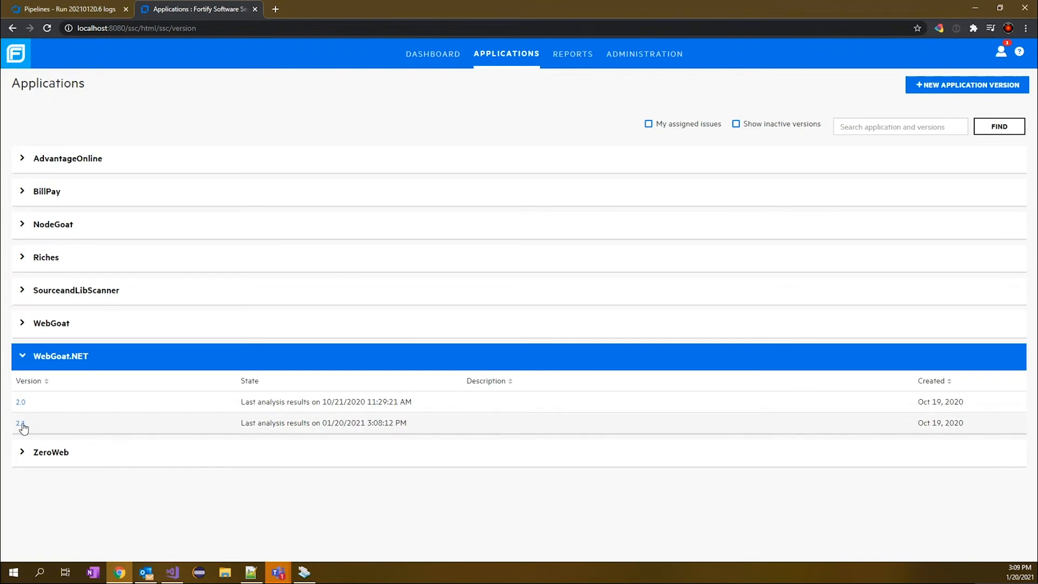
left_click(19, 423)
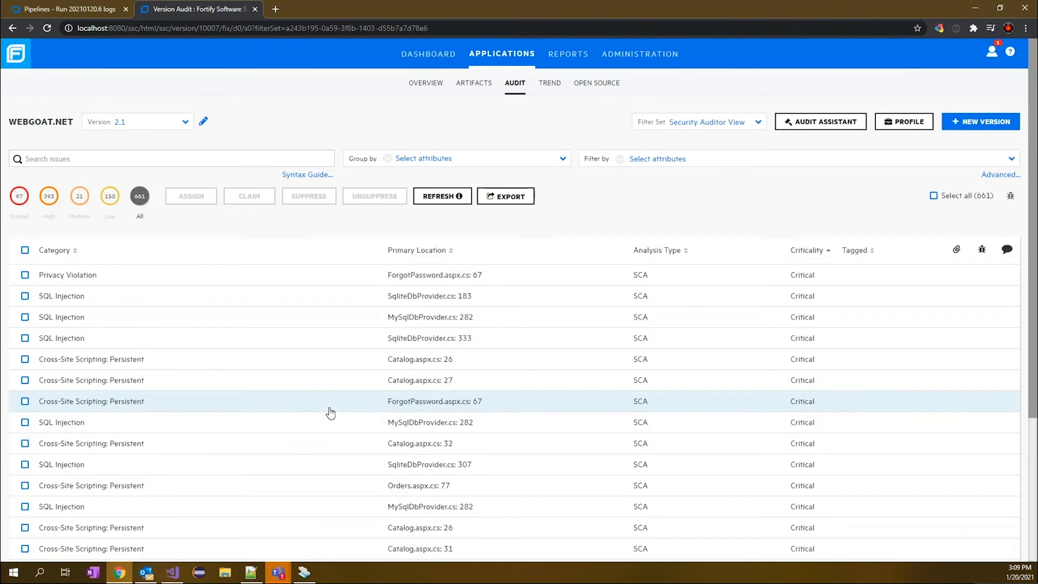
mouse_move(608, 247)
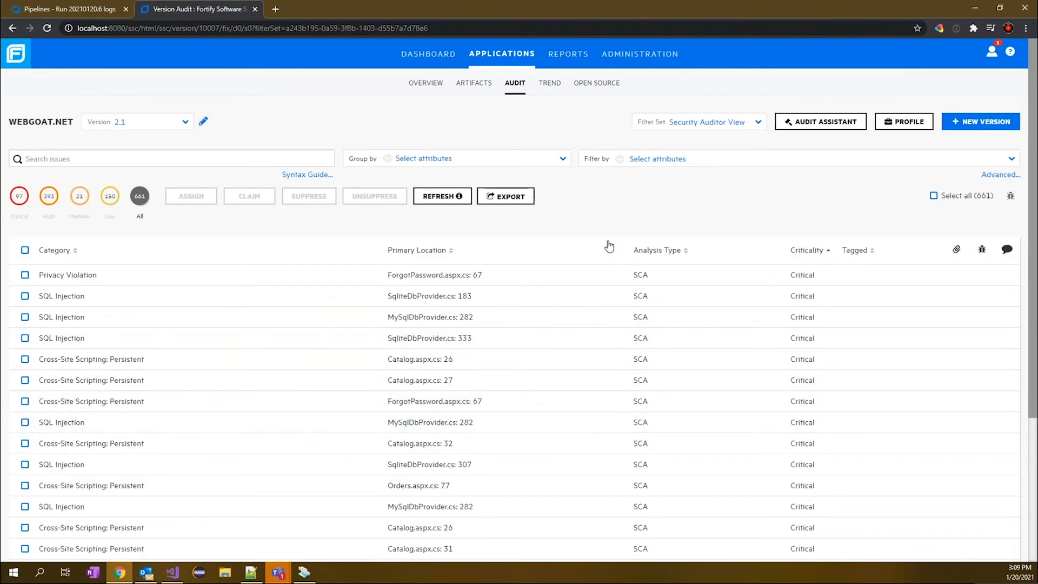
mouse_move(582, 210)
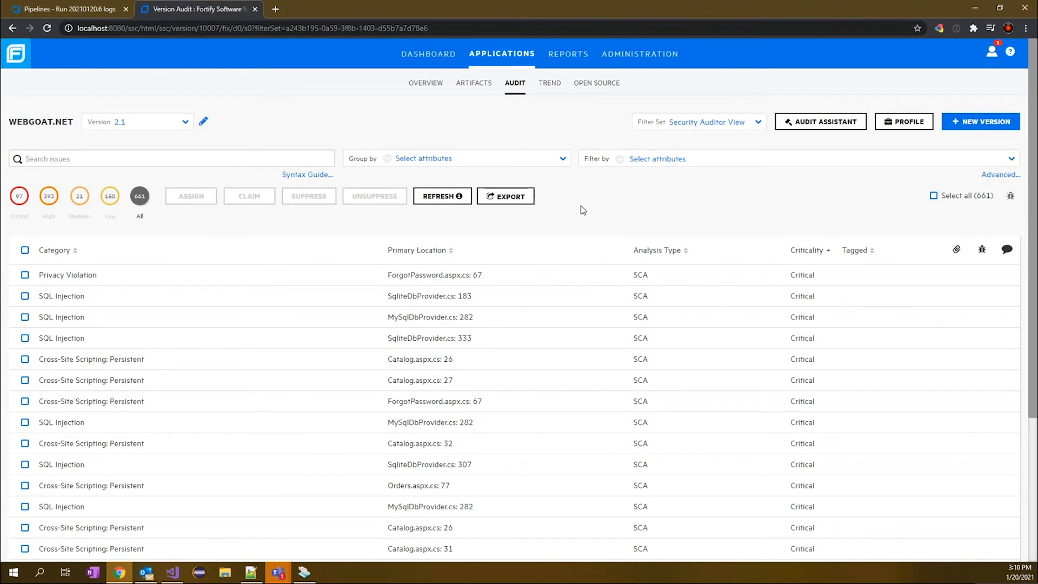
mouse_move(622, 295)
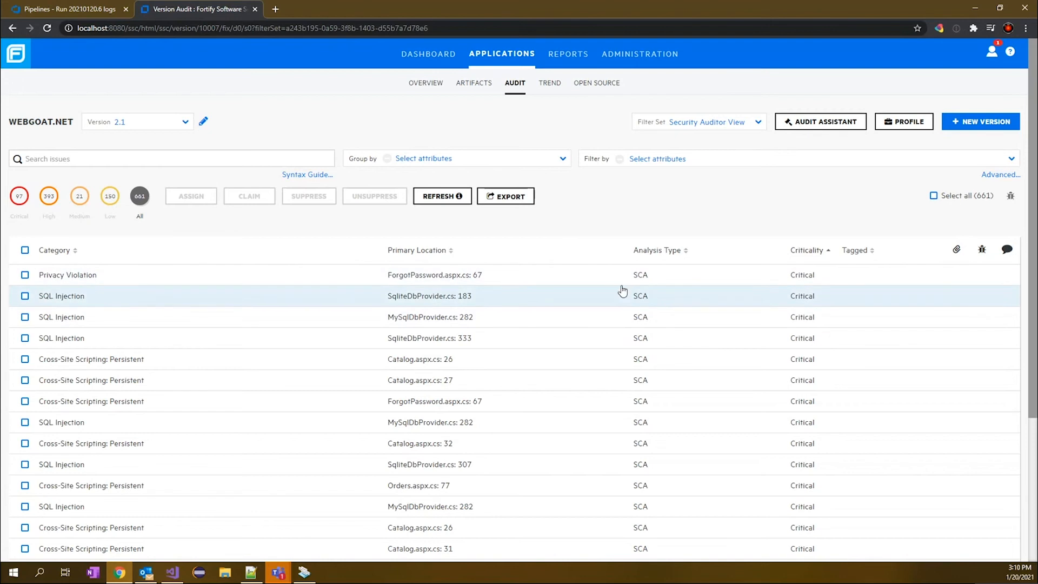
mouse_move(597, 246)
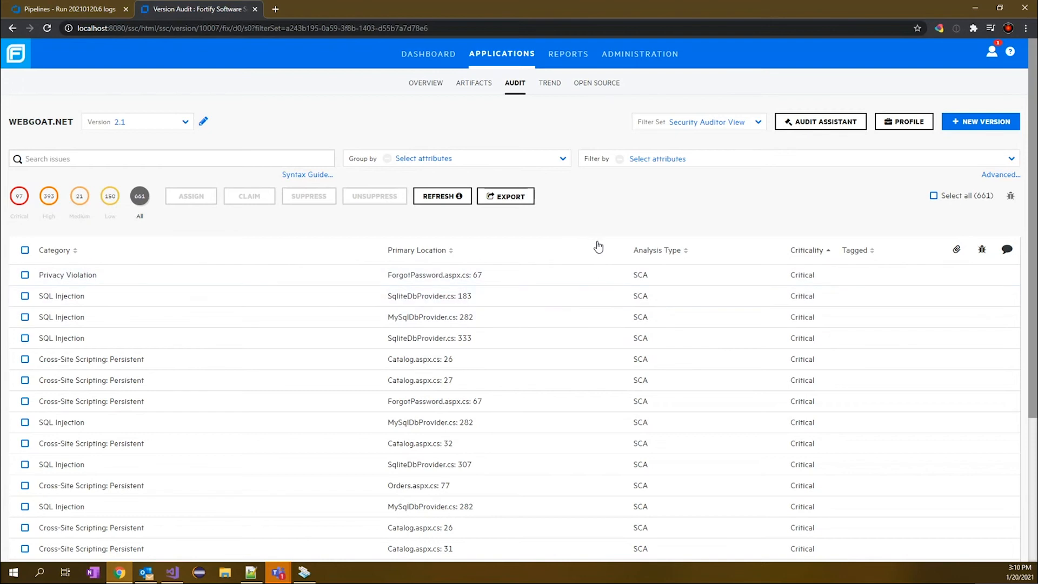
mouse_move(558, 183)
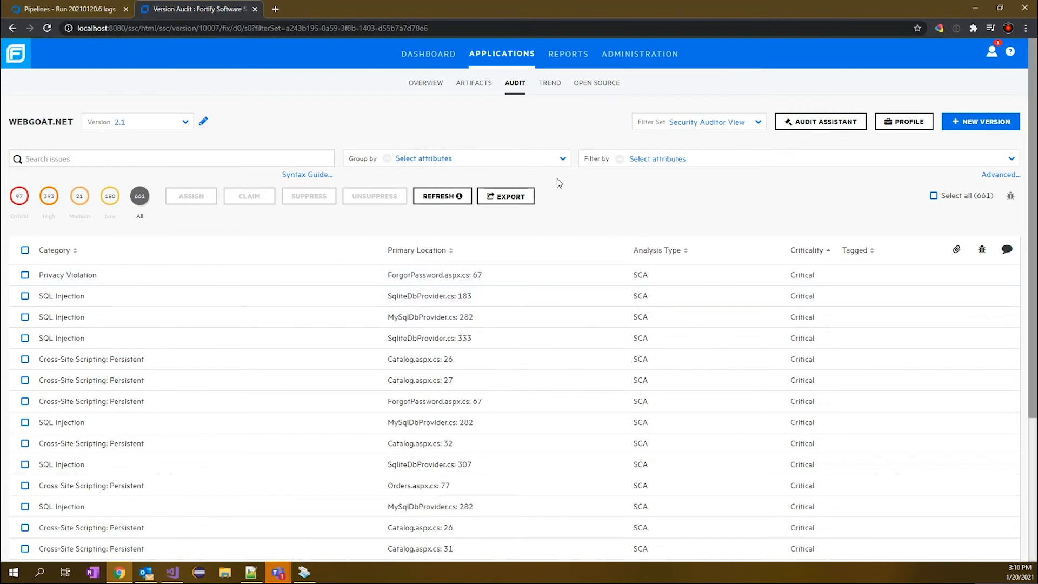
mouse_move(505, 196)
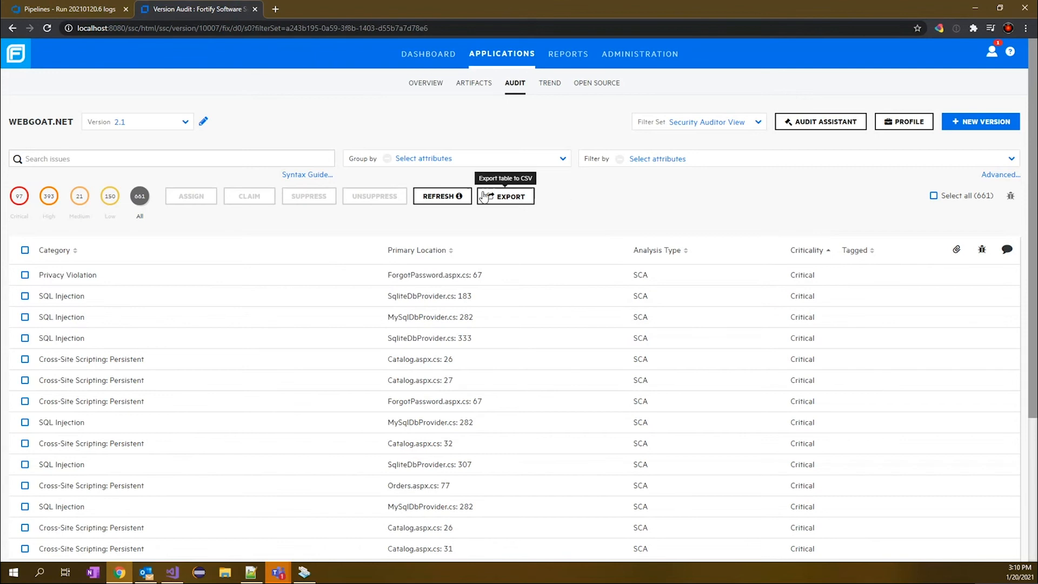
mouse_move(566, 217)
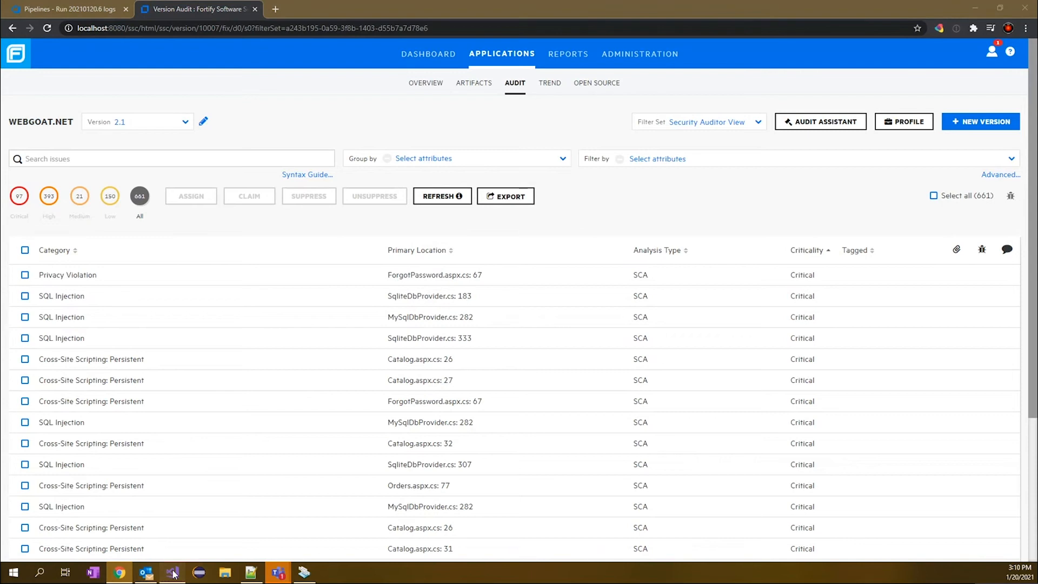
Switch to Visual Studio and show the Fortify menu's Analyze Solution and Open Collaborative Audit commands
left_click(173, 572)
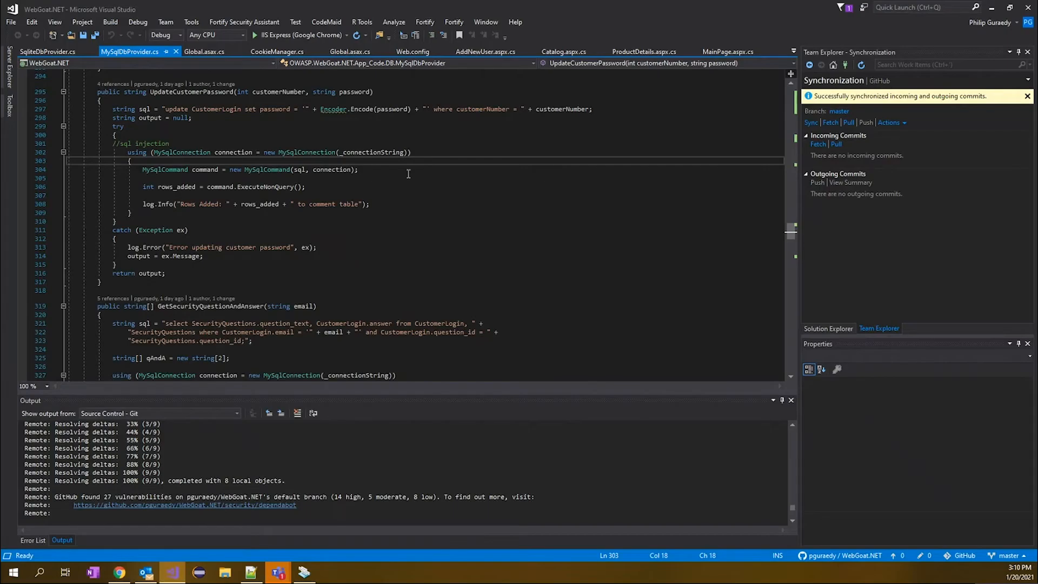
left_click(453, 22)
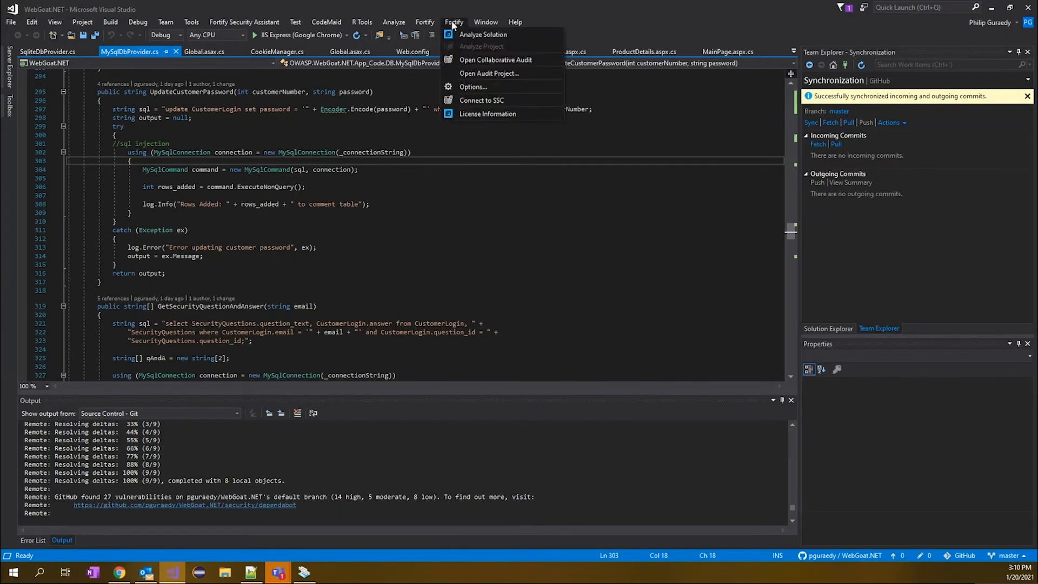
mouse_move(482, 33)
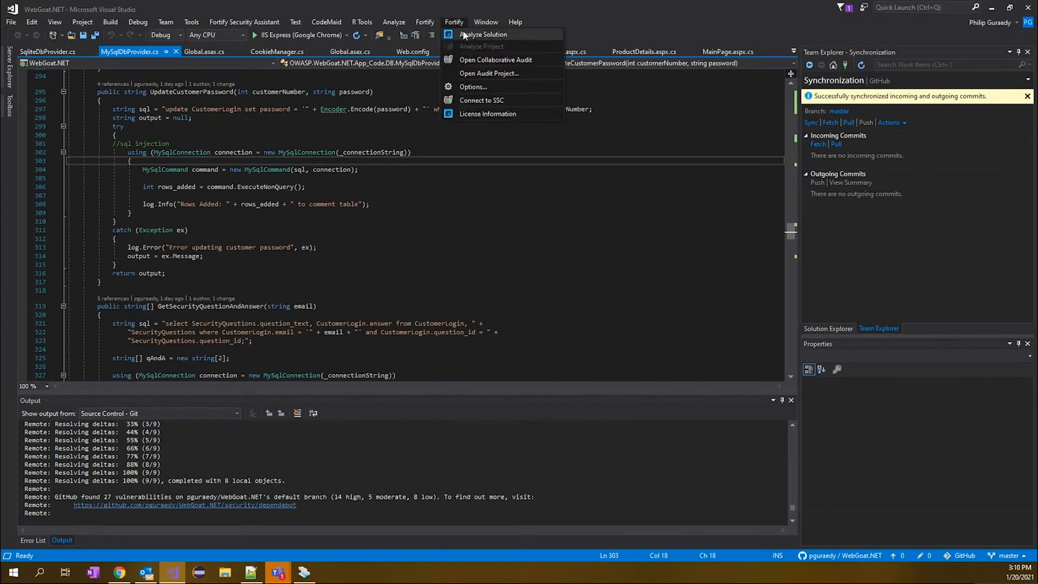
mouse_move(495, 60)
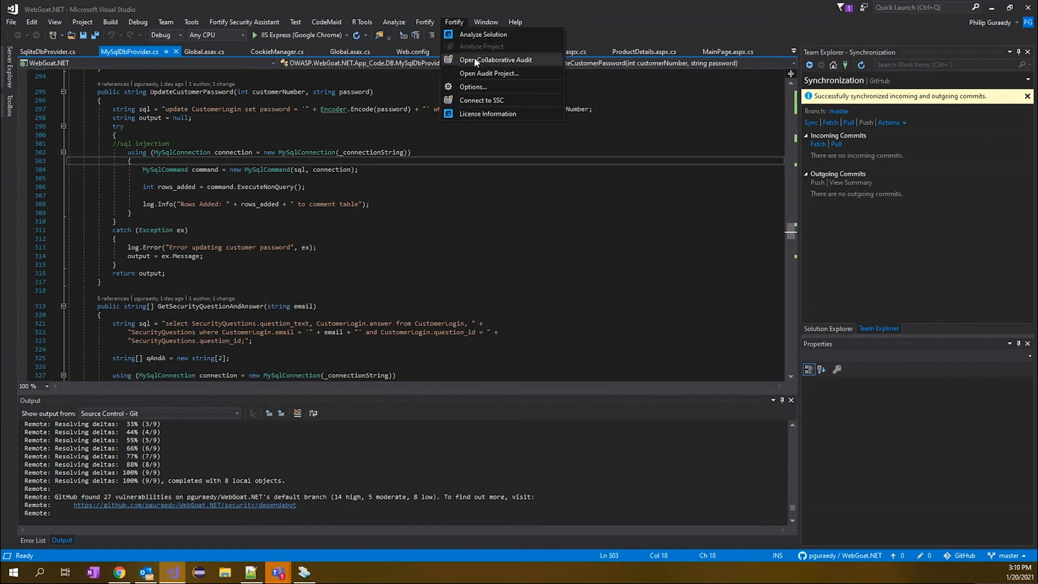
mouse_move(488, 61)
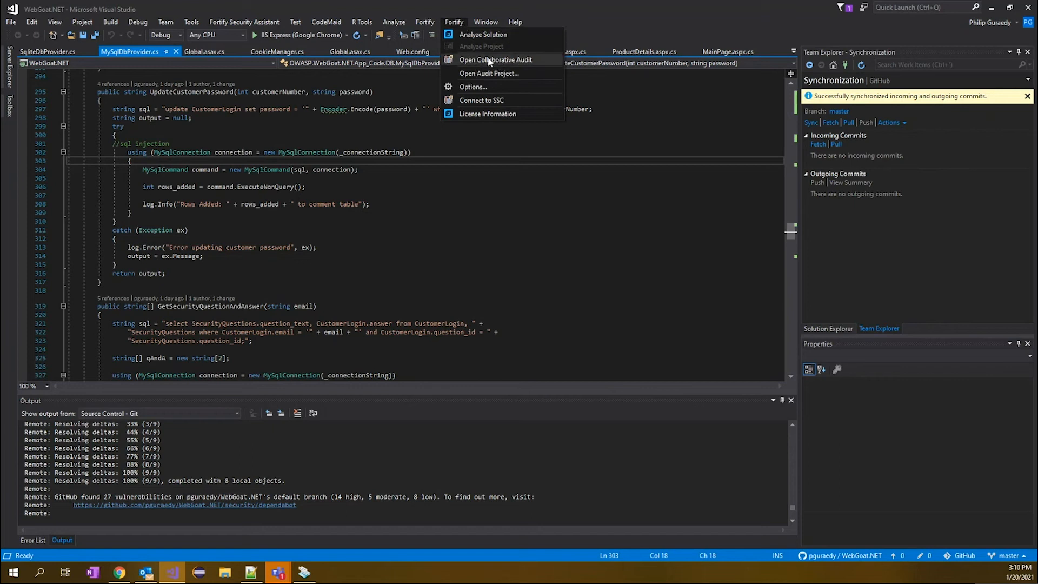
left_click(423, 21)
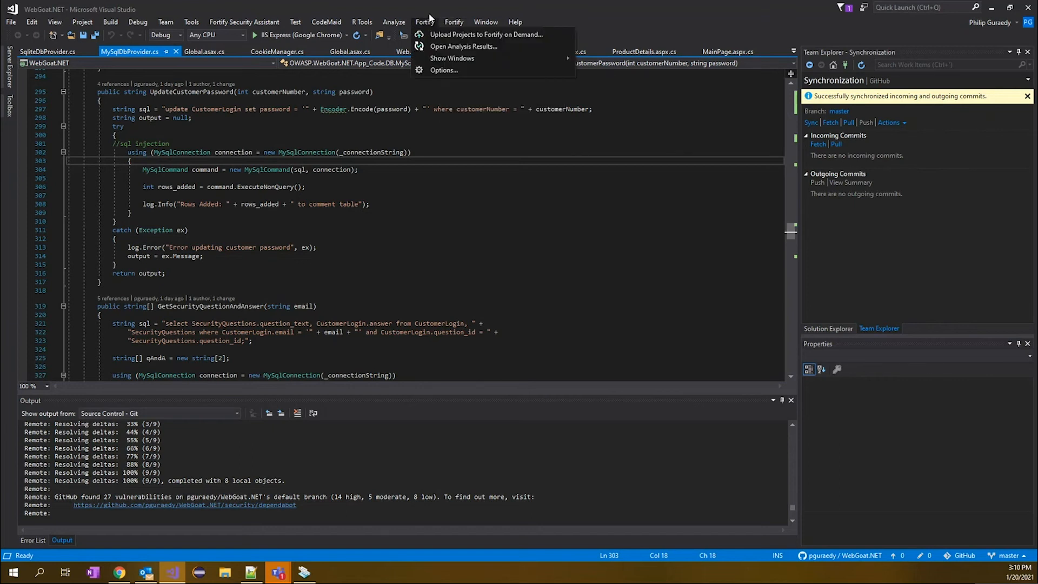
left_click(453, 22)
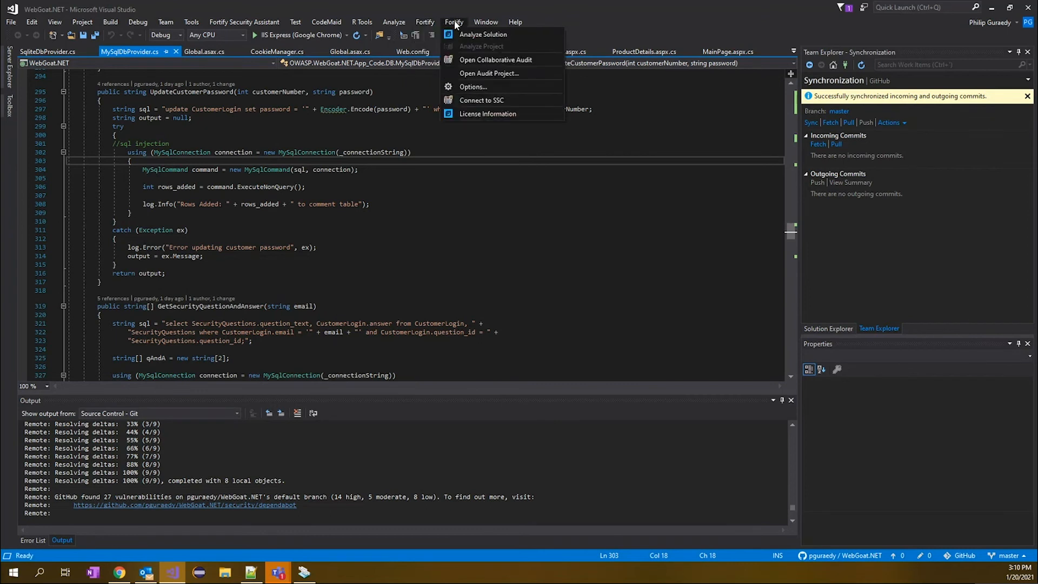
mouse_move(473, 63)
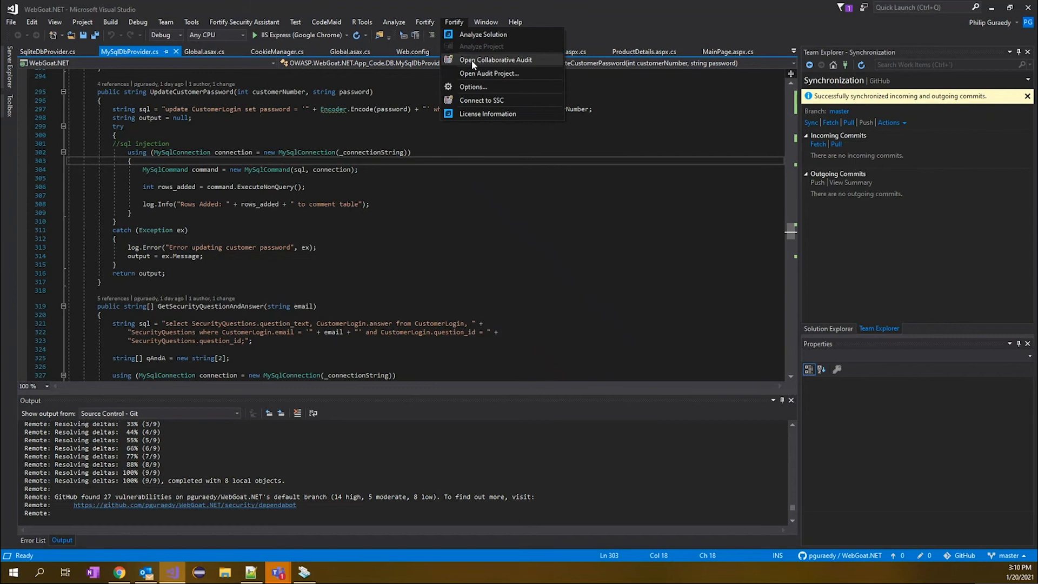
Open a collaborative audit, sign in as admin and select WebGoat.NET - 2.1
left_click(482, 99)
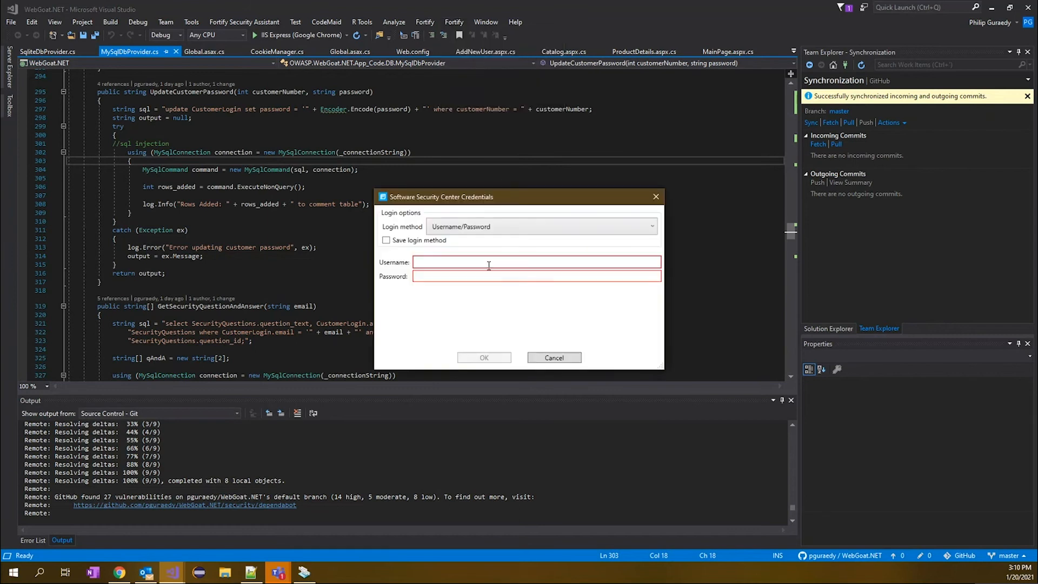
type("admin")
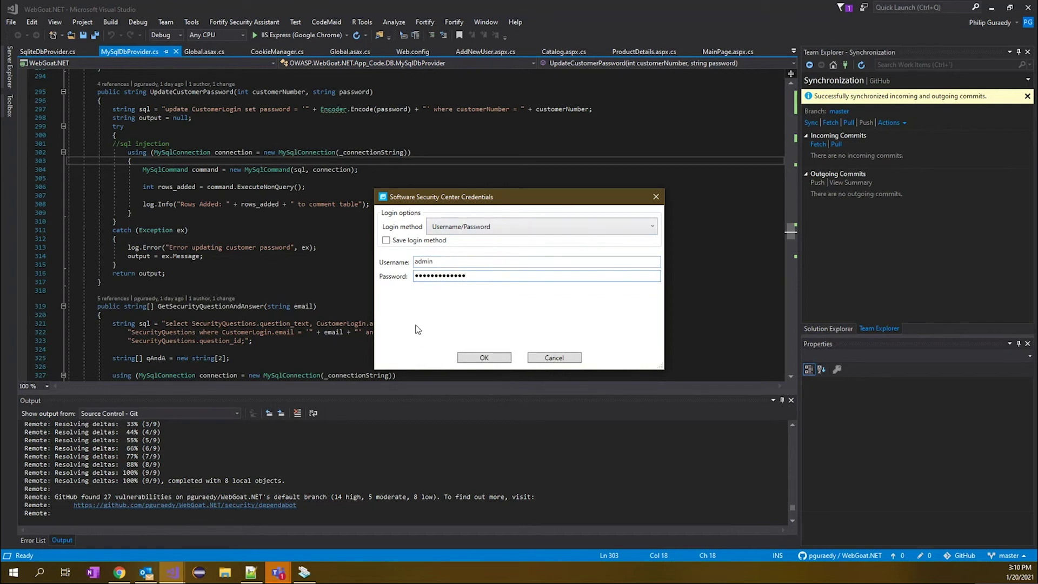
left_click(484, 357)
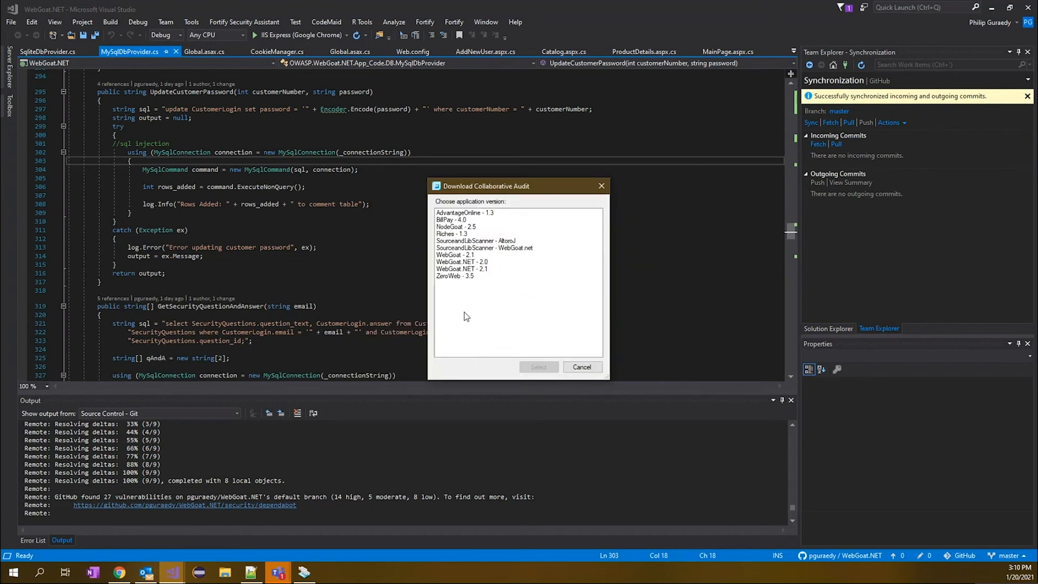
left_click(461, 270)
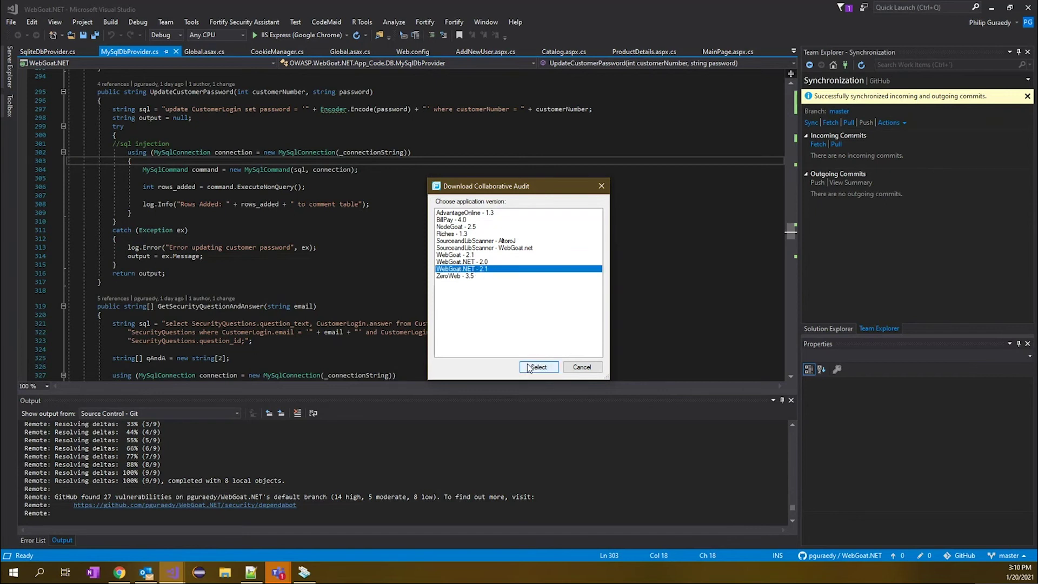
left_click(537, 367)
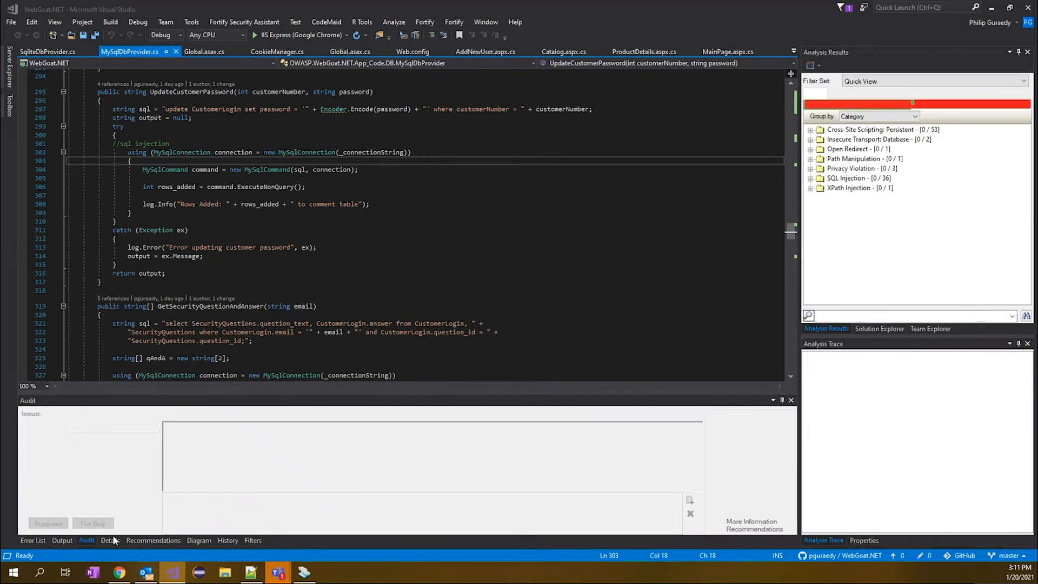
Switch the filter set to Security Auditor View, check Medium then Critical, and browse the Group by list
left_click(109, 541)
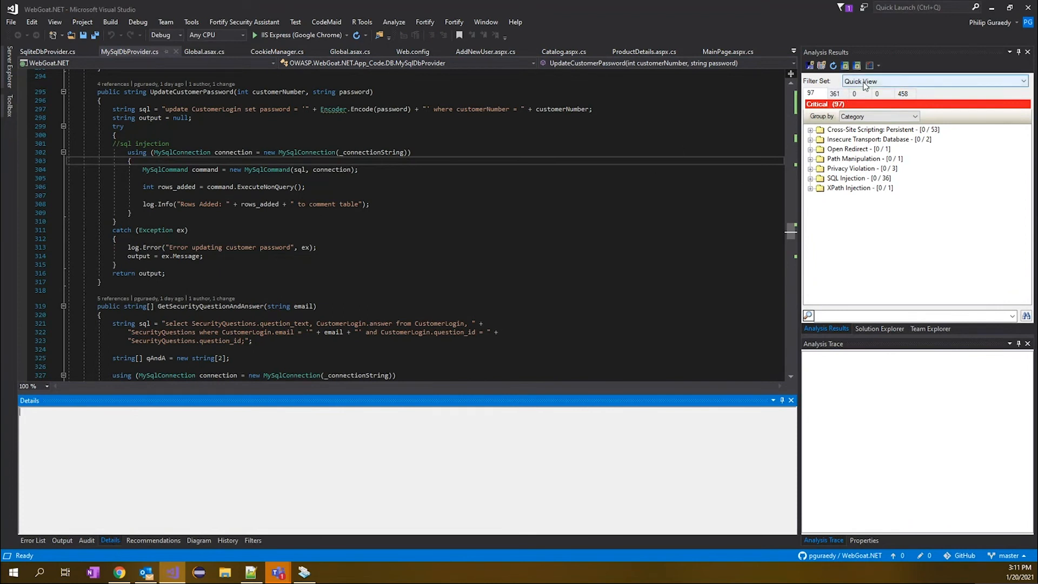
left_click(933, 81)
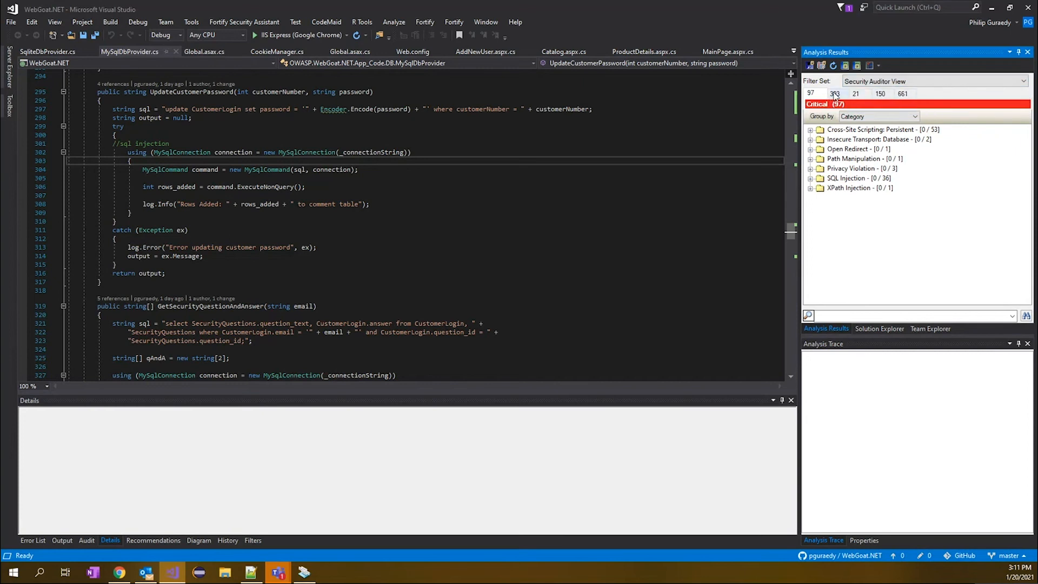
left_click(854, 93)
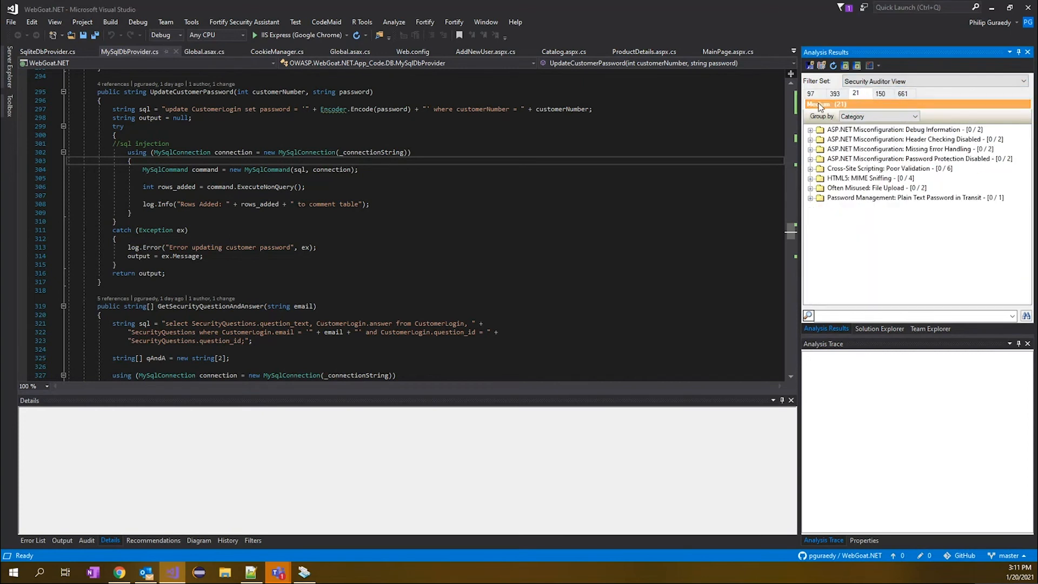
left_click(810, 93)
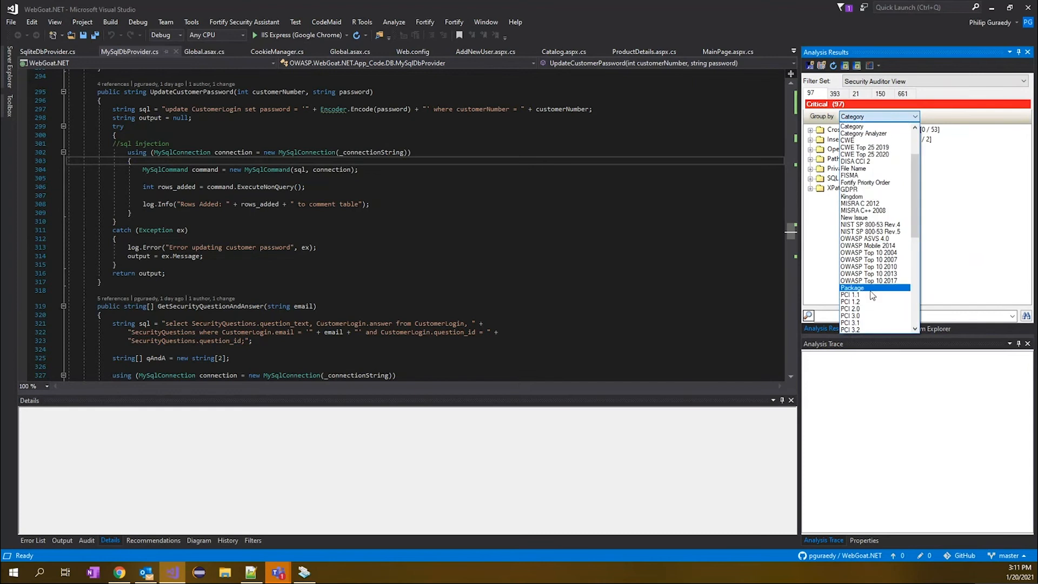
scroll("down", 3)
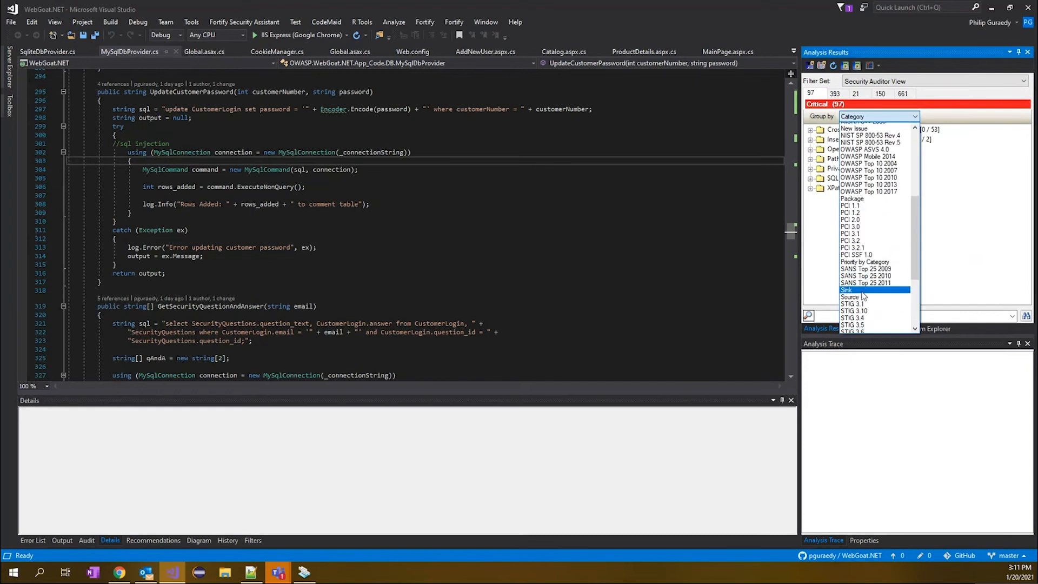
scroll("up", 3)
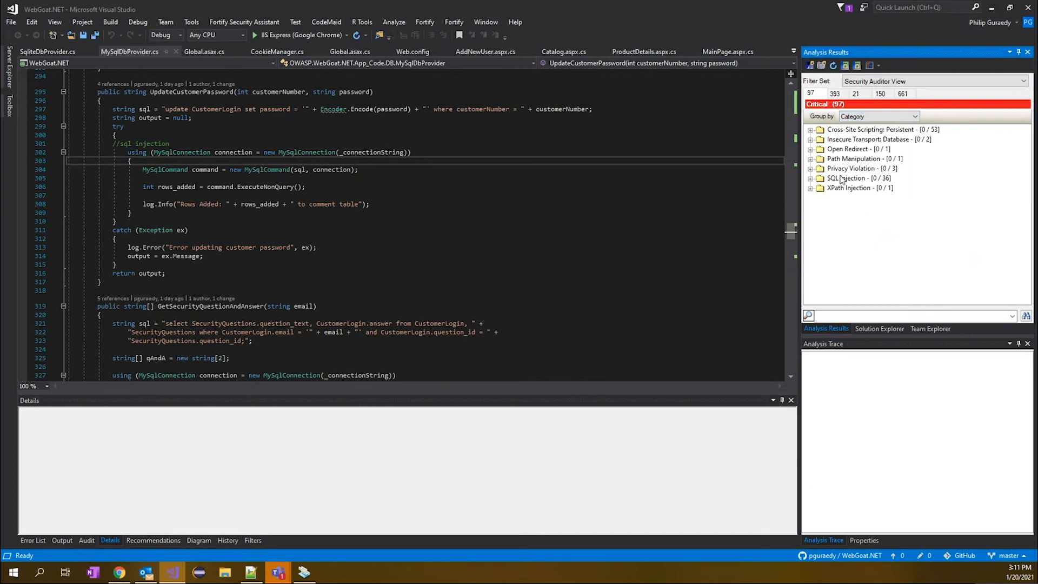
mouse_move(842, 180)
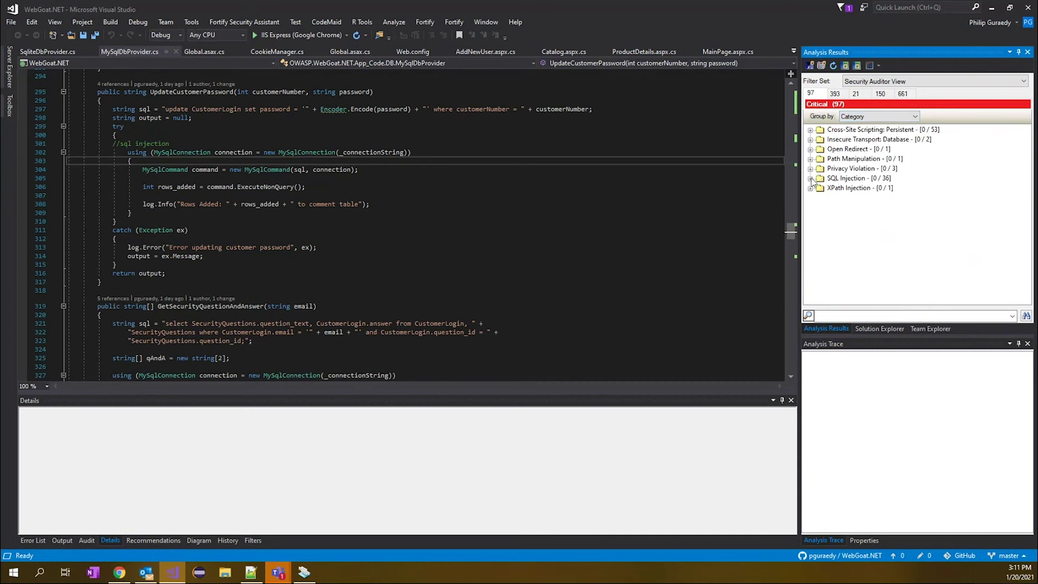
Expand SQL Injection and open the MySqlDbProvider.cs:304 issue in the code
left_click(812, 178)
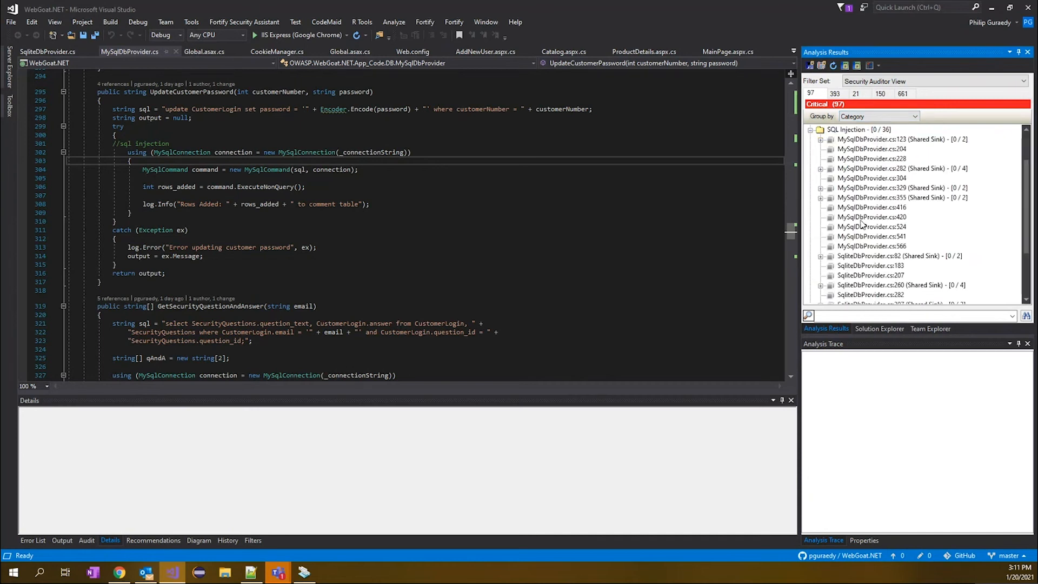
mouse_move(904, 232)
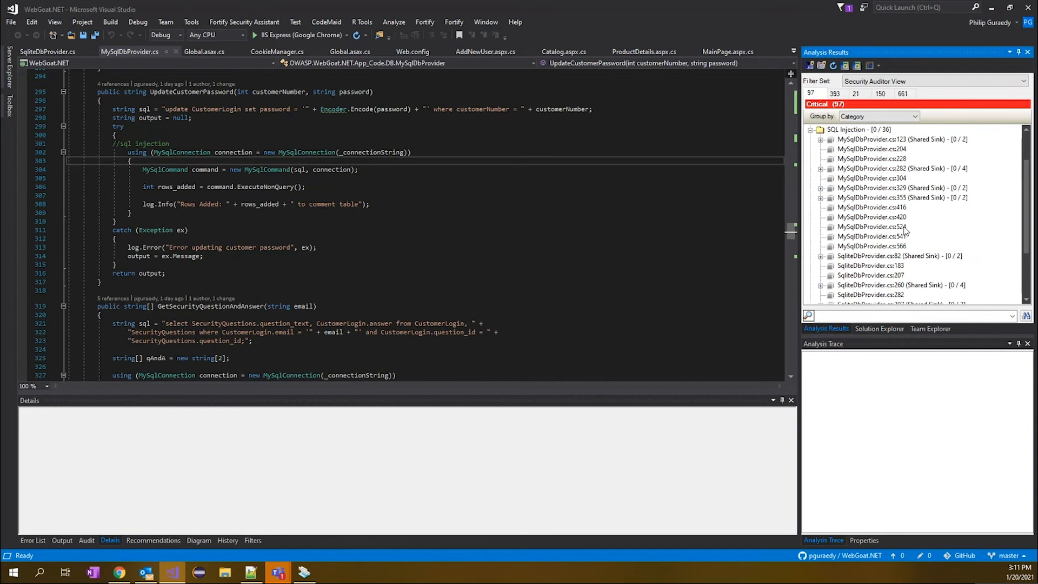
mouse_move(889, 186)
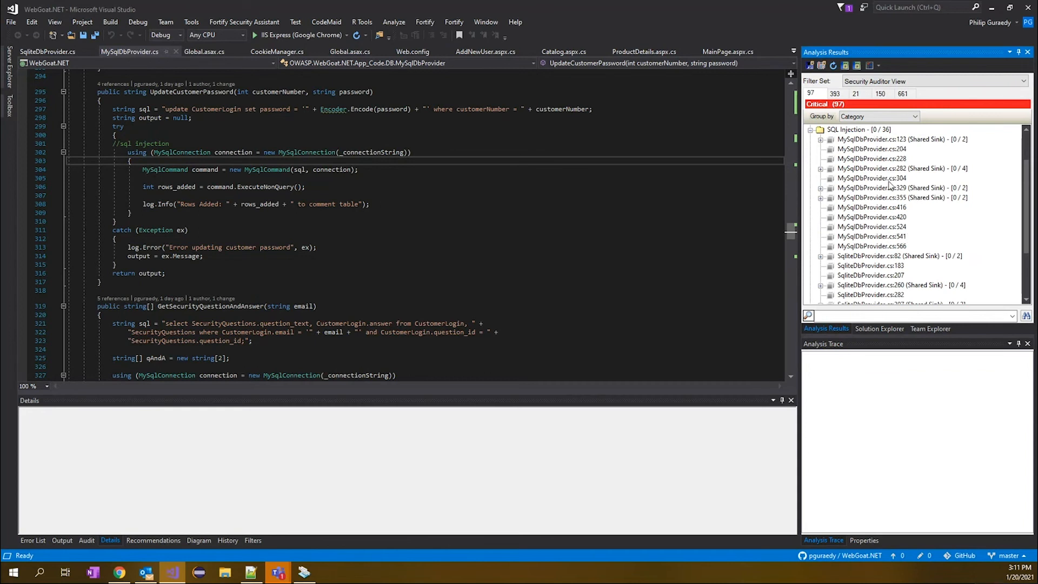
mouse_move(879, 180)
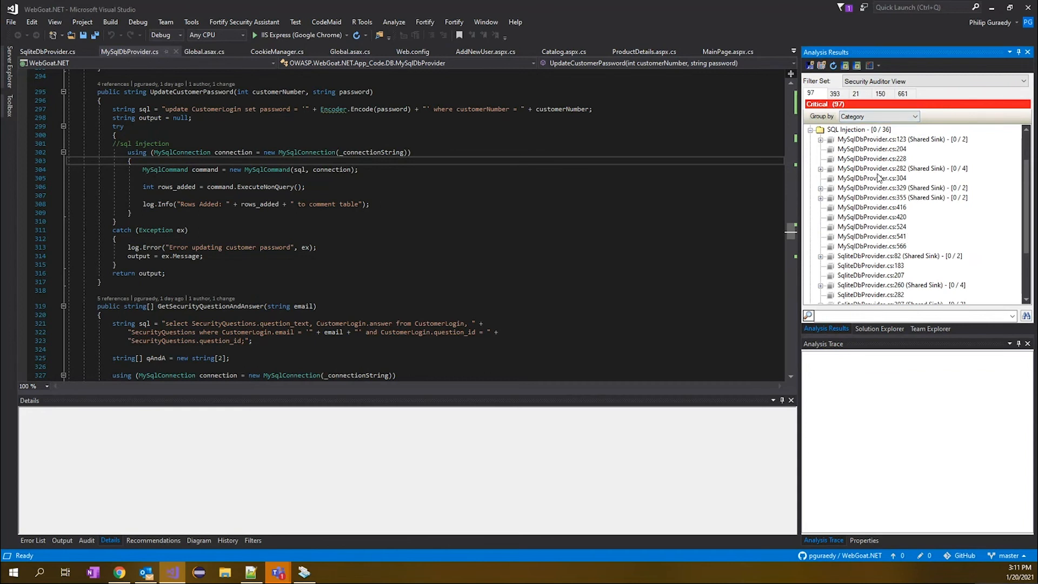
left_click(872, 178)
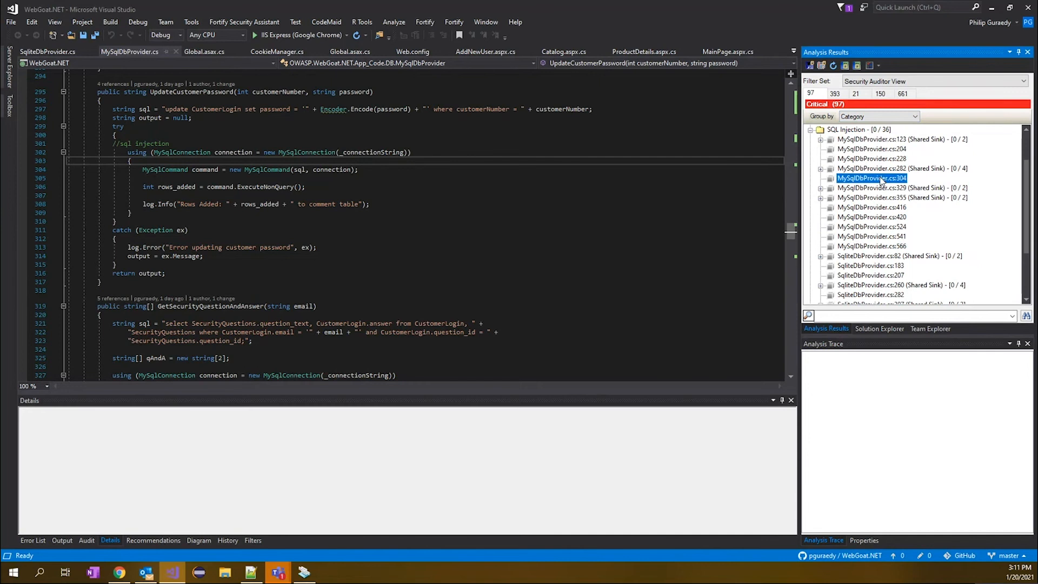
left_click(872, 178)
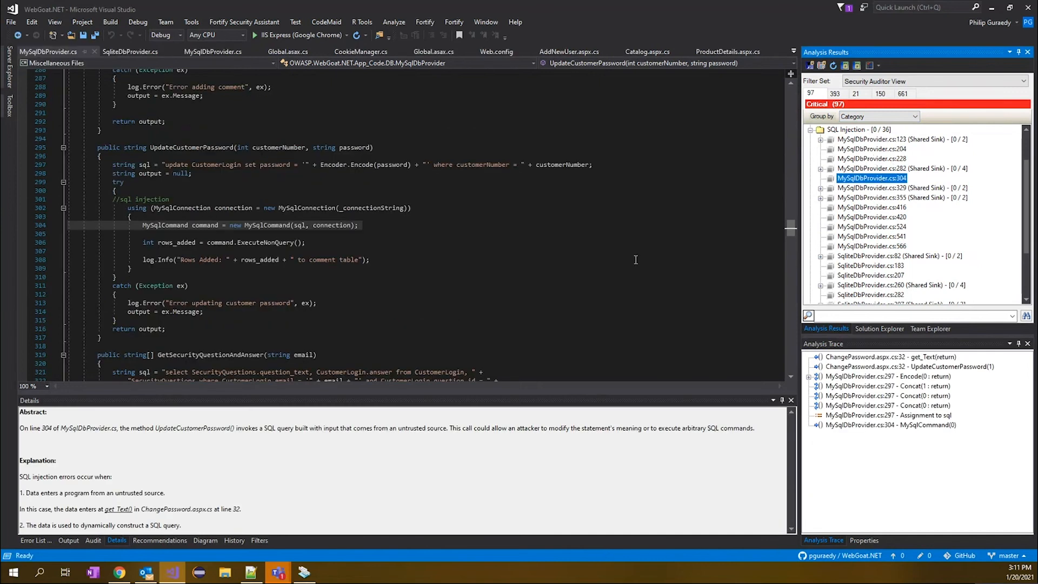
mouse_move(260, 228)
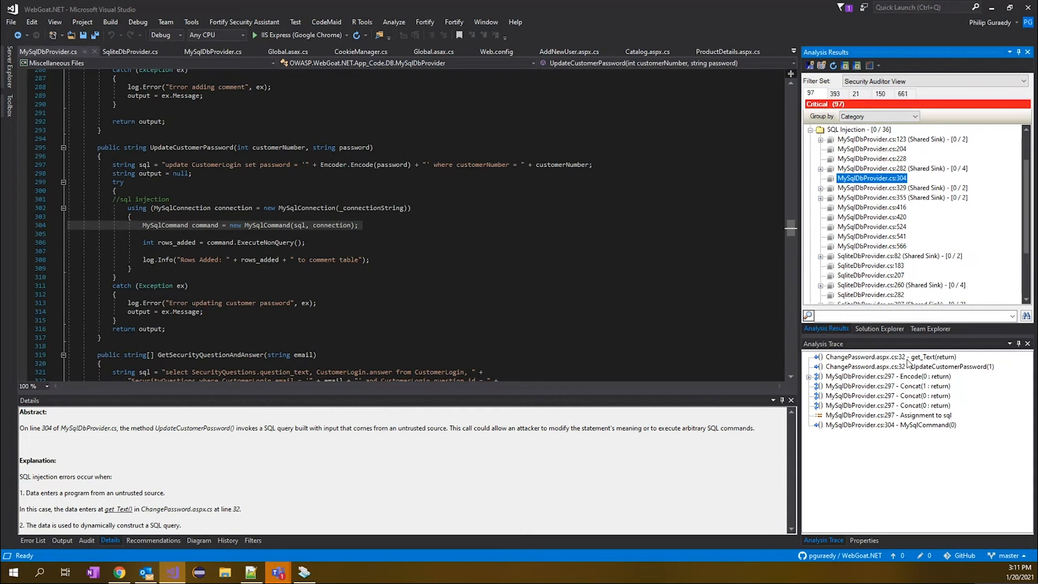
Step the trace from ChangePassword.aspx.cs input through UpdateCustomerPassword and line 297 to the MySqlCommand at 304
left_click(889, 356)
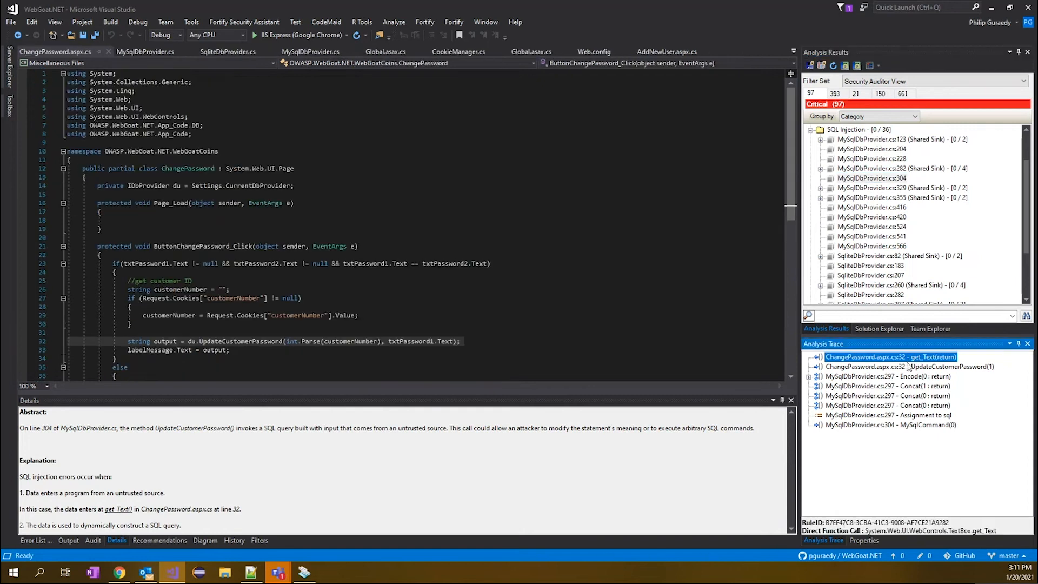
left_click(910, 366)
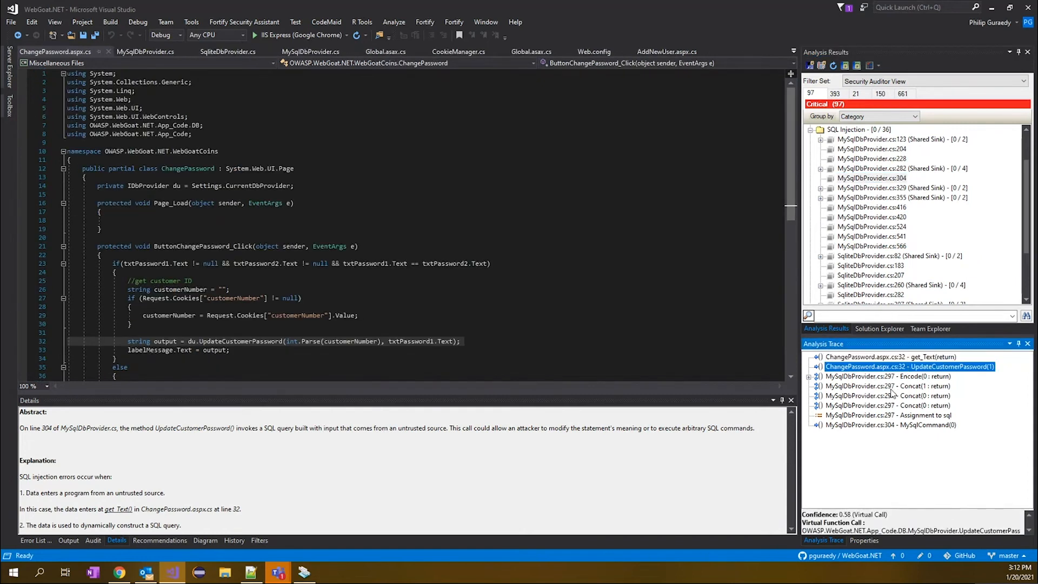
left_click(900, 396)
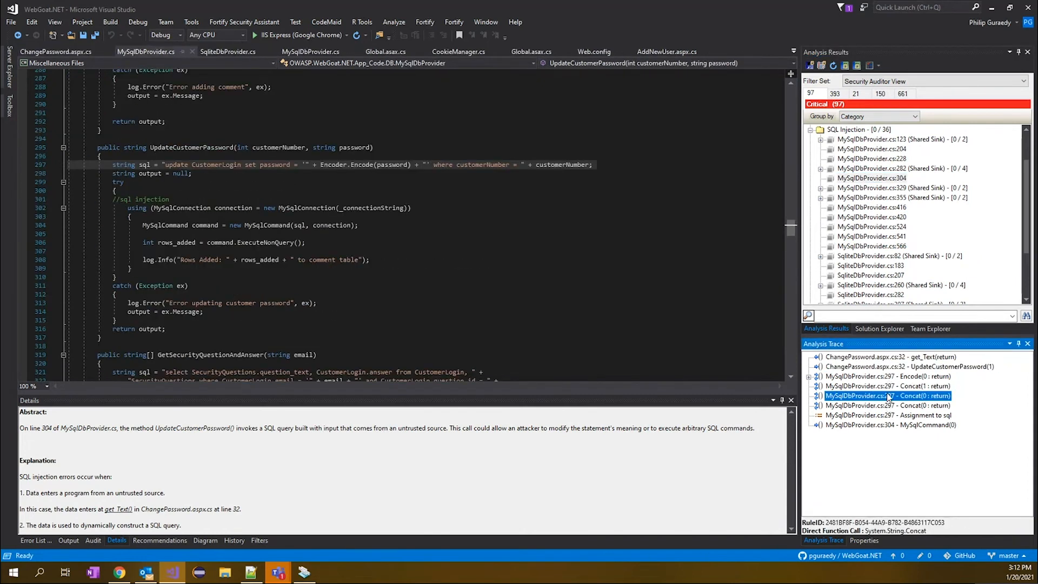
left_click(886, 415)
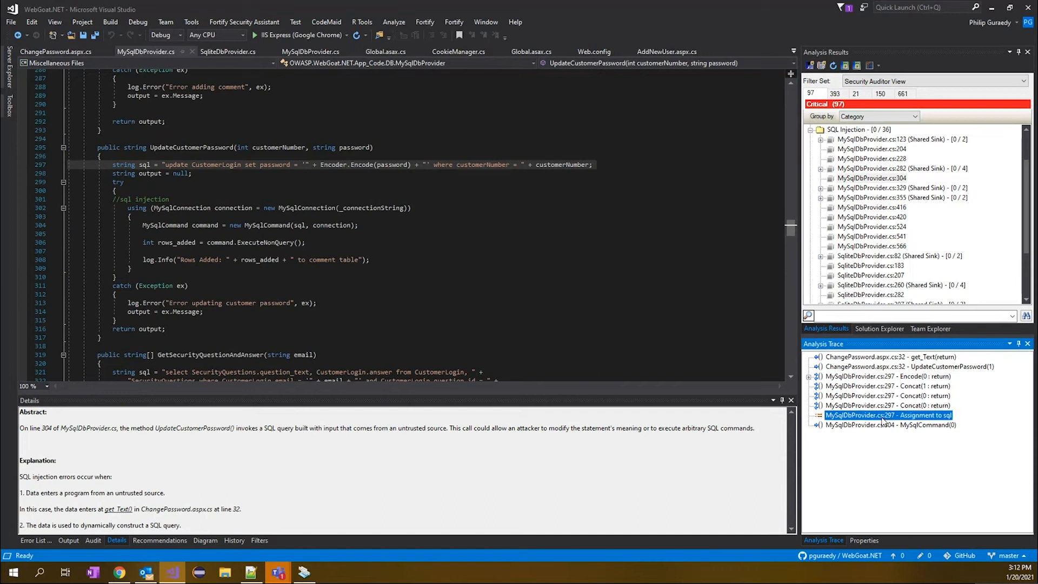
left_click(889, 423)
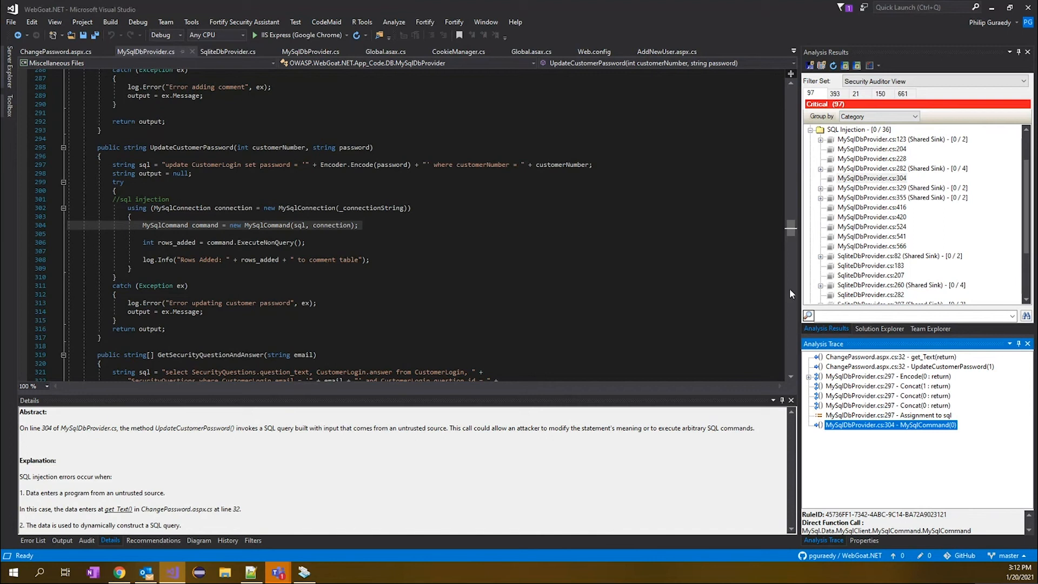
mouse_move(868, 395)
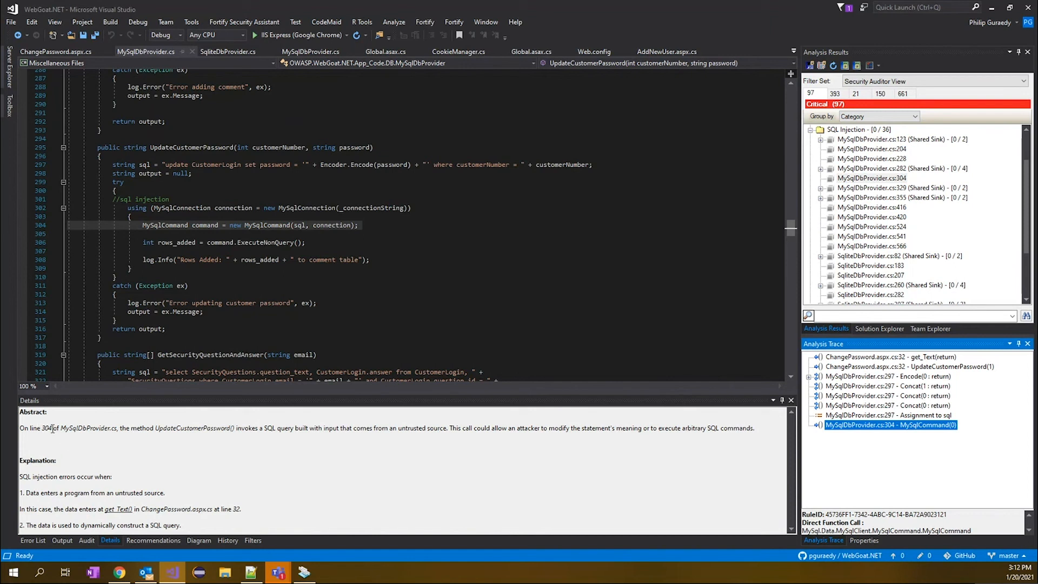
mouse_move(101, 497)
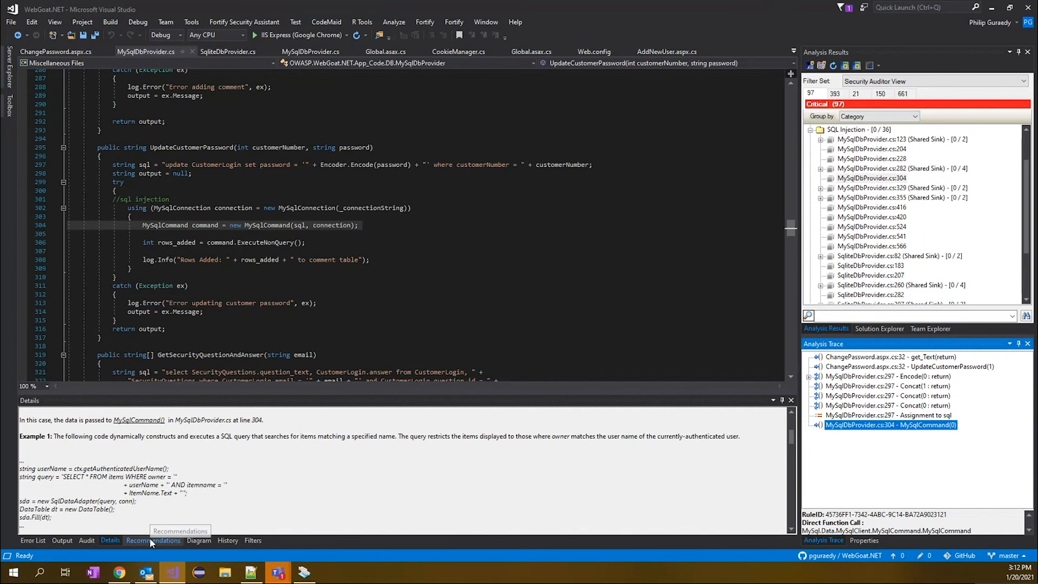
Review Recommendations, then follow the Diagram through Encoder.Encode's output assignment to the concatenation at line 297
left_click(153, 540)
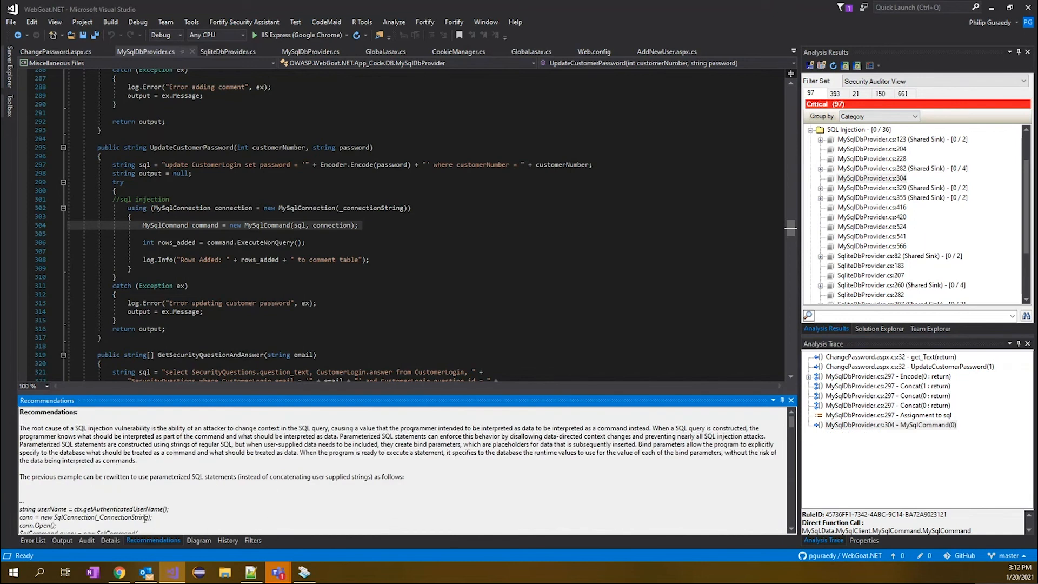
left_click(199, 541)
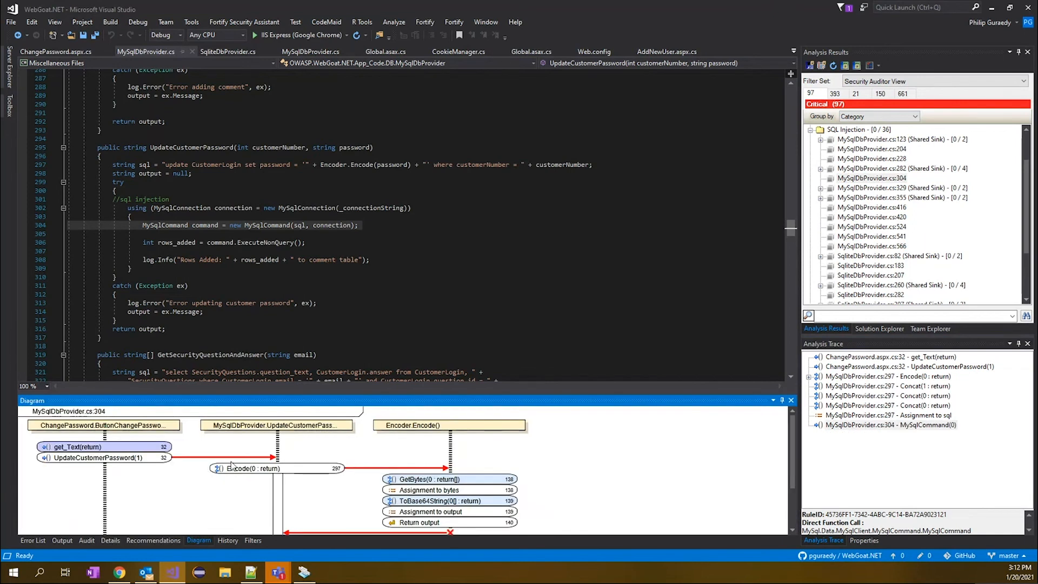
mouse_move(156, 455)
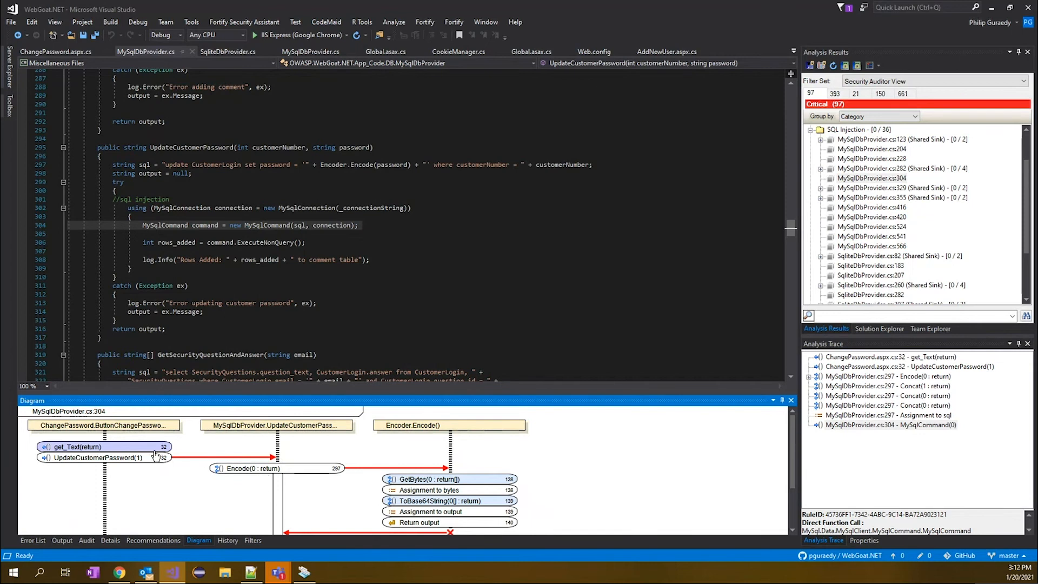
scroll("down", 3)
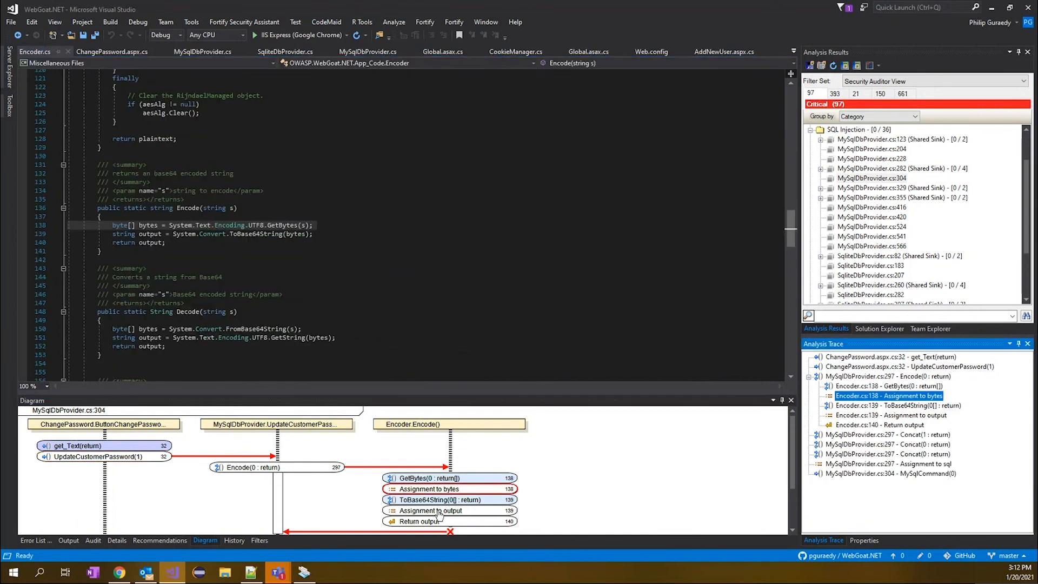
left_click(890, 415)
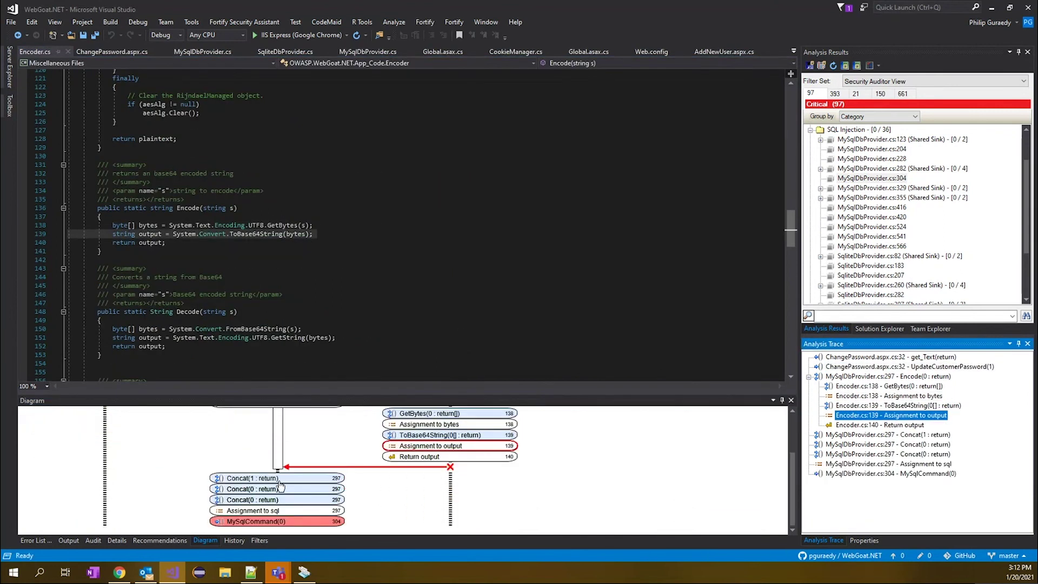
left_click(890, 474)
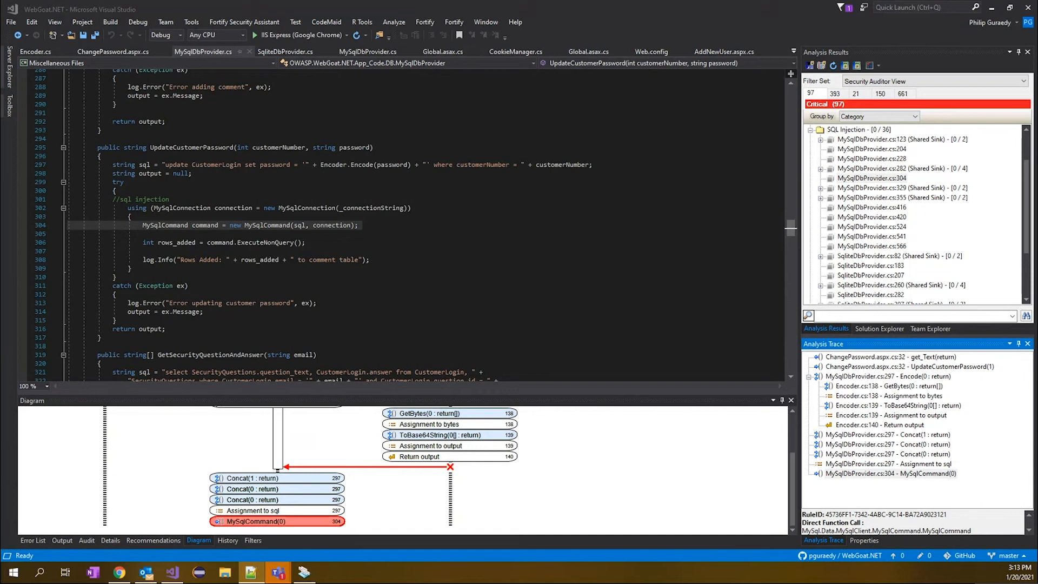
mouse_move(176, 6)
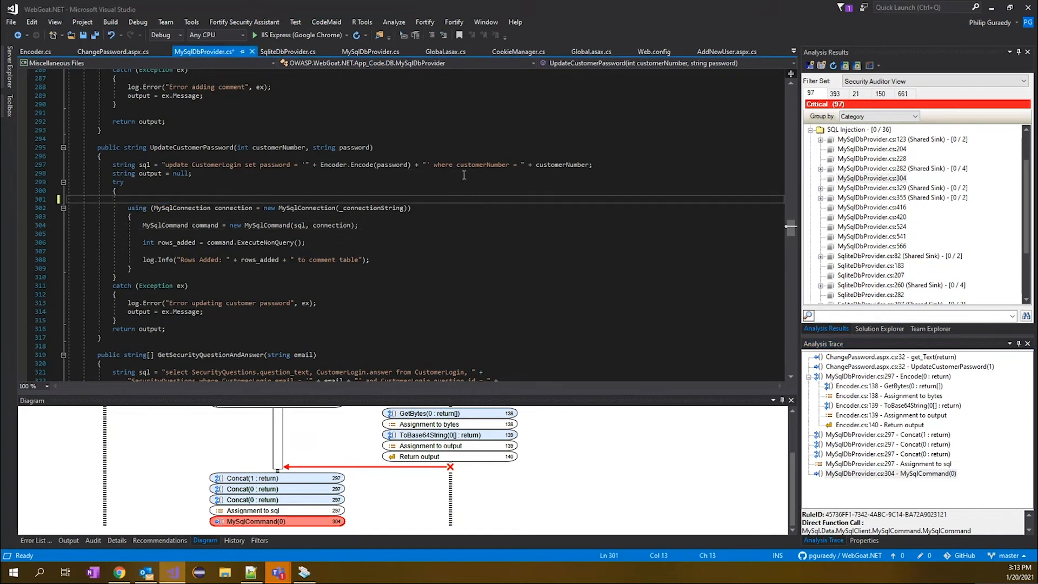
mouse_move(321, 298)
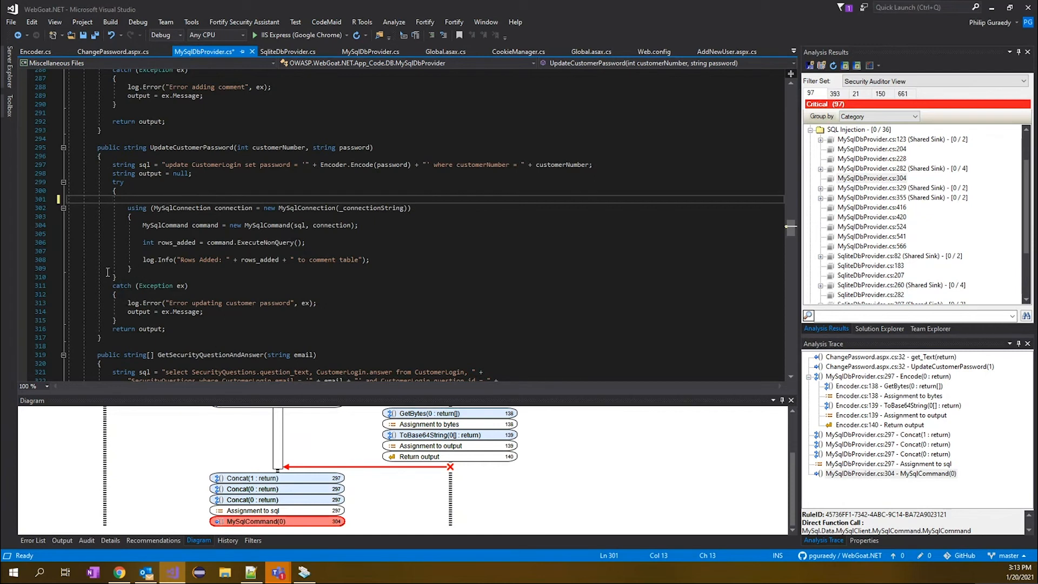
mouse_move(18, 229)
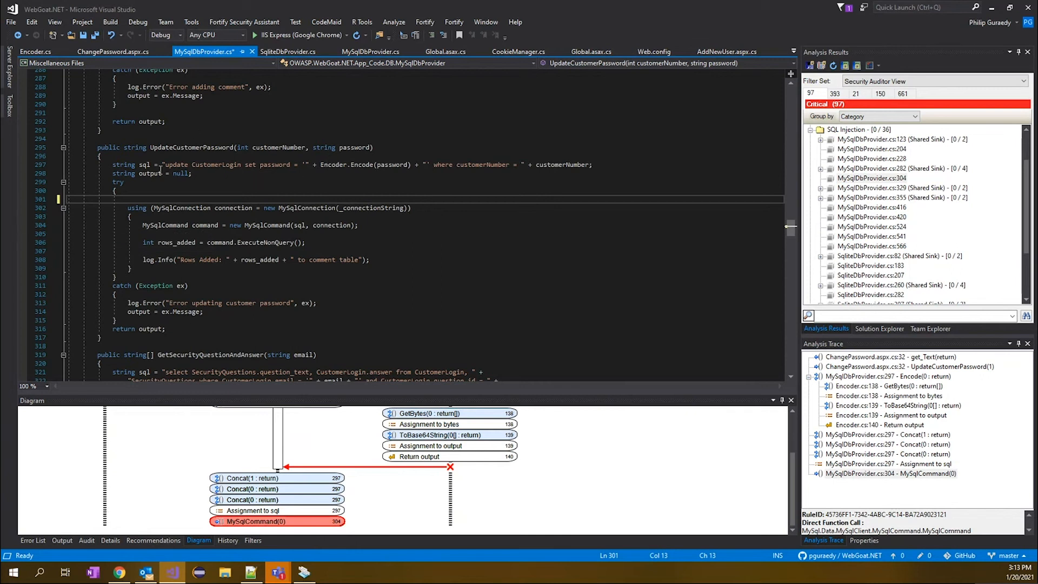
mouse_move(144, 164)
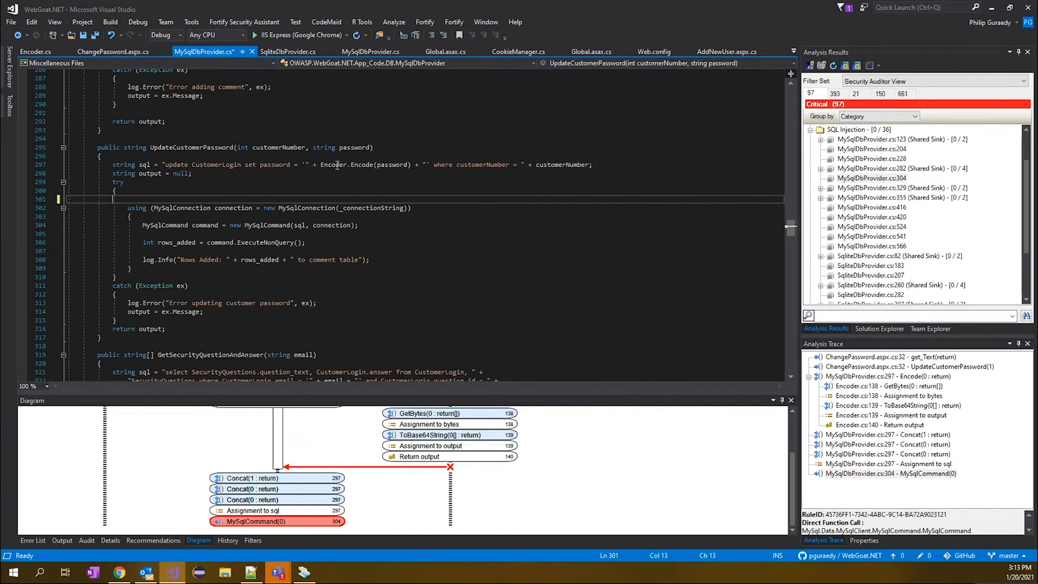
mouse_move(609, 163)
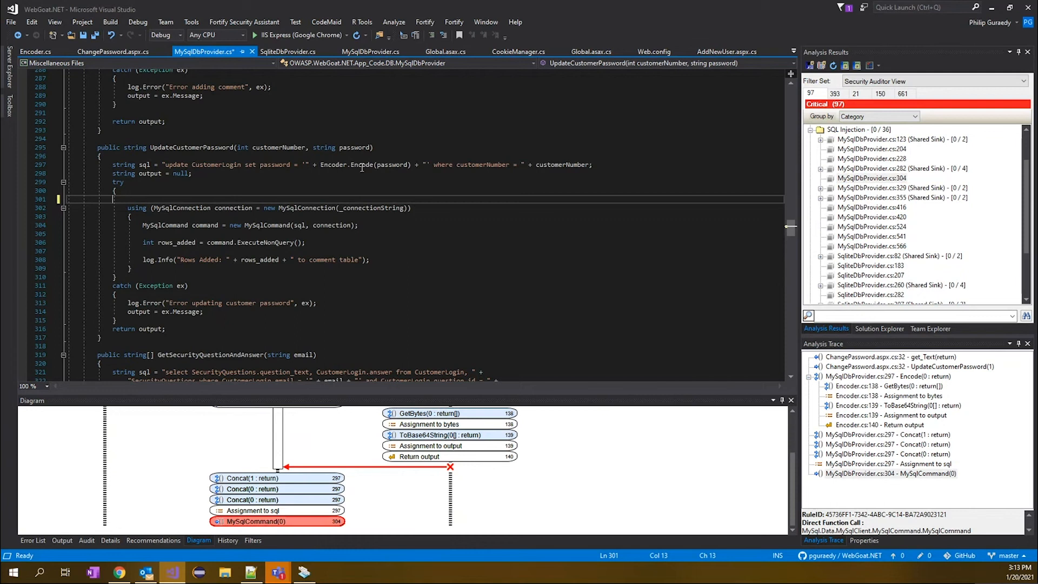
mouse_move(363, 168)
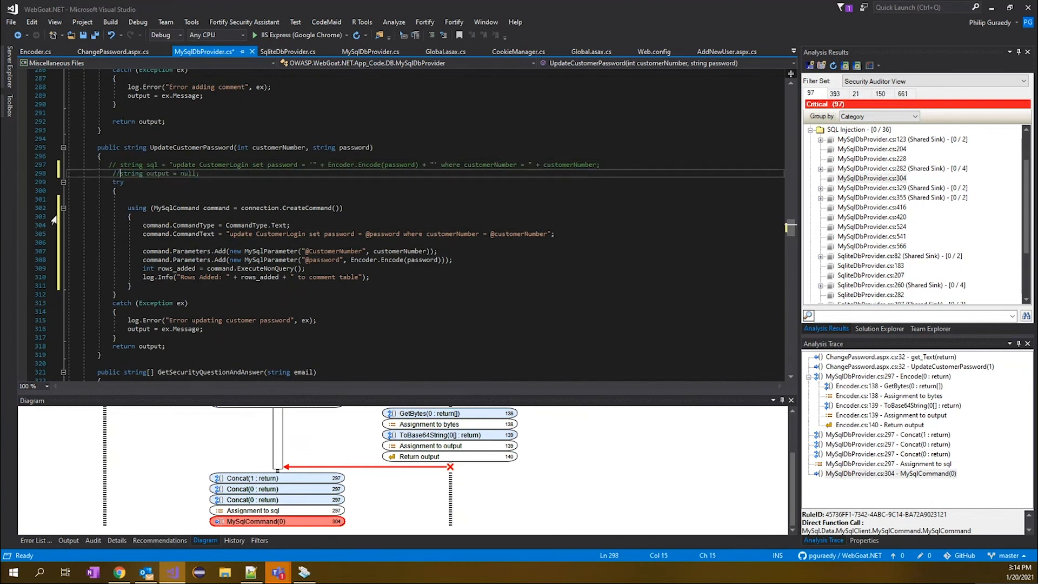
left_click(306, 268)
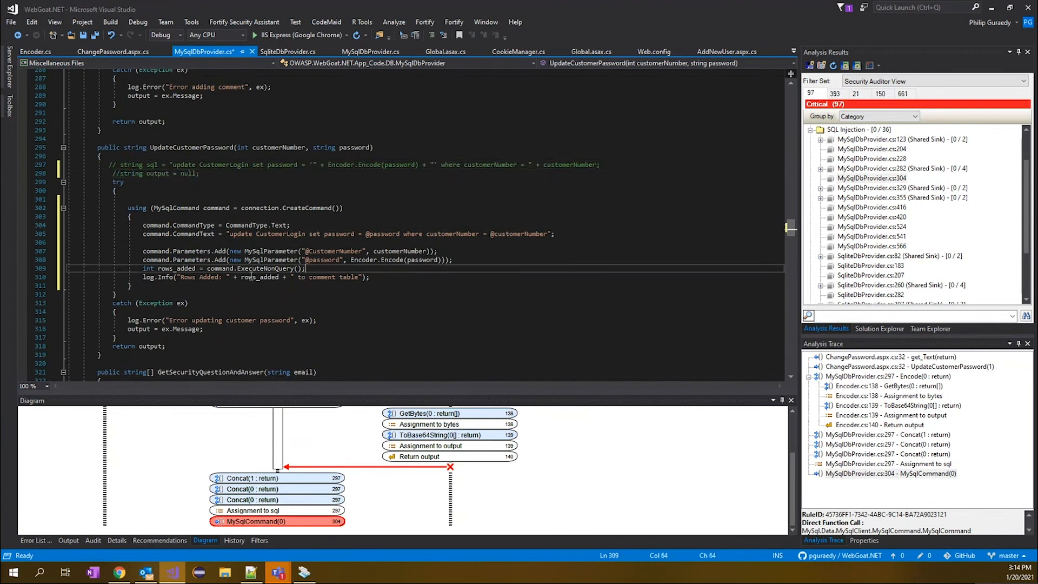
mouse_move(435, 229)
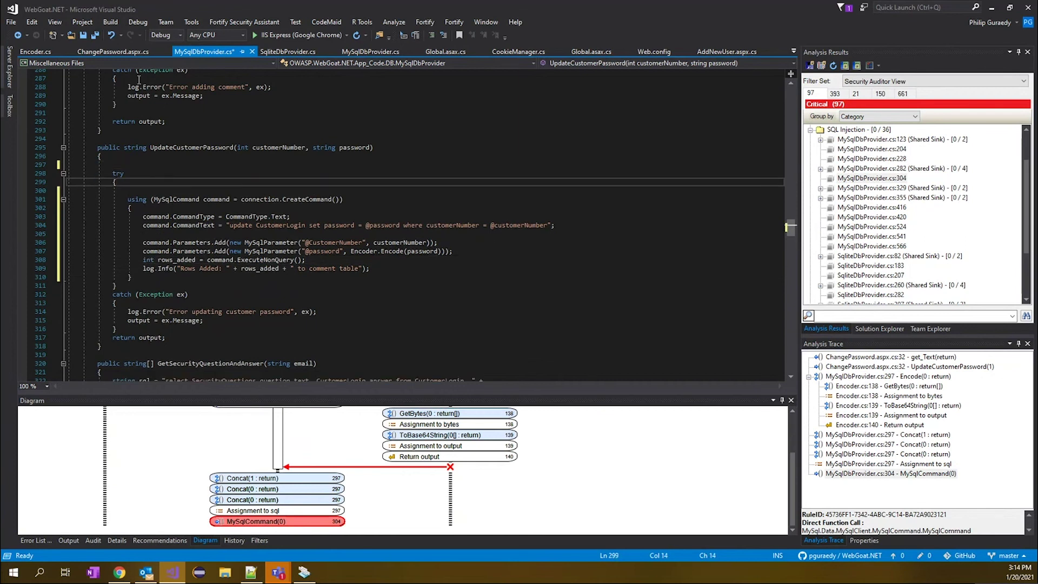
Save MySqlDbProvider.cs and build the WebGoat.NET solution successfully
key("ctrl+s")
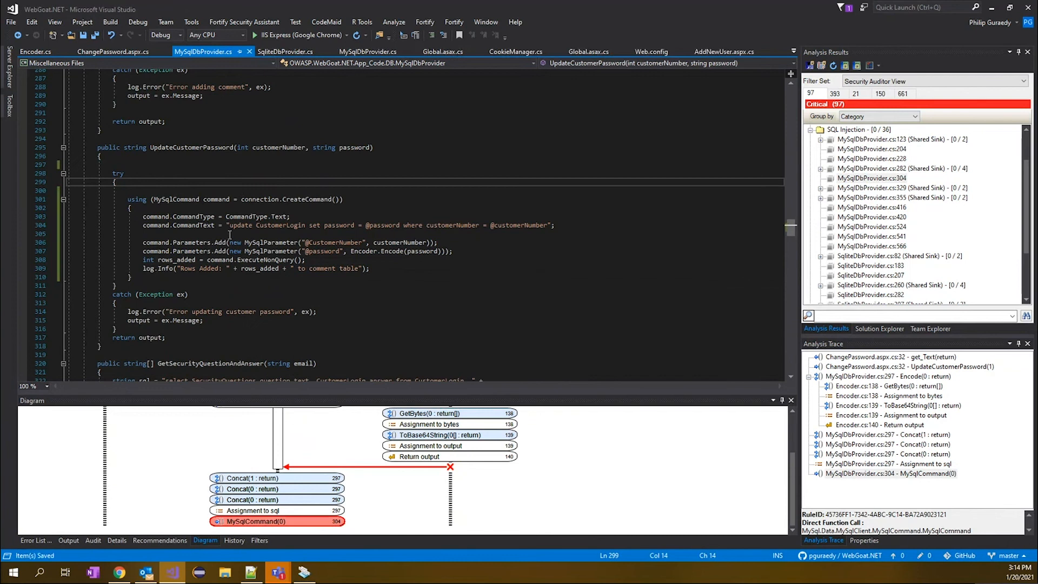
left_click(110, 22)
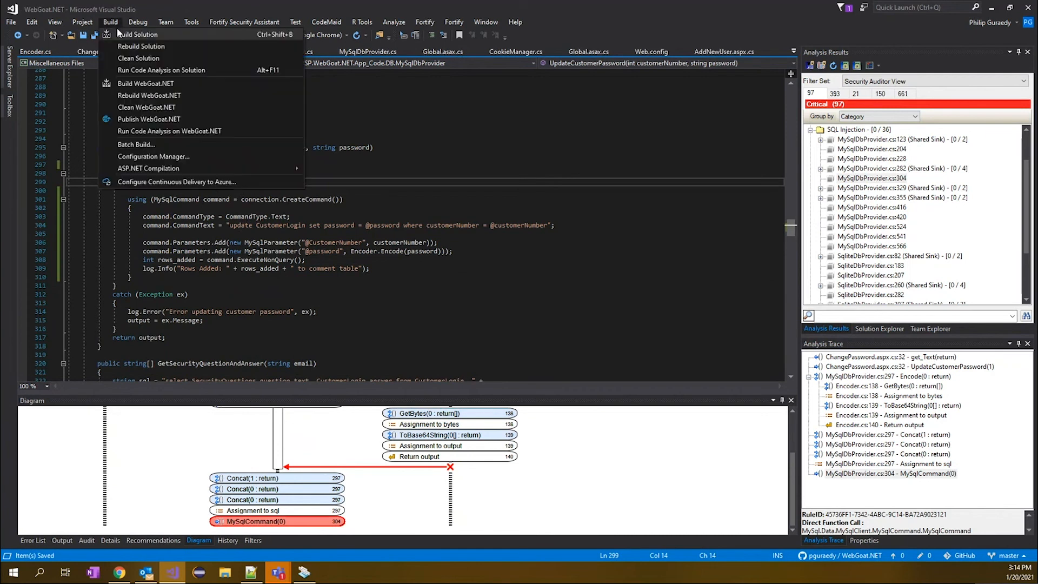
left_click(138, 33)
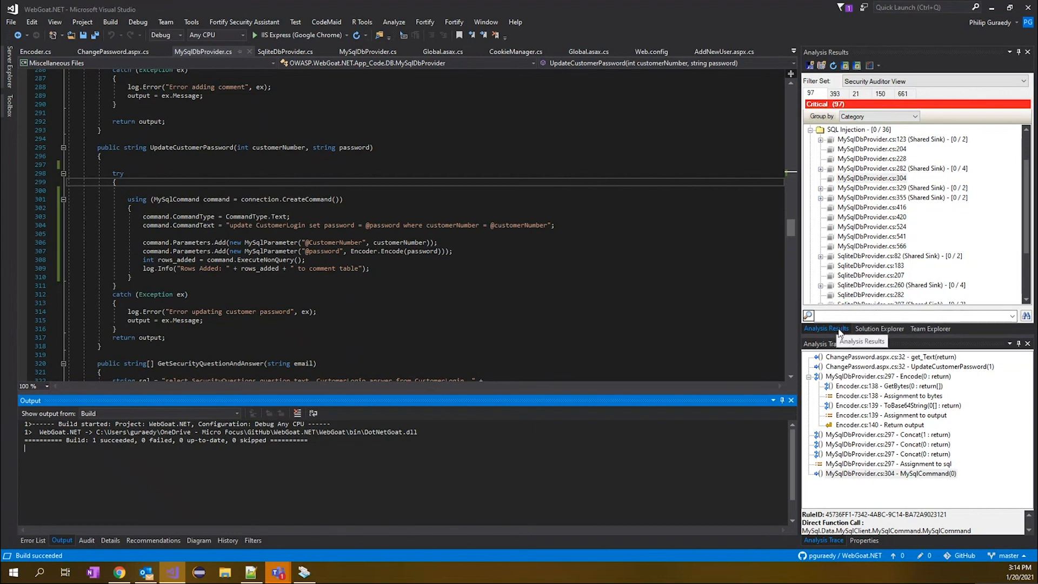
left_click(878, 329)
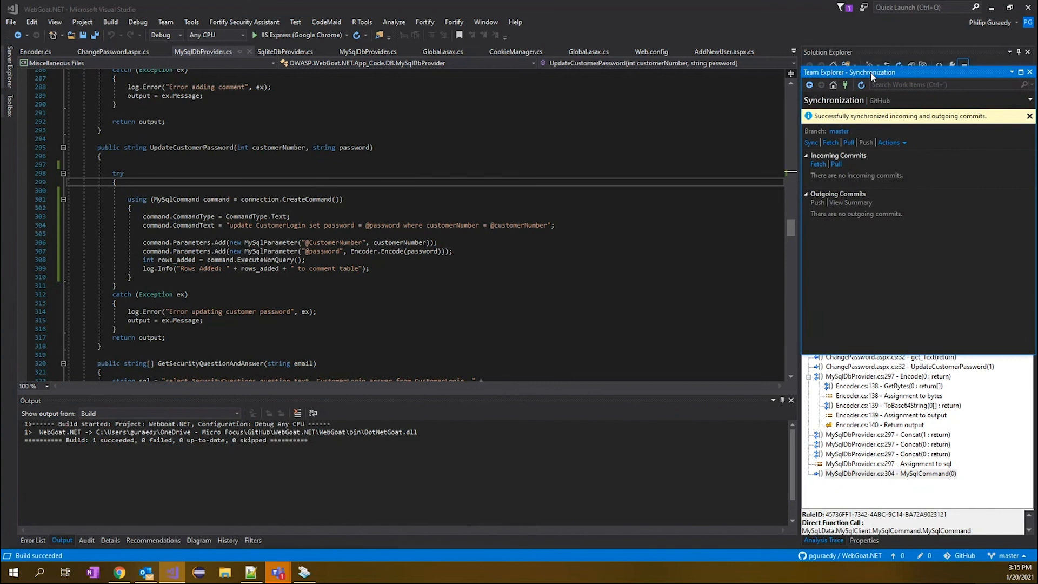
mouse_move(861, 87)
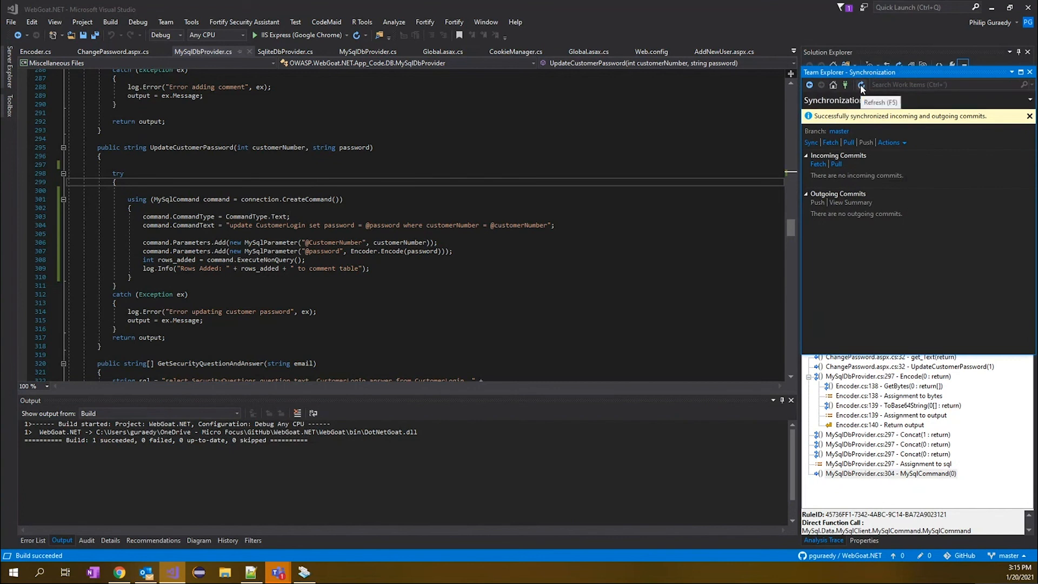
mouse_move(846, 84)
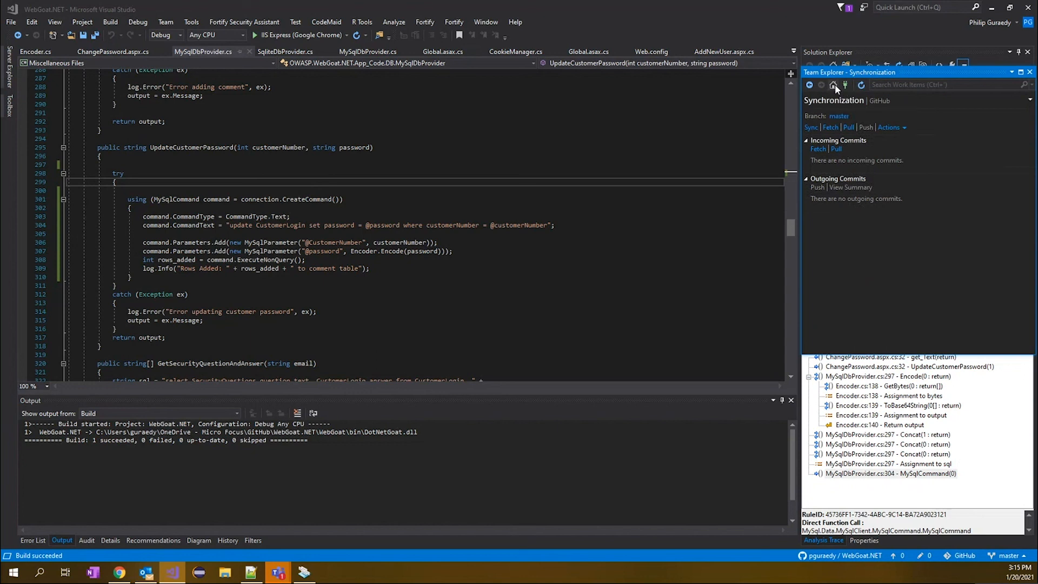
Return to the Team Explorer home overview and view the repository's branches
left_click(833, 85)
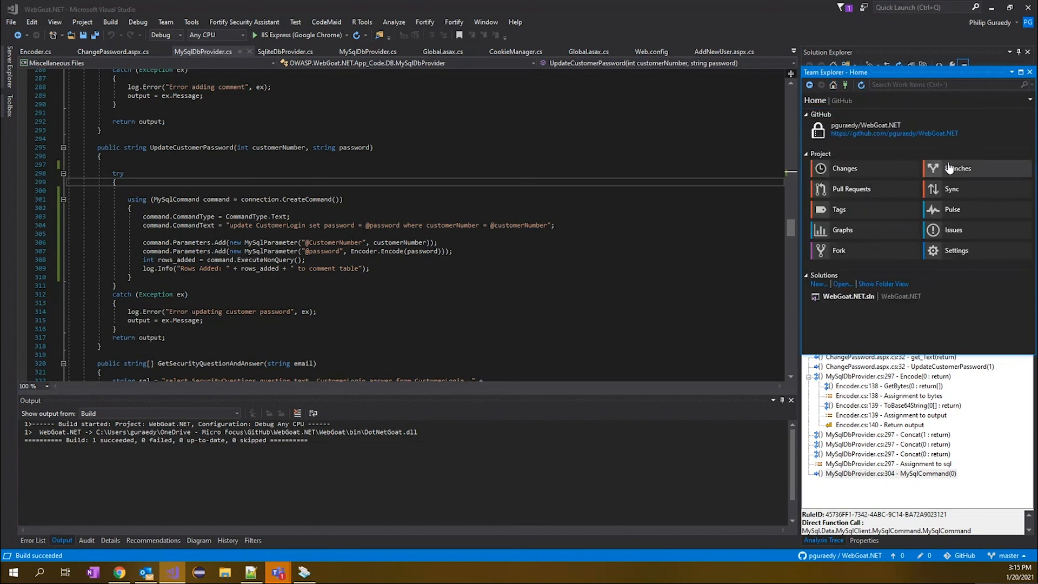
left_click(844, 169)
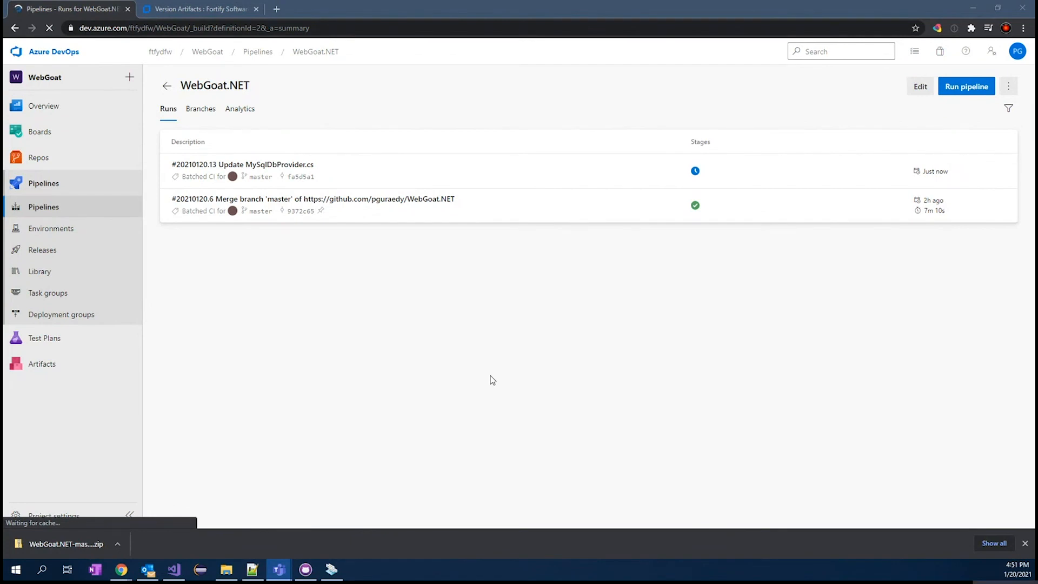
mouse_move(496, 382)
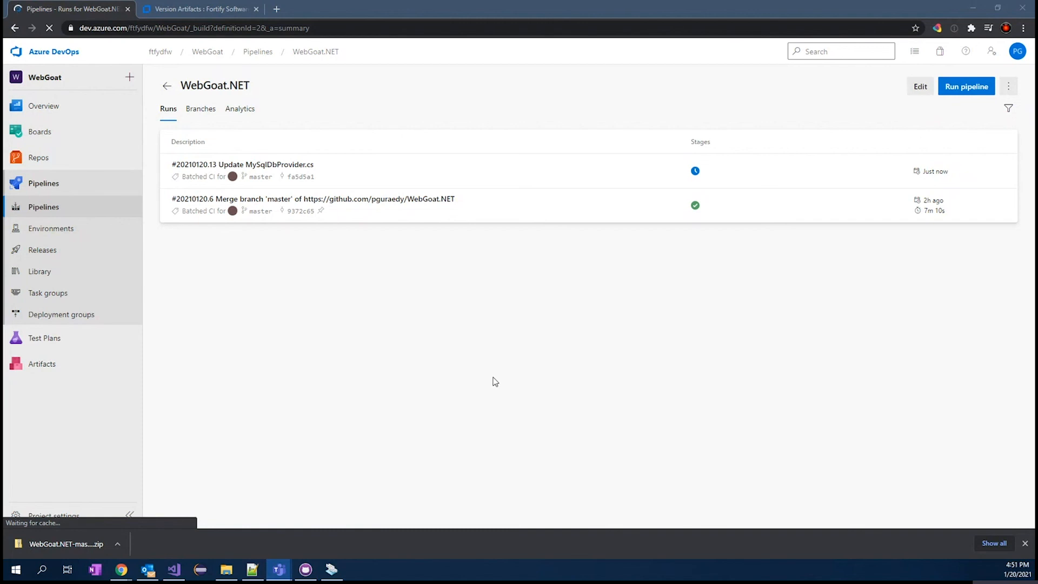
mouse_move(412, 371)
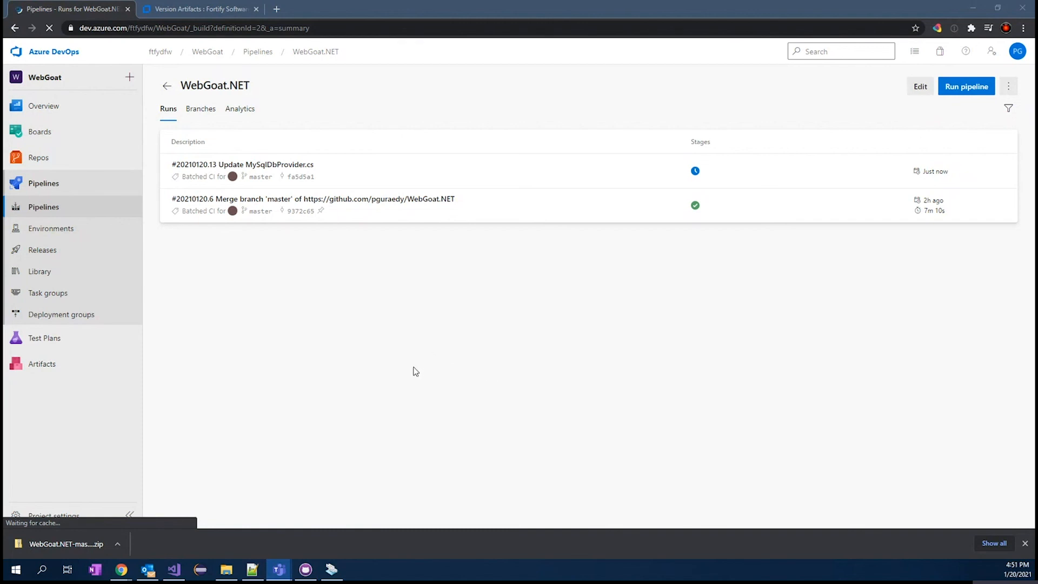
mouse_move(352, 269)
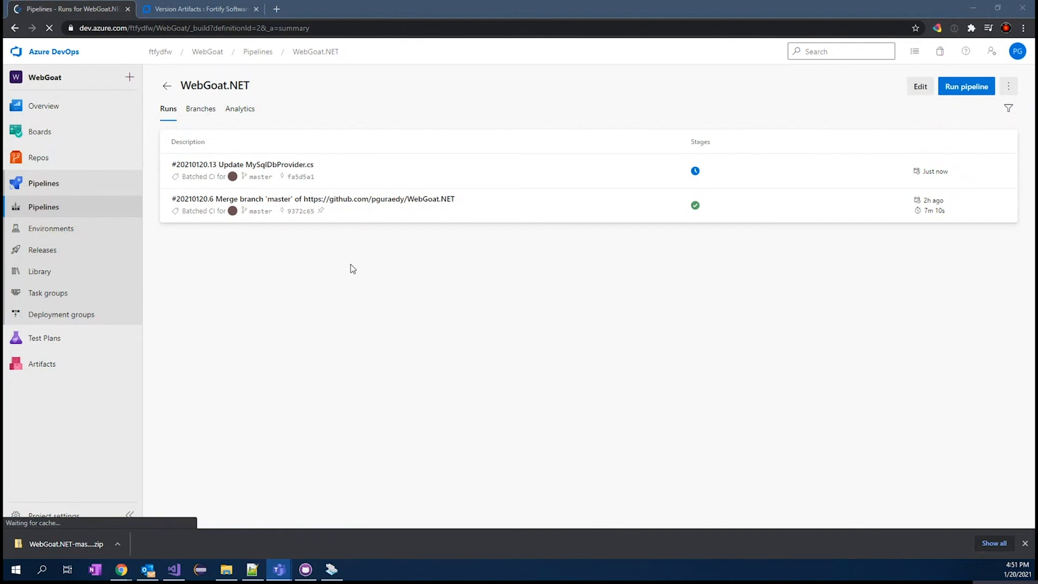
Verify pipeline run #20210120.13 completed its jobs, including the Fortify SCA Scan, then move to SSC
left_click(242, 164)
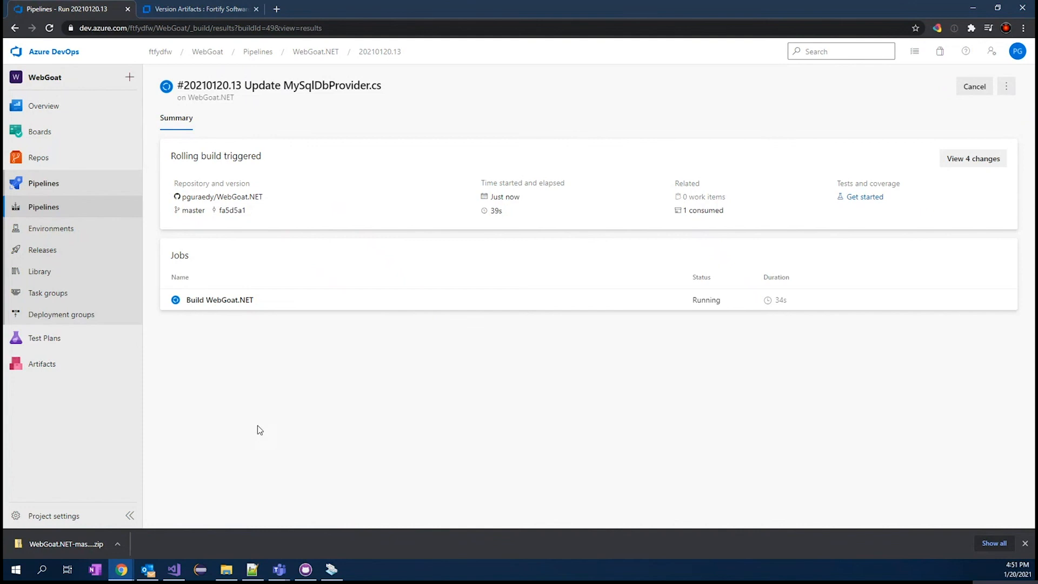
mouse_move(191, 386)
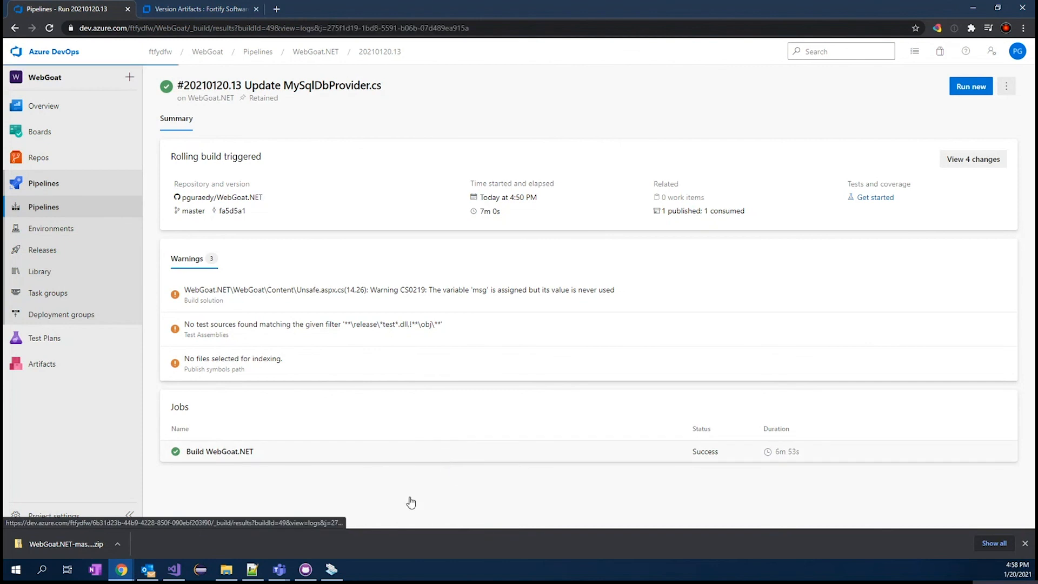
left_click(220, 450)
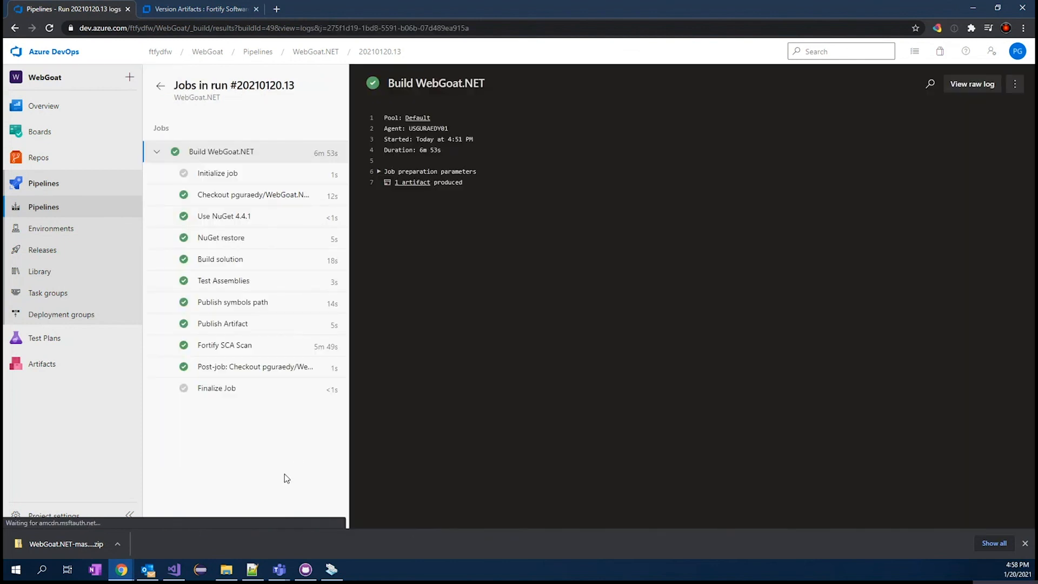
mouse_move(241, 211)
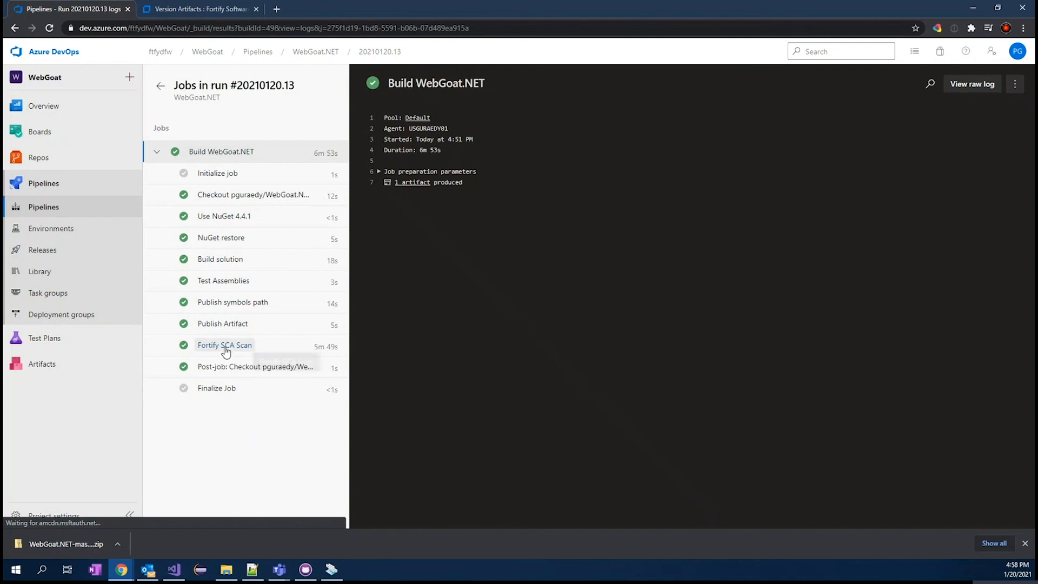
mouse_move(225, 345)
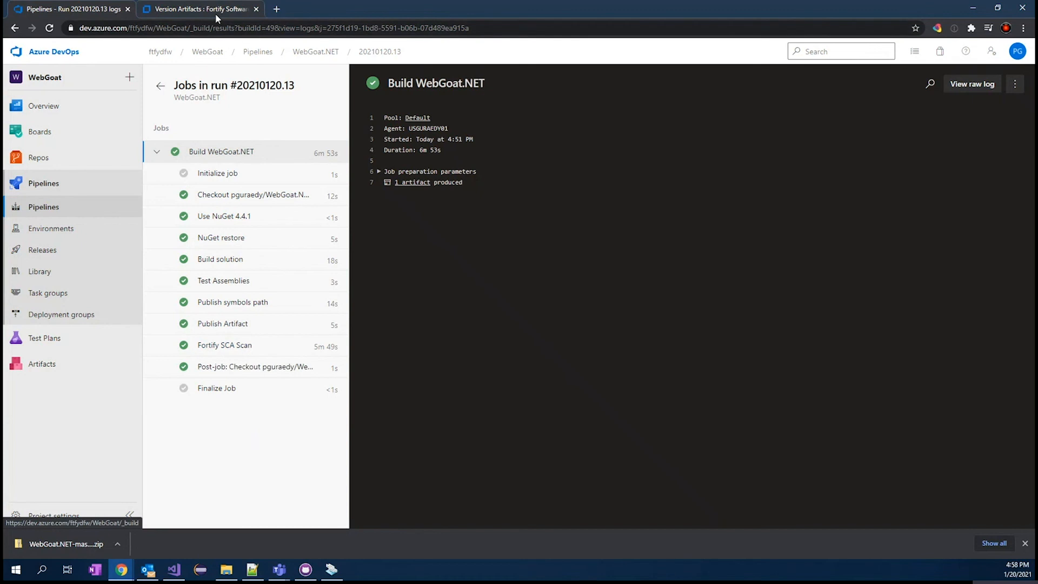
left_click(197, 9)
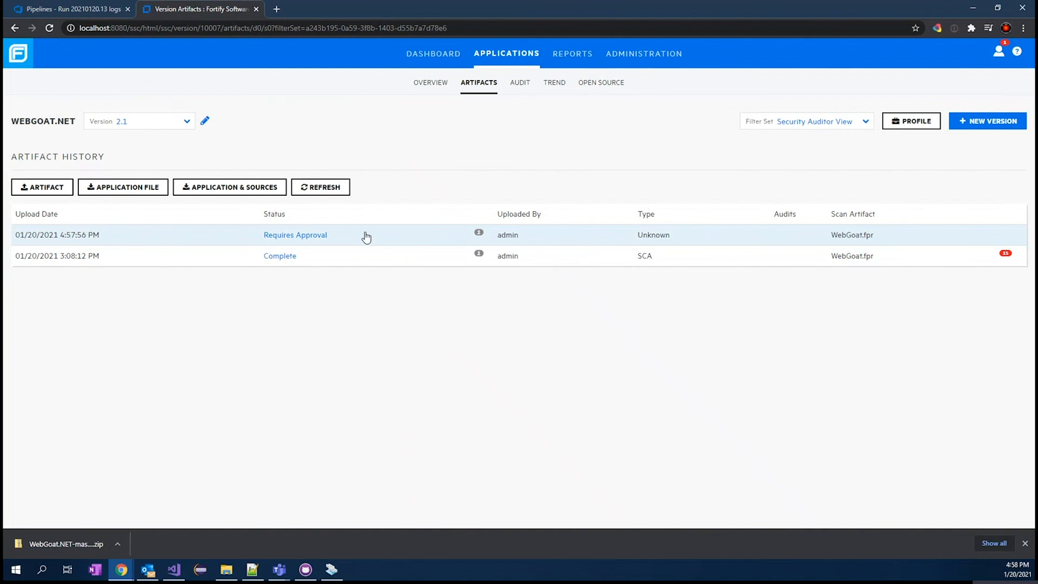
Approve the pending WebGoat.fpr upload with comment 'approve' and reload the artifact history
left_click(295, 234)
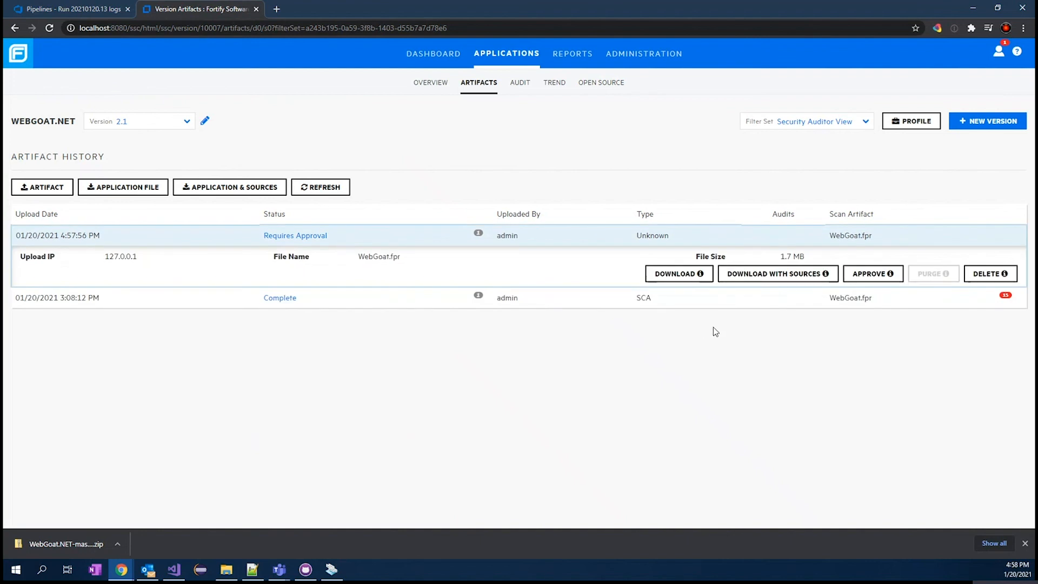
left_click(873, 274)
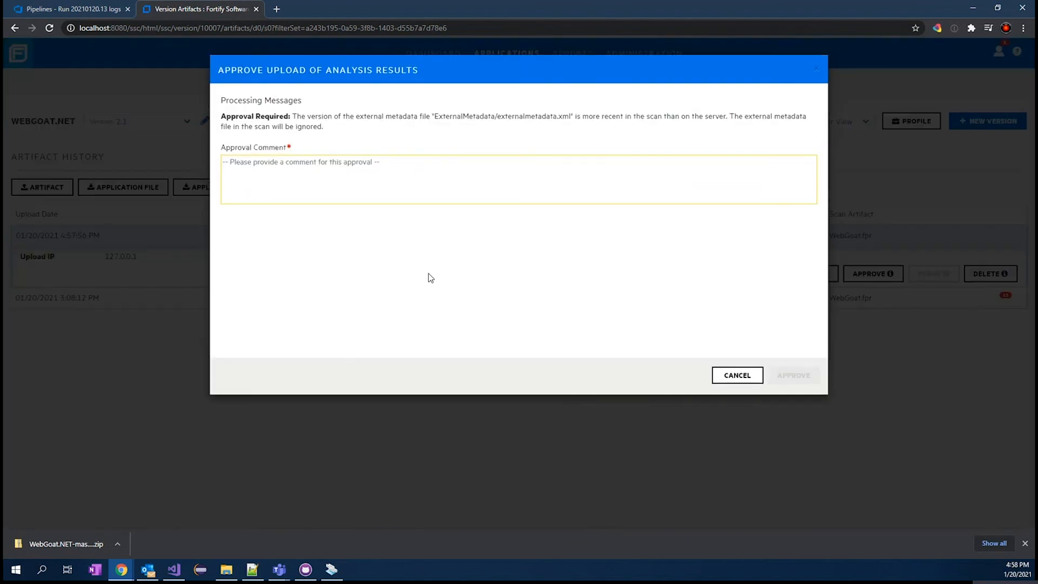
type("app")
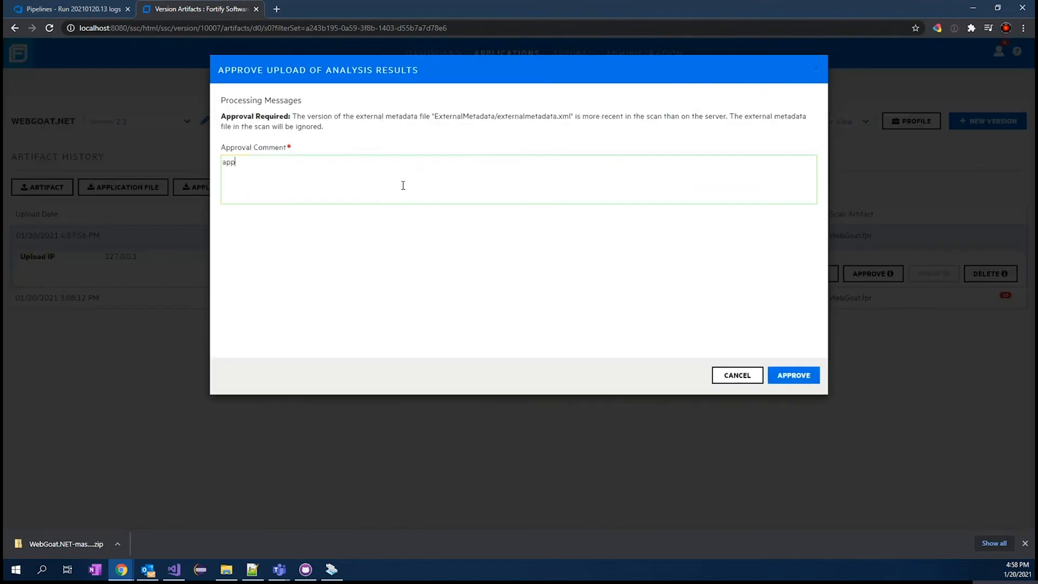
type("rove")
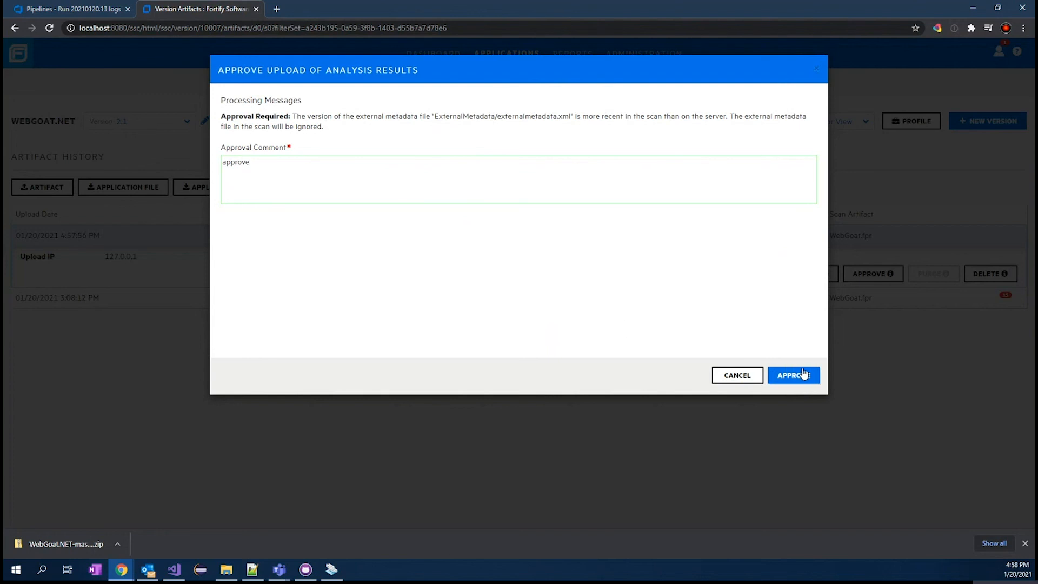
left_click(794, 375)
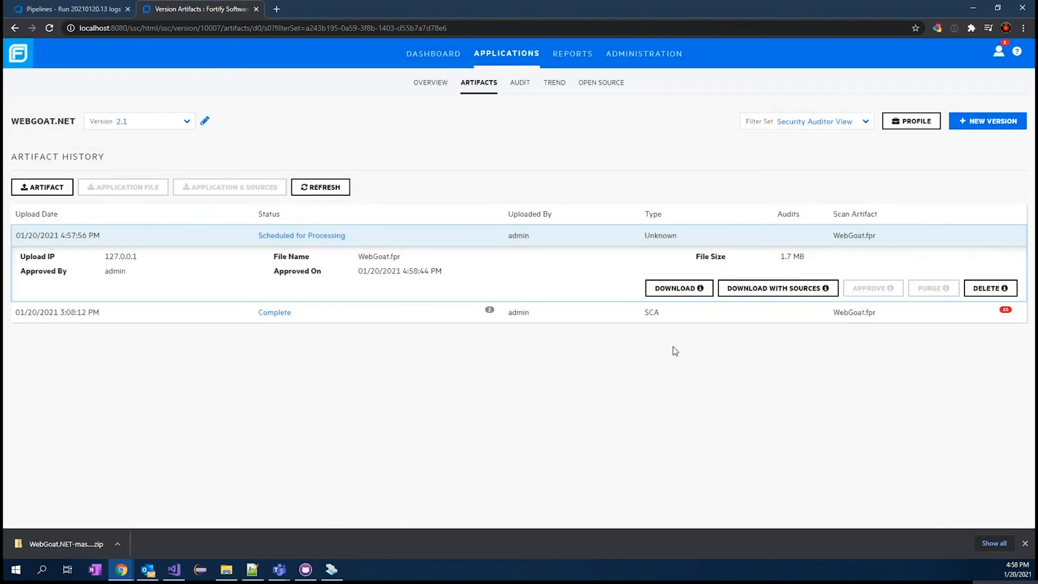
mouse_move(343, 251)
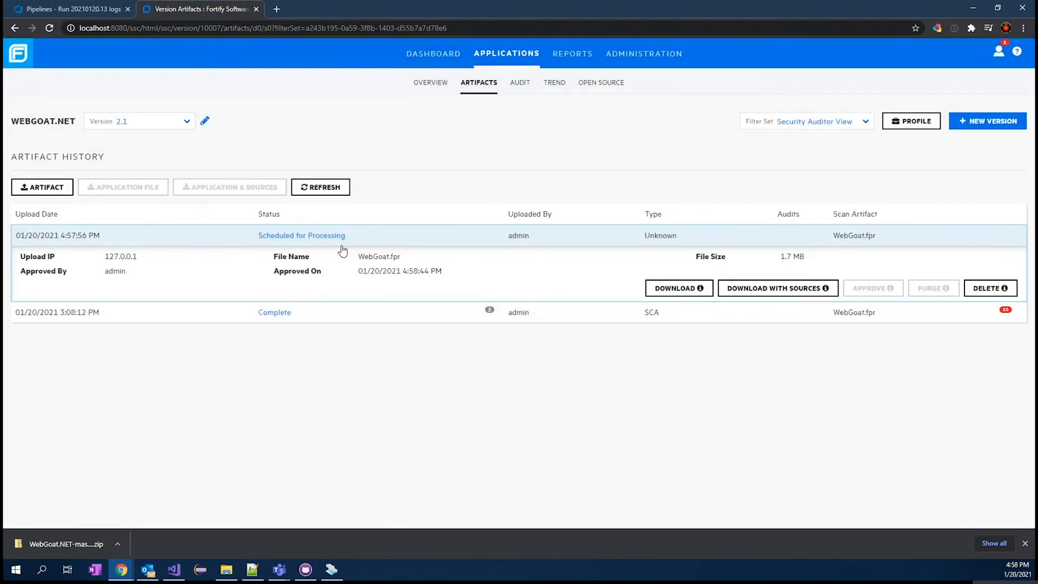
mouse_move(390, 169)
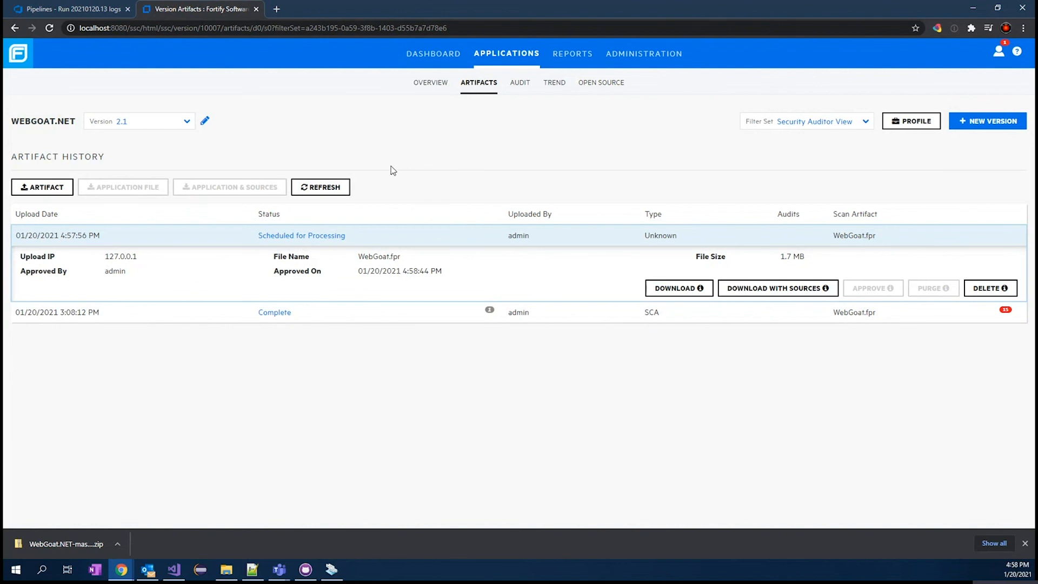
left_click(478, 82)
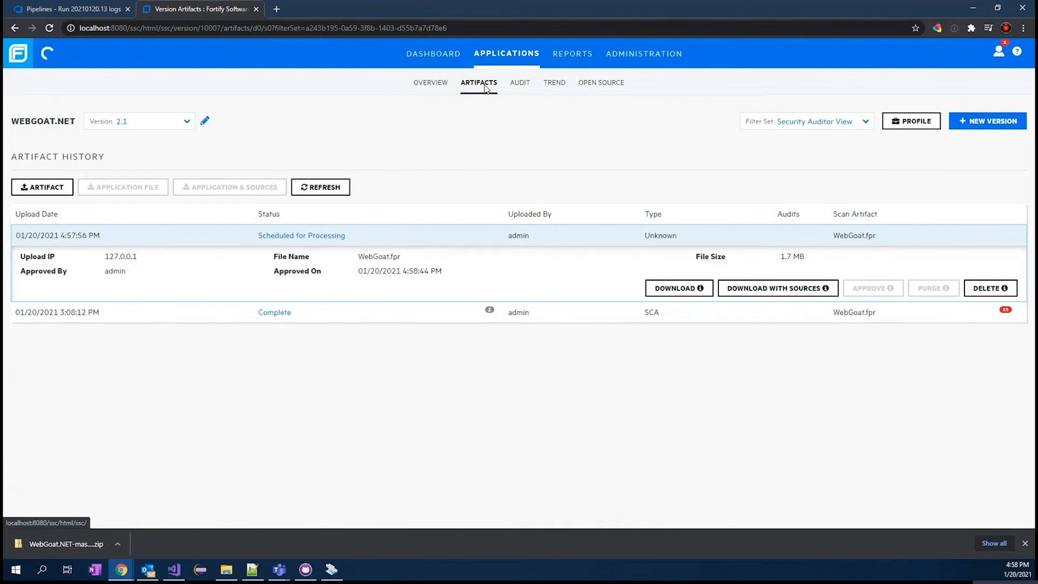
mouse_move(520, 83)
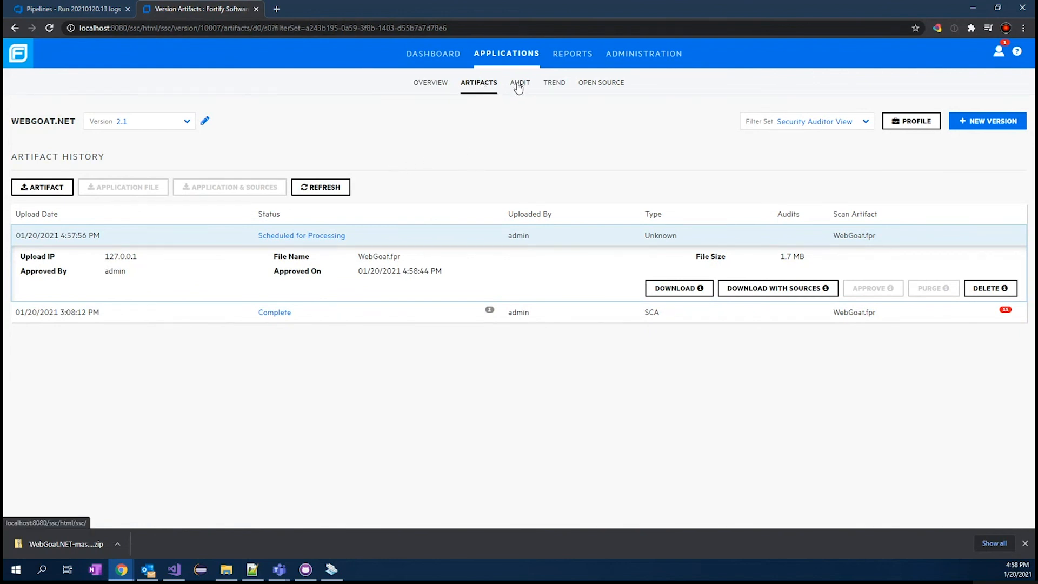
mouse_move(228, 31)
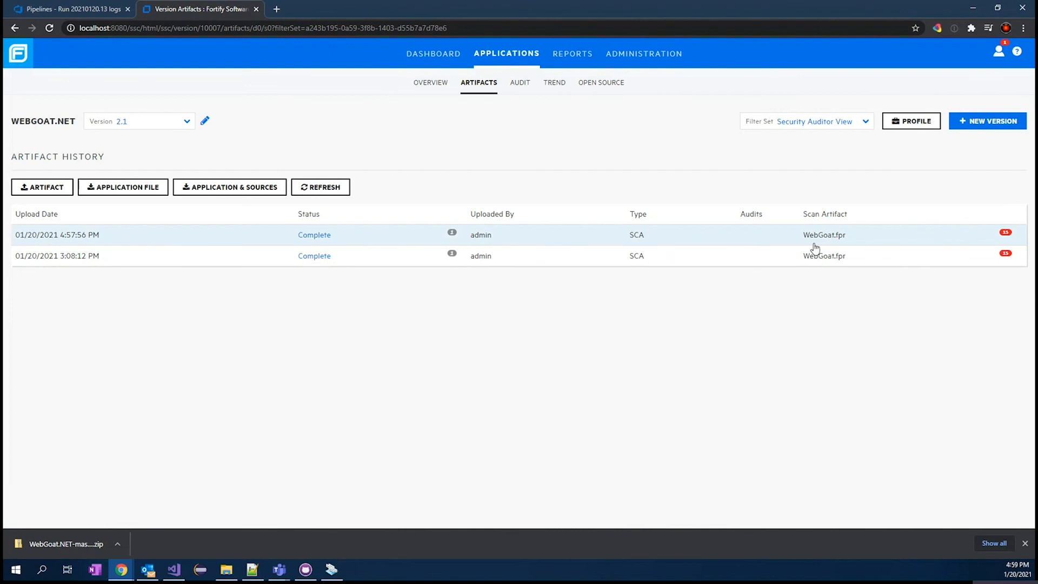
mouse_move(309, 235)
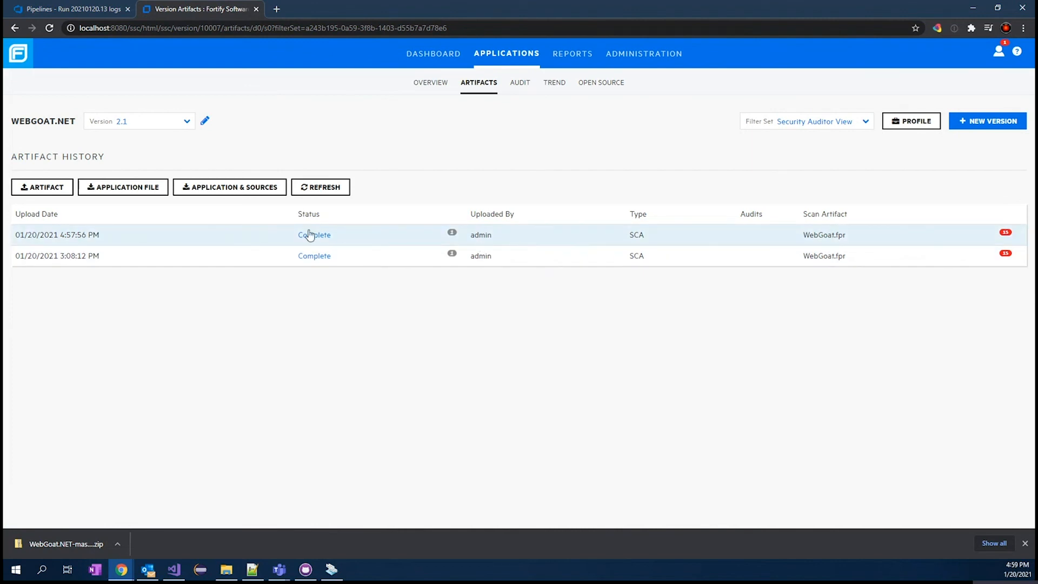
Show the WebGoat.NET audit issues and expand the SQL Injection group
left_click(520, 83)
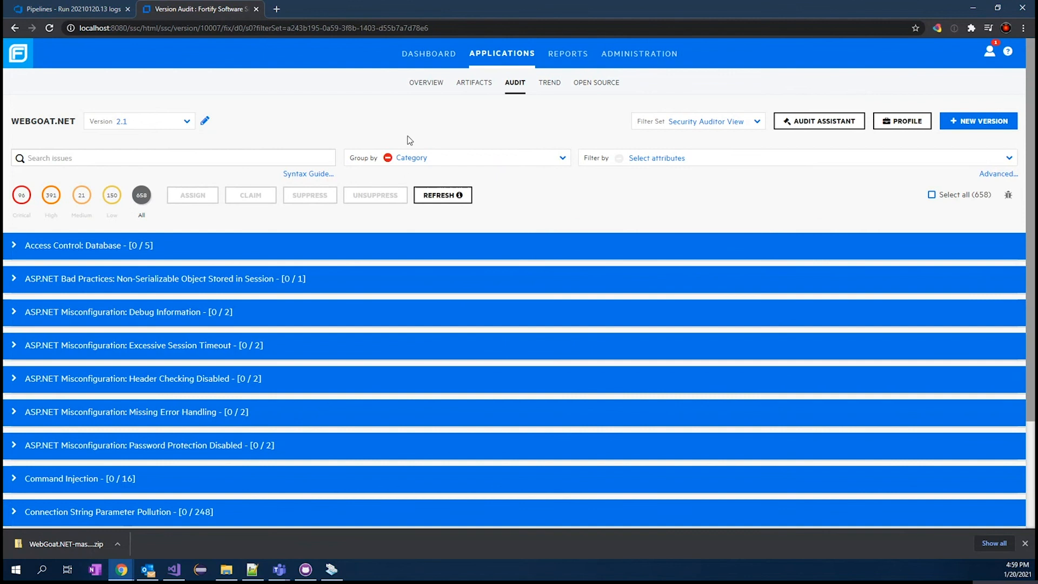
scroll("down", 3)
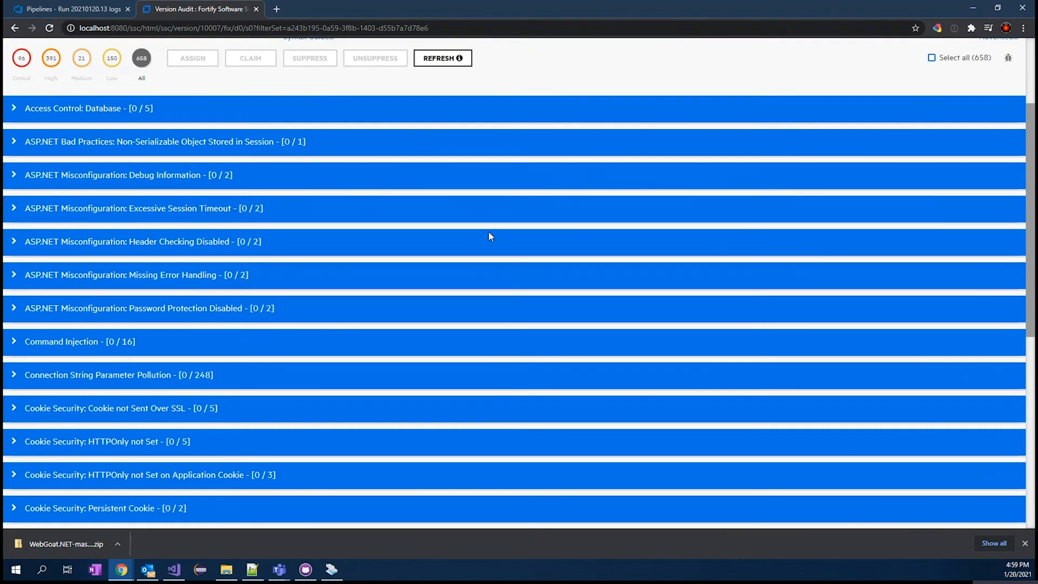
scroll("down", 3)
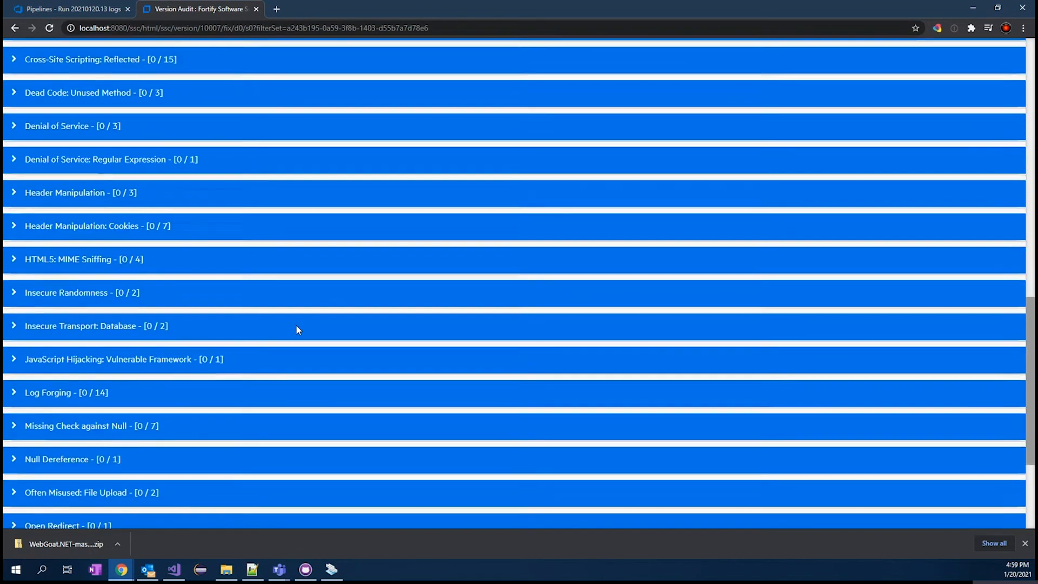
scroll("down", 3)
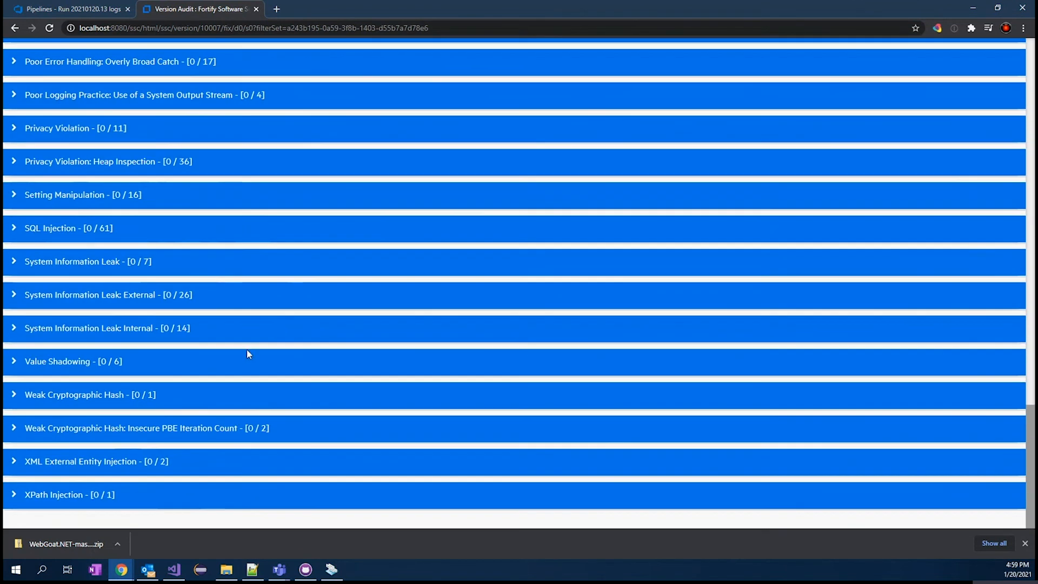
mouse_move(12, 231)
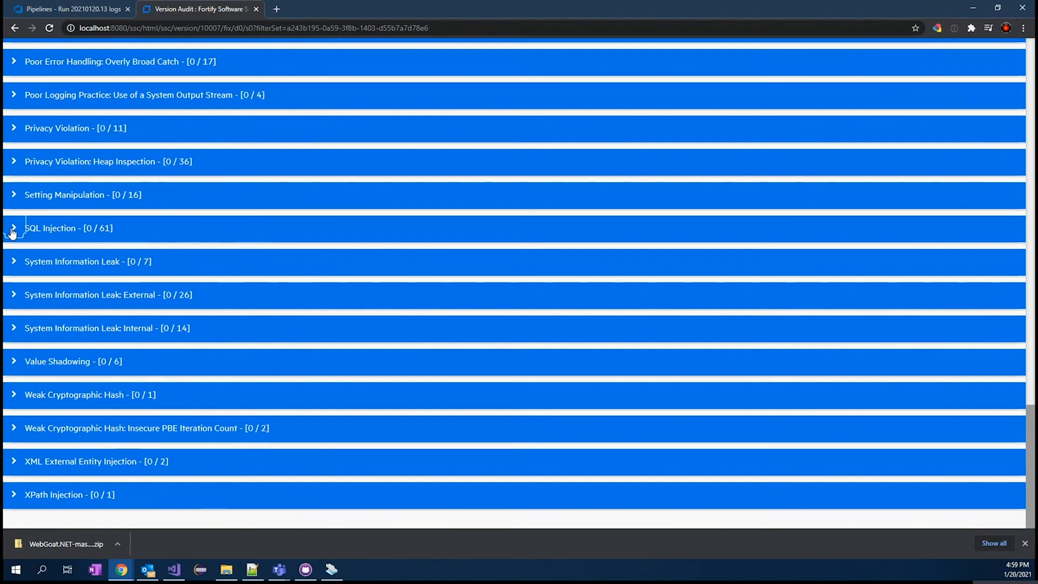
left_click(13, 228)
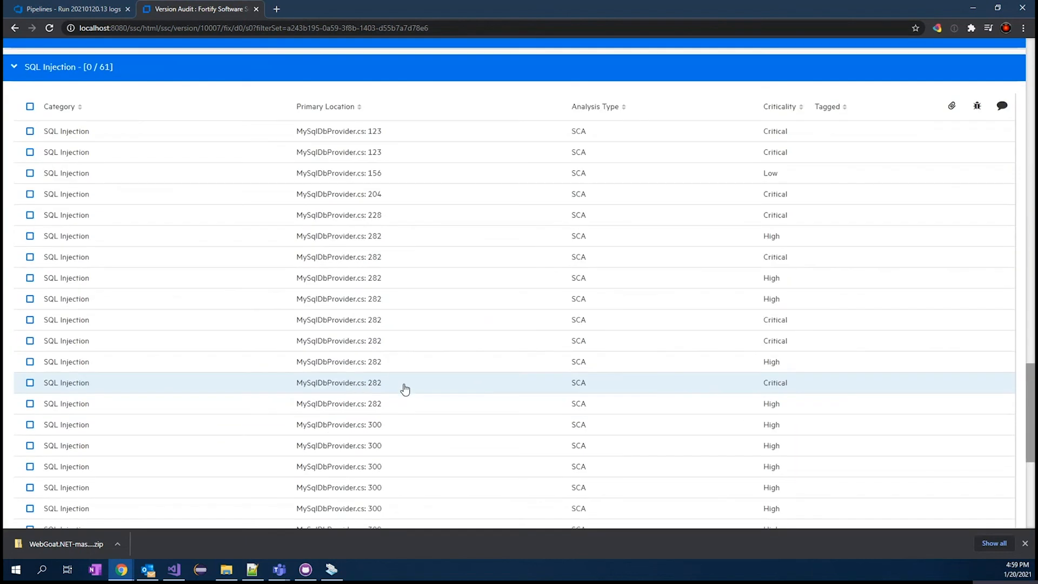
Review page 2 of the SQL Injection findings for MySqlDbProvider.cs locations
scroll("down", 3)
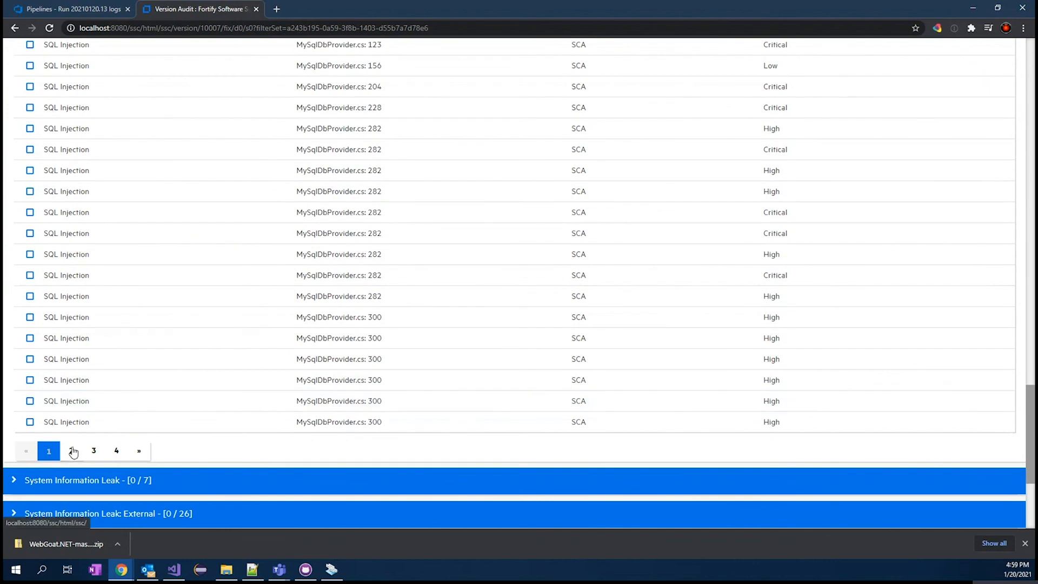
left_click(71, 451)
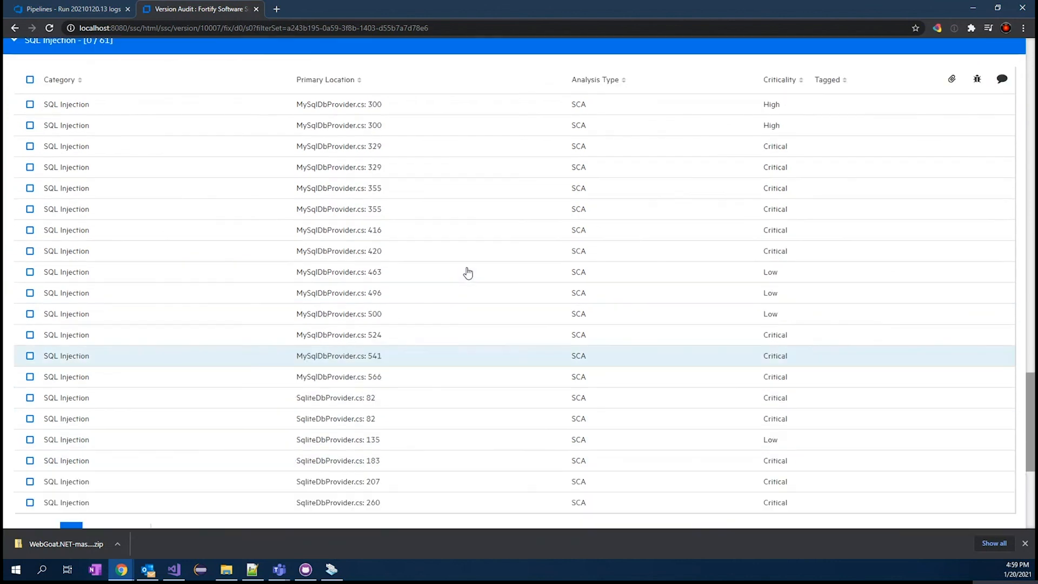
scroll("up", 3)
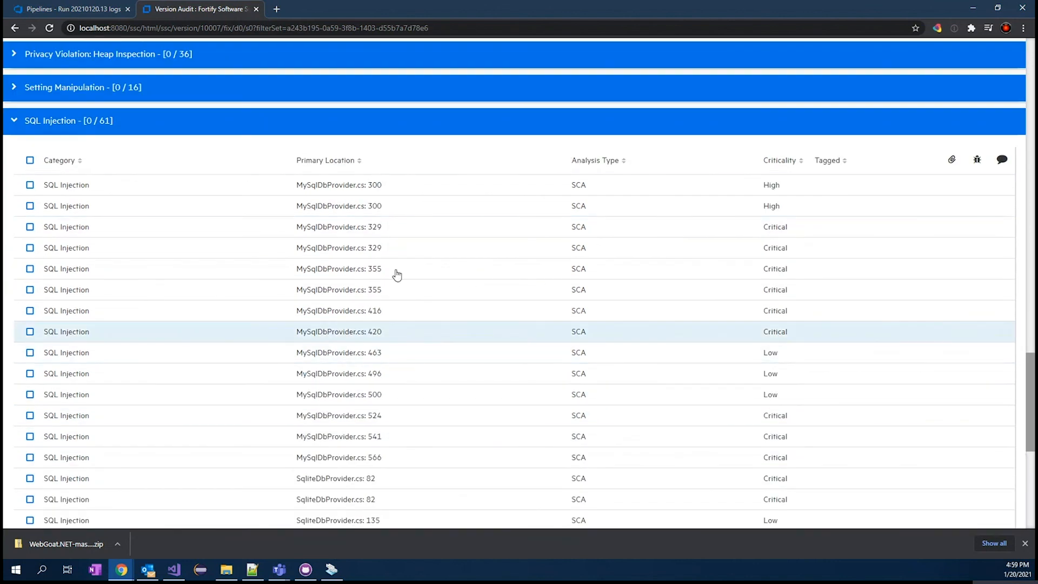
mouse_move(391, 331)
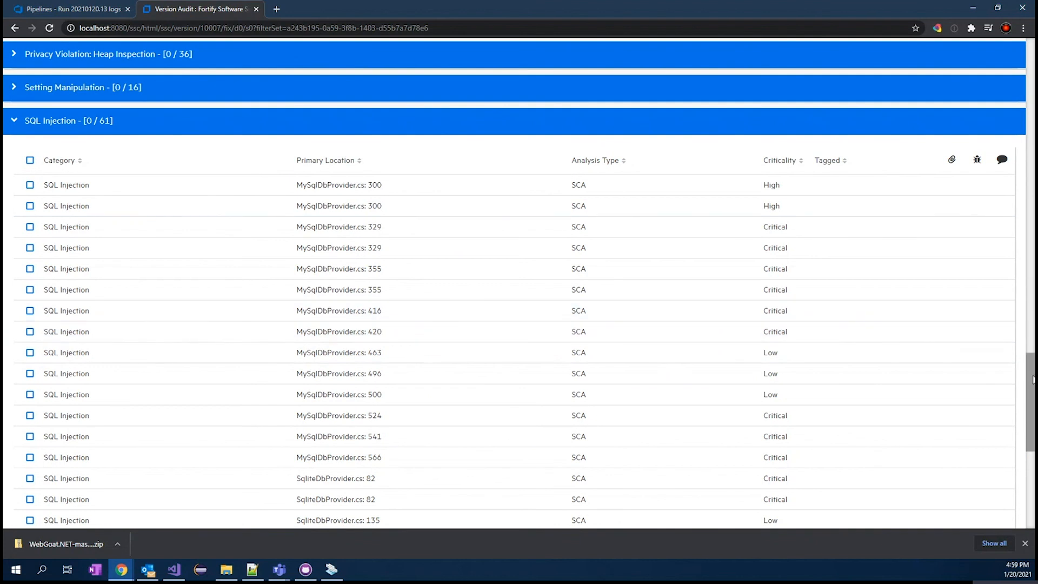
scroll("up", 3)
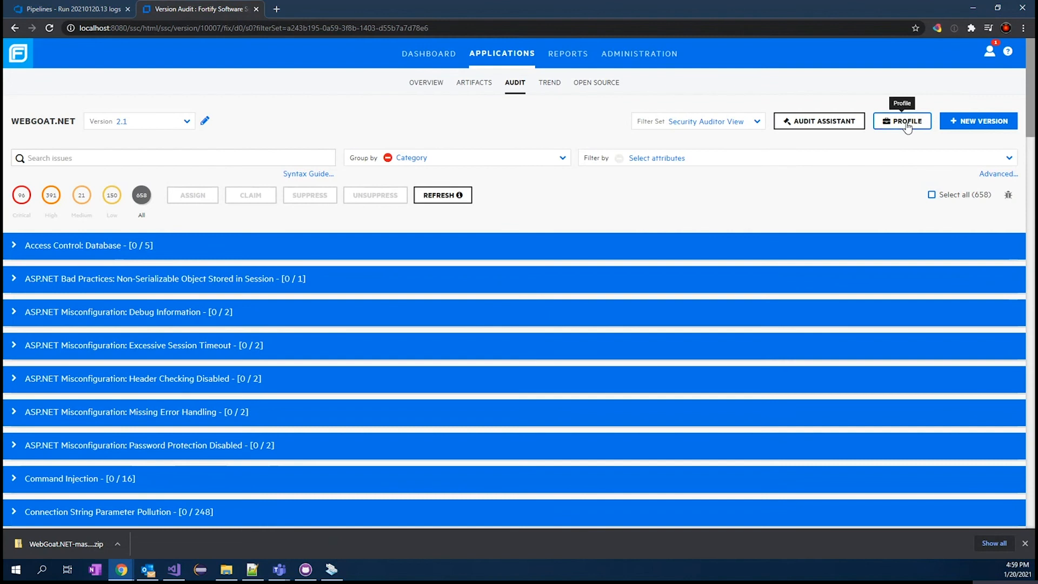
Include suppressed and removed issues in the audit list and collapse the category groups
left_click(902, 120)
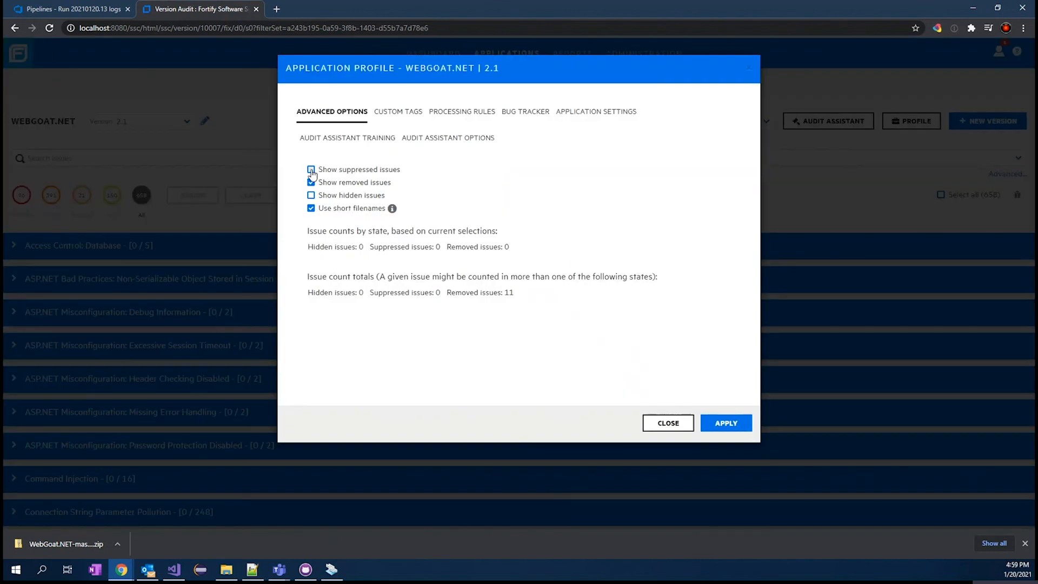
left_click(311, 169)
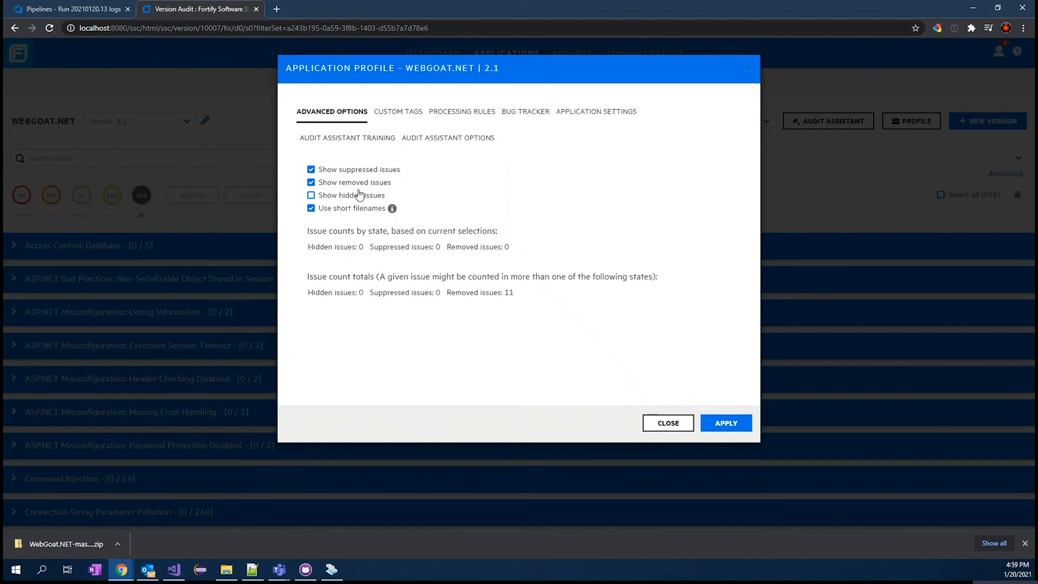
left_click(725, 423)
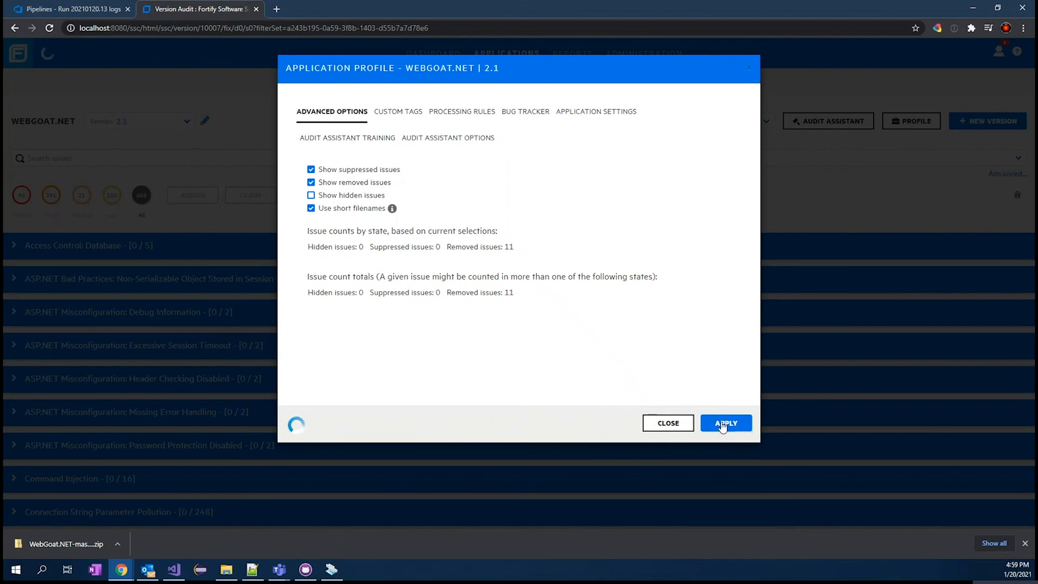
left_click(725, 422)
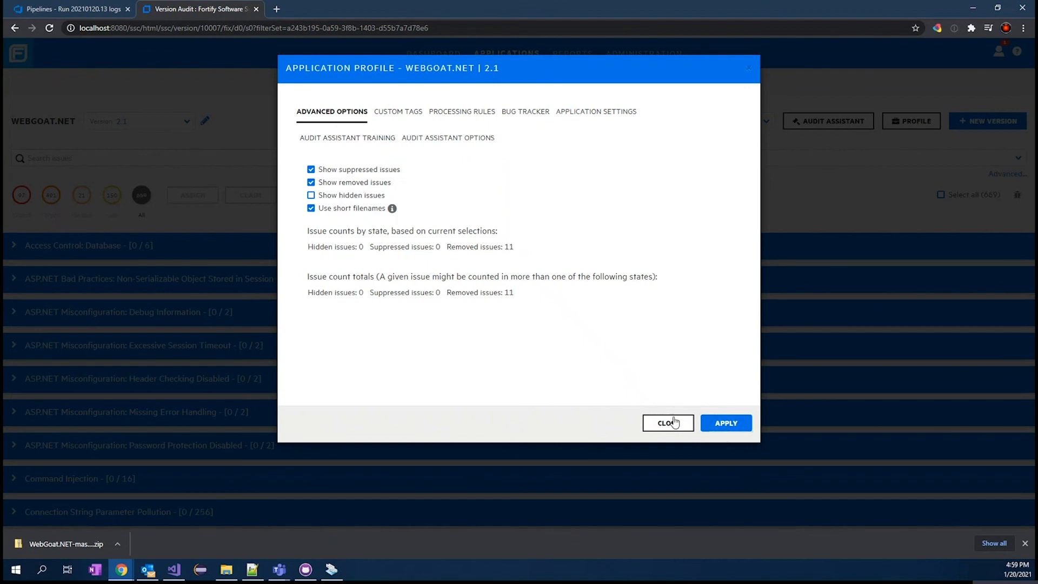
left_click(667, 422)
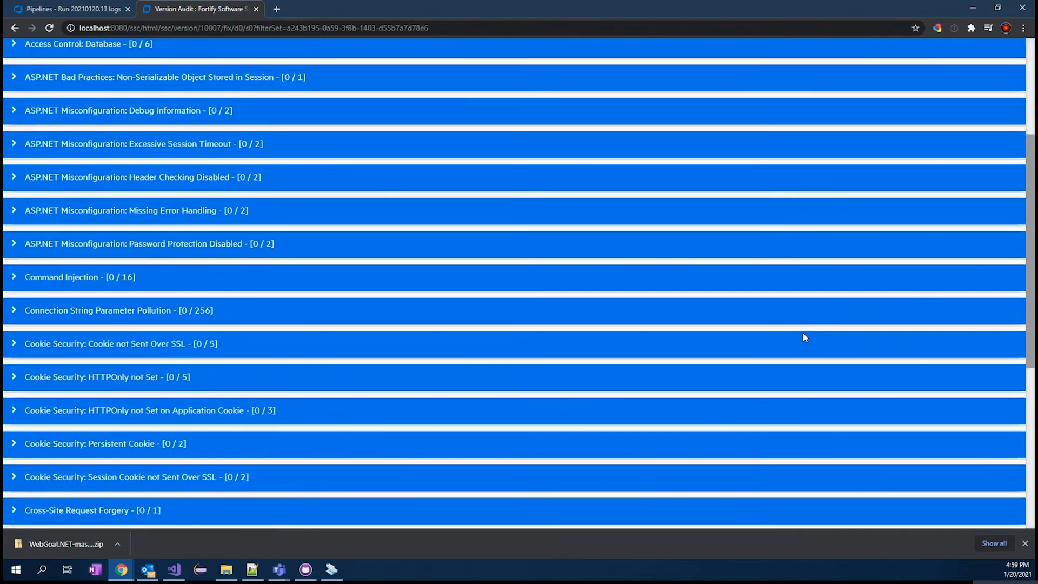
scroll("down", 3)
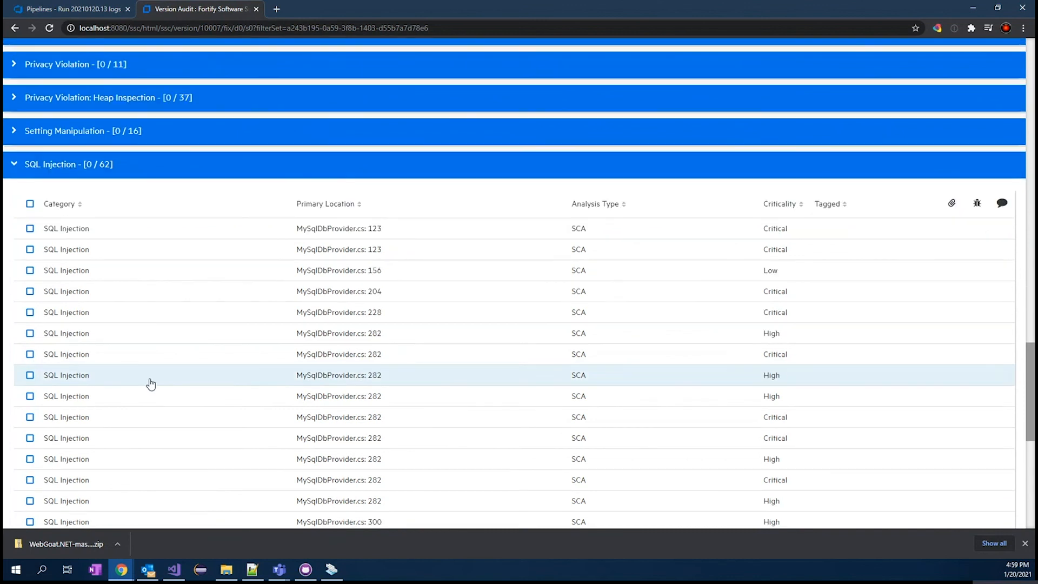
scroll("down", 3)
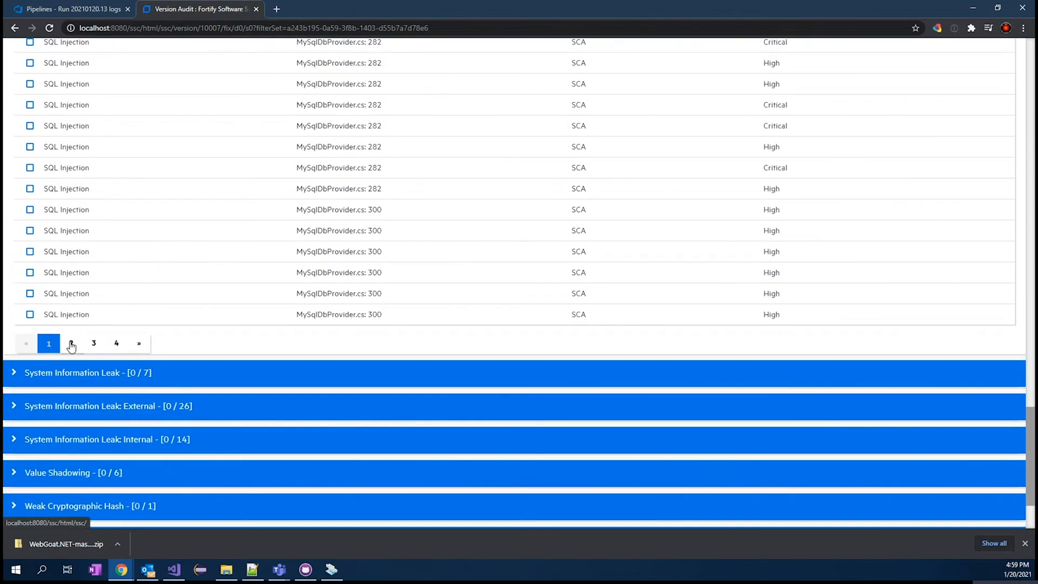
left_click(71, 343)
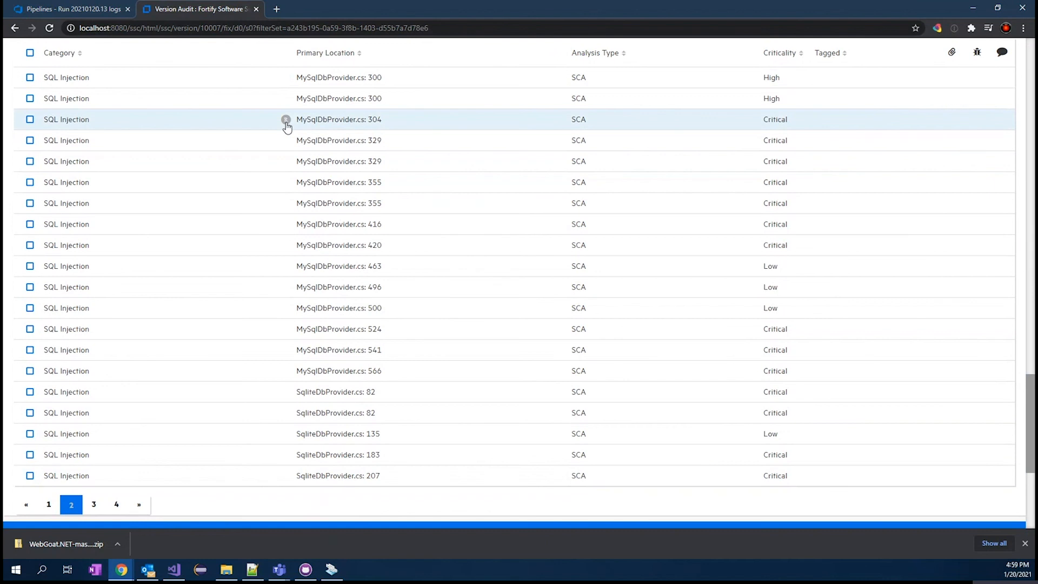
left_click(339, 119)
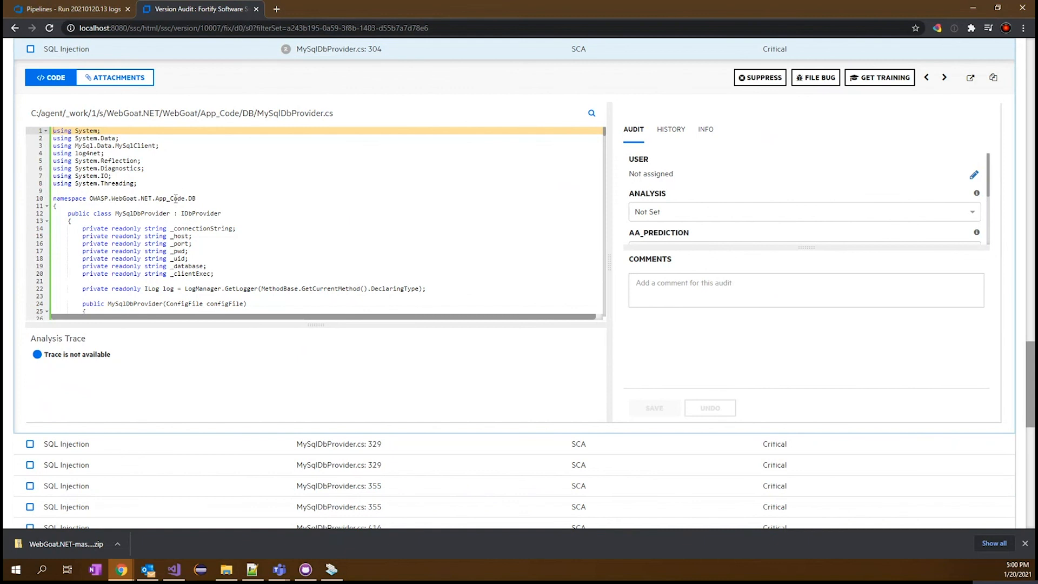
mouse_move(705, 129)
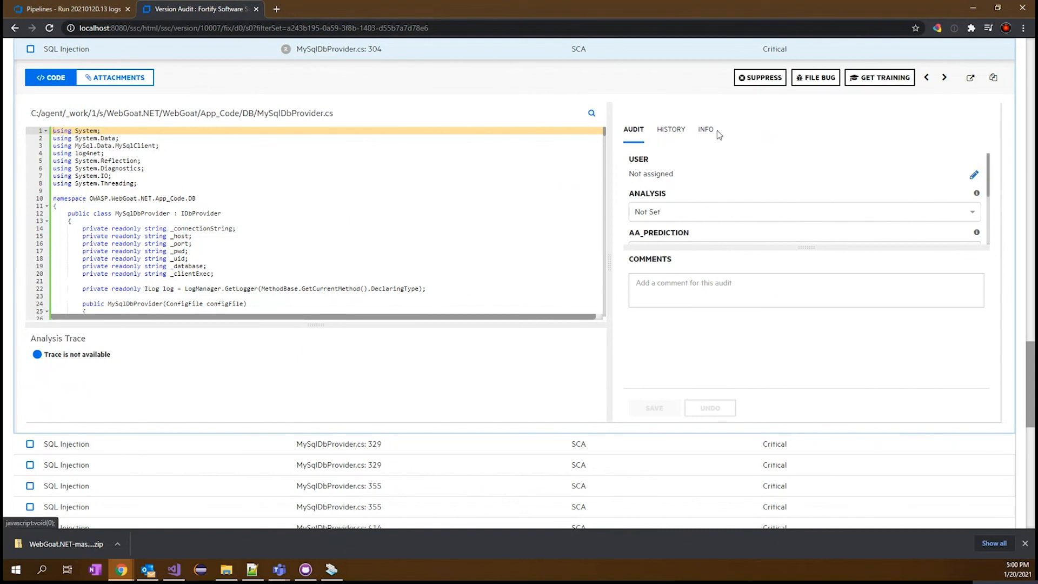
left_click(705, 129)
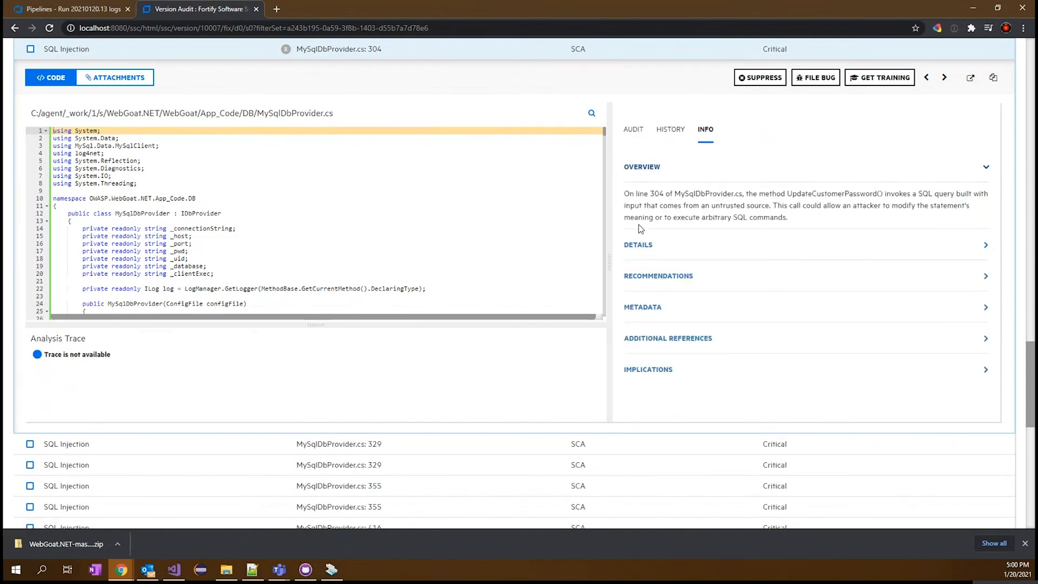
left_click(637, 245)
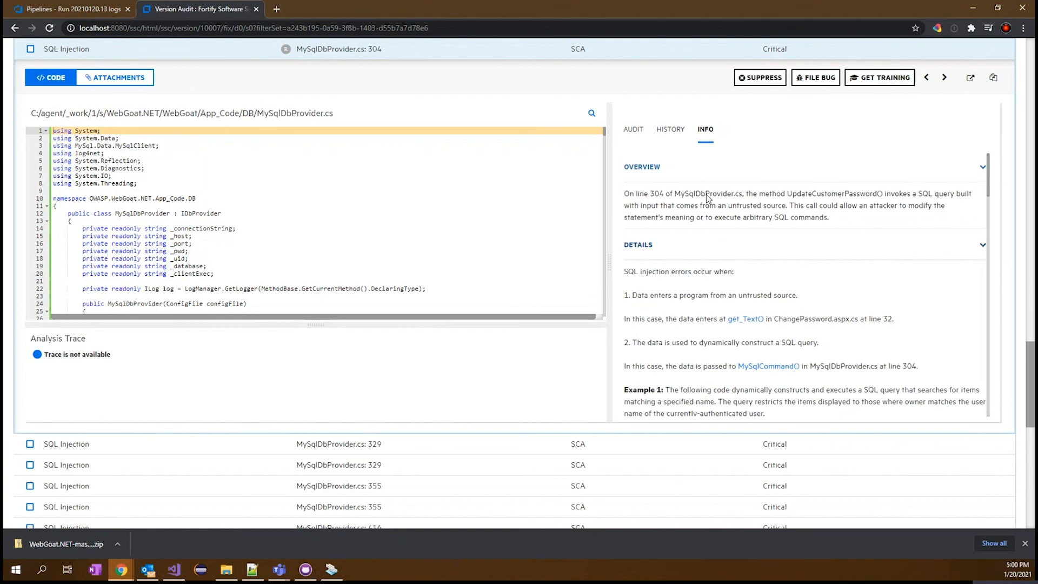
mouse_move(739, 199)
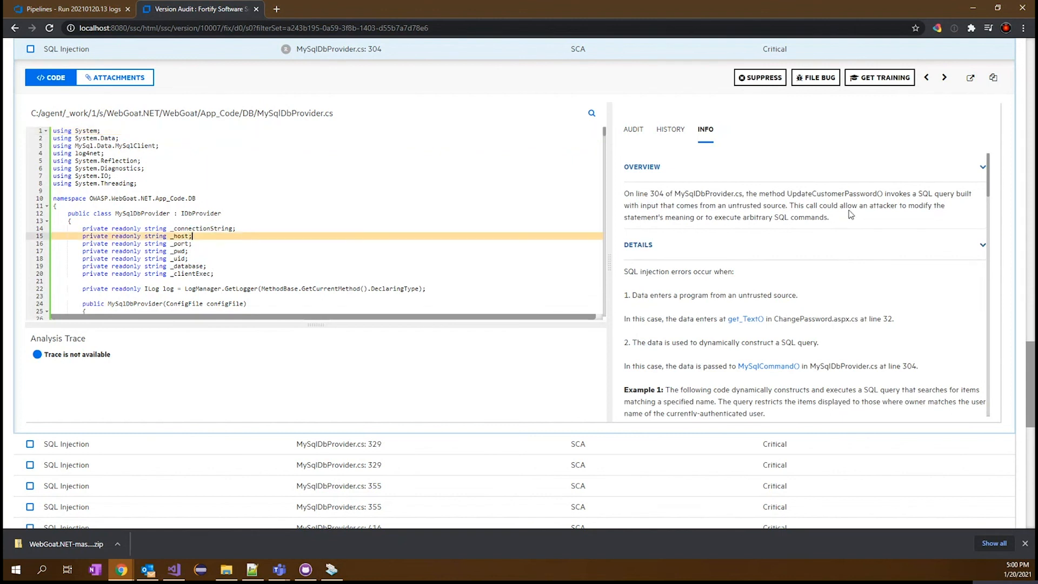
mouse_move(1030, 364)
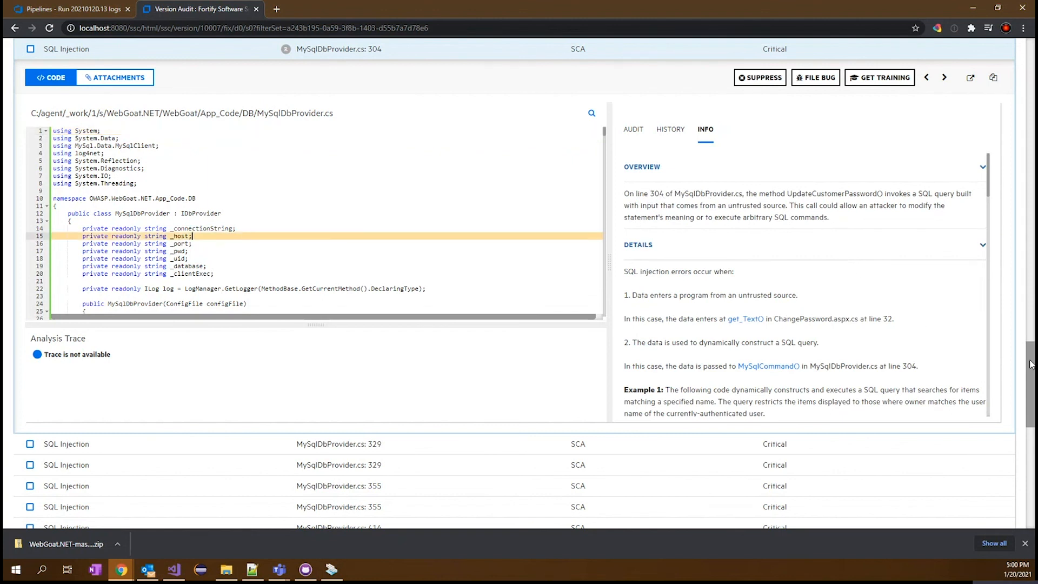
left_click(14, 28)
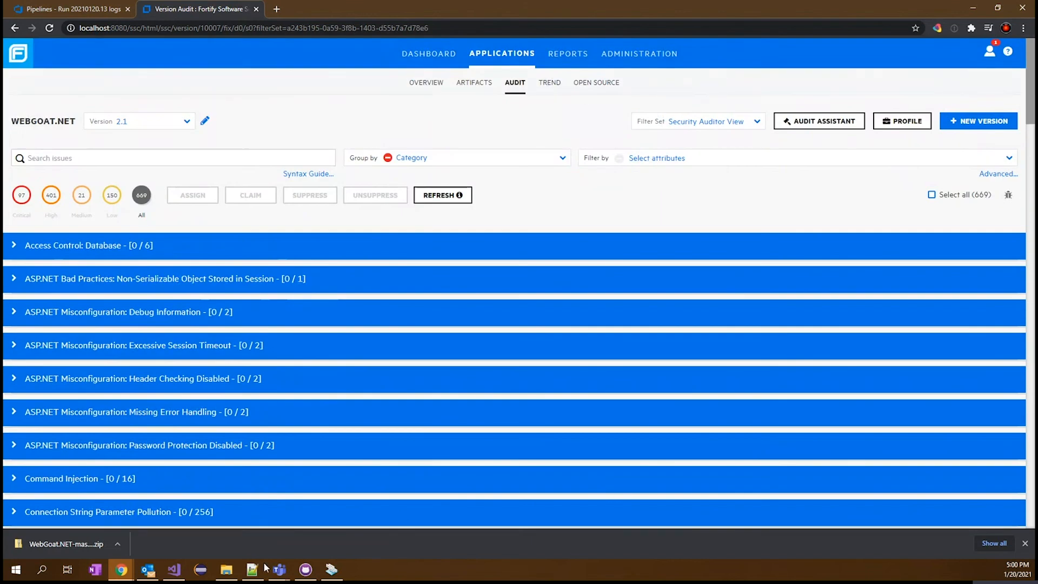
mouse_move(175, 570)
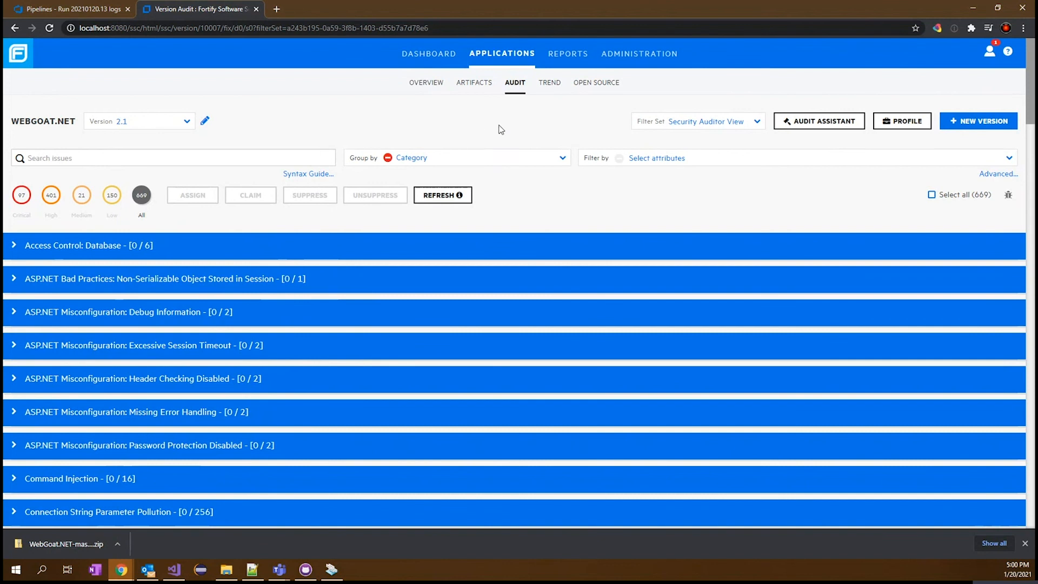
mouse_move(480, 132)
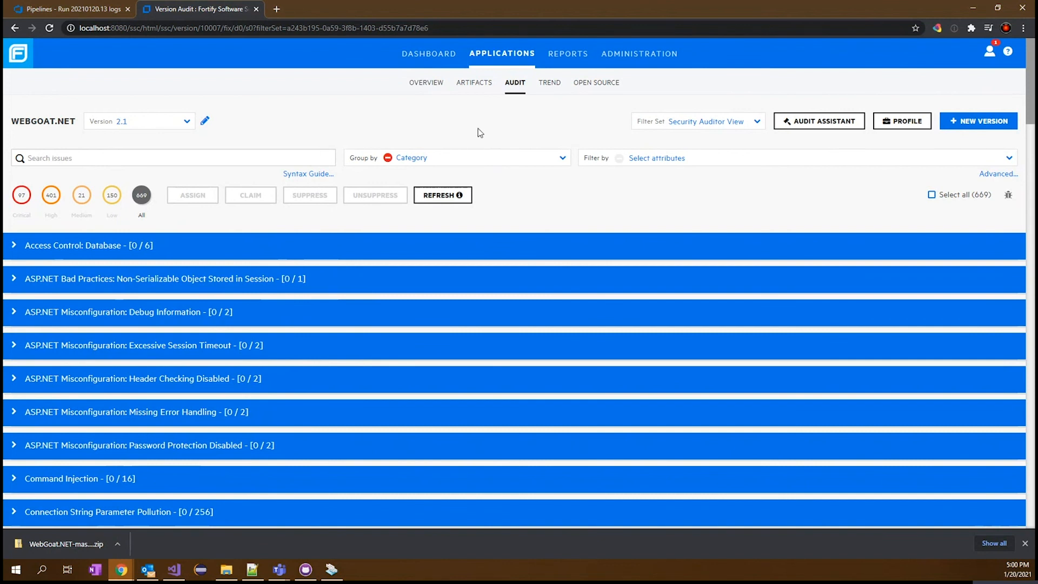
mouse_move(233, 468)
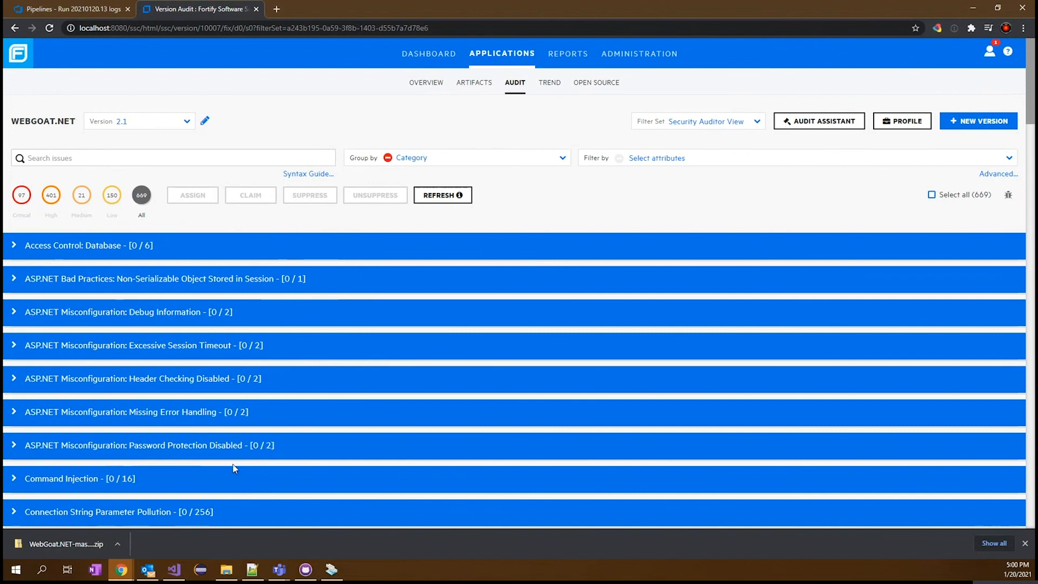
mouse_move(173, 569)
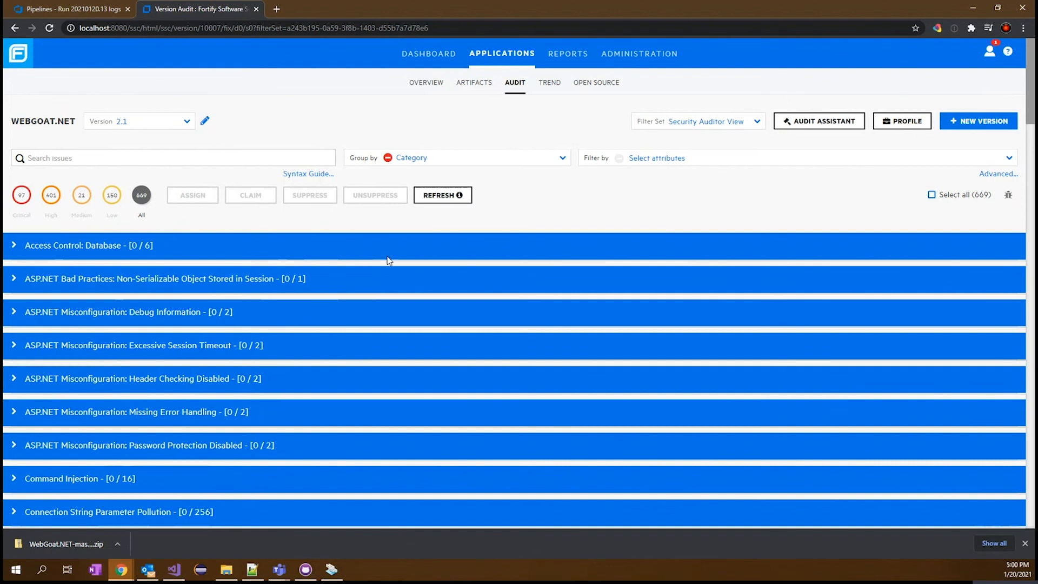
mouse_move(173, 570)
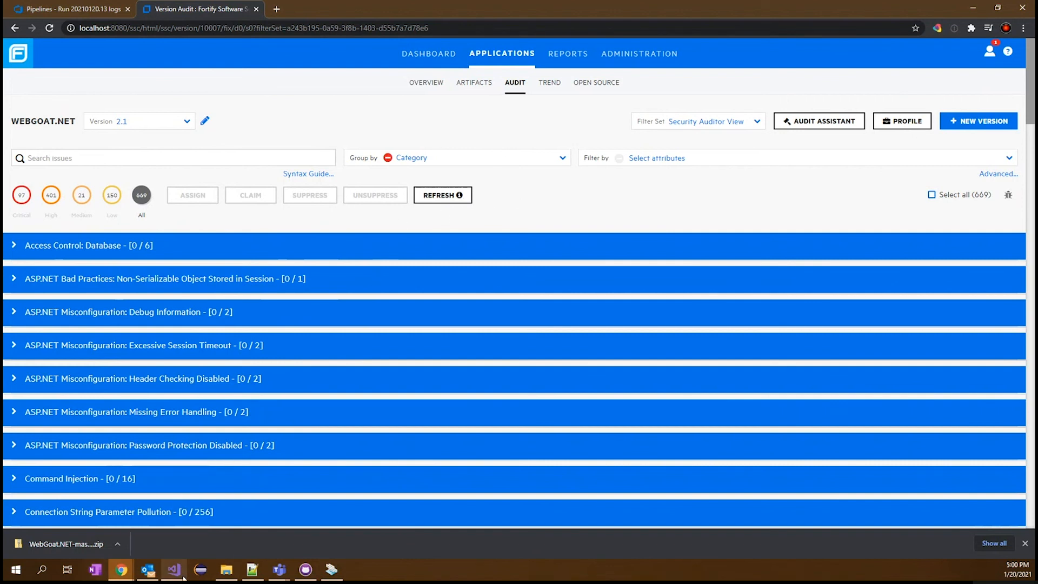
Download the WebGoat.NET 2.1 audit and list SQL Injection issues under Security Auditor View
left_click(174, 569)
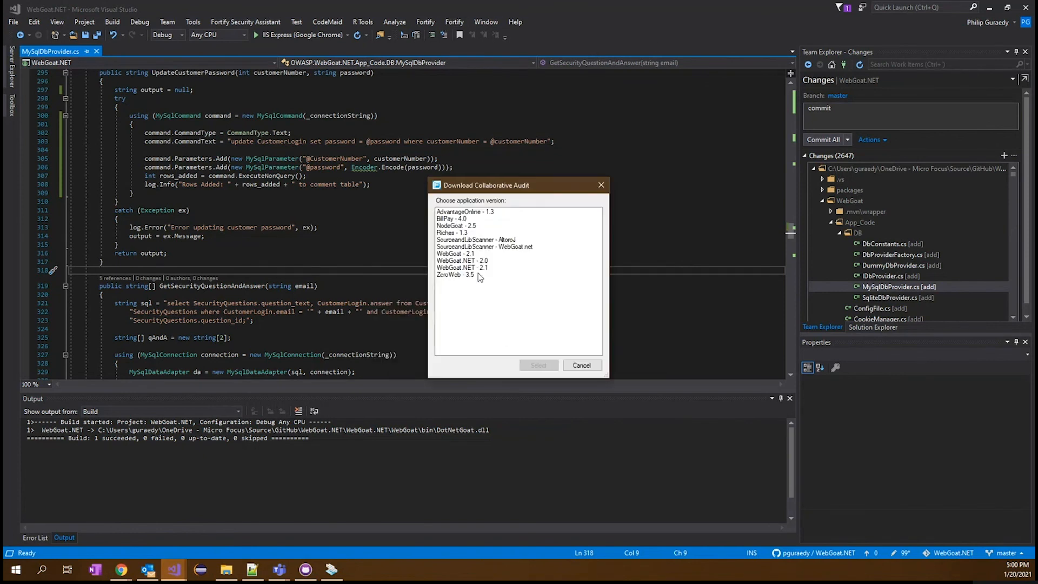
left_click(581, 364)
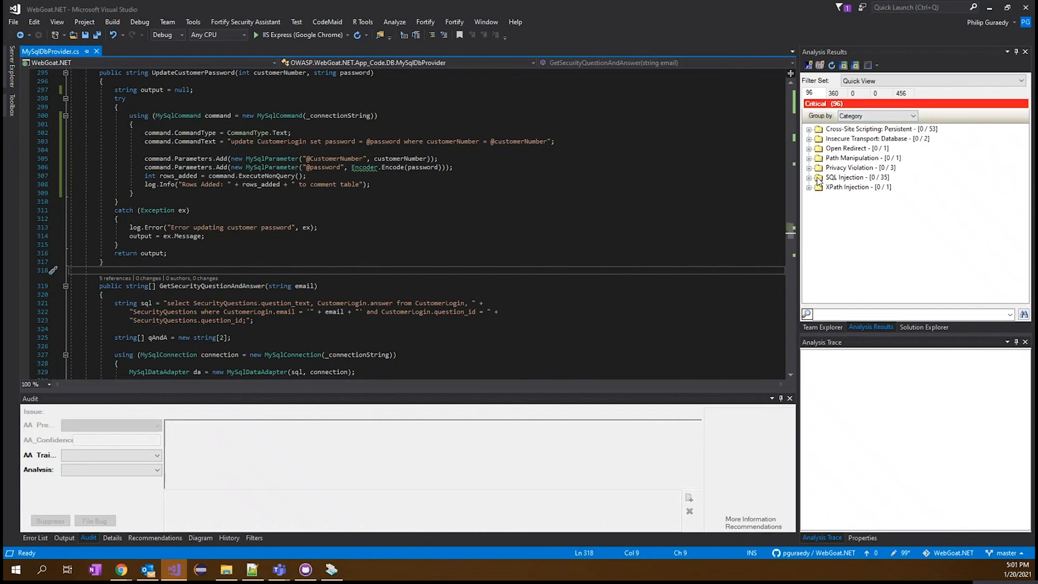
left_click(808, 177)
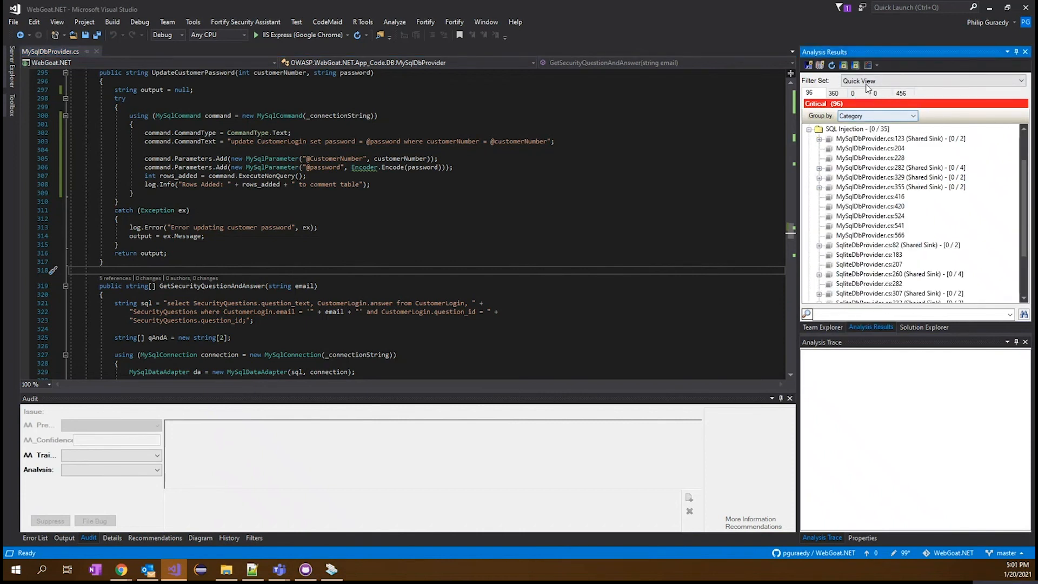
left_click(929, 80)
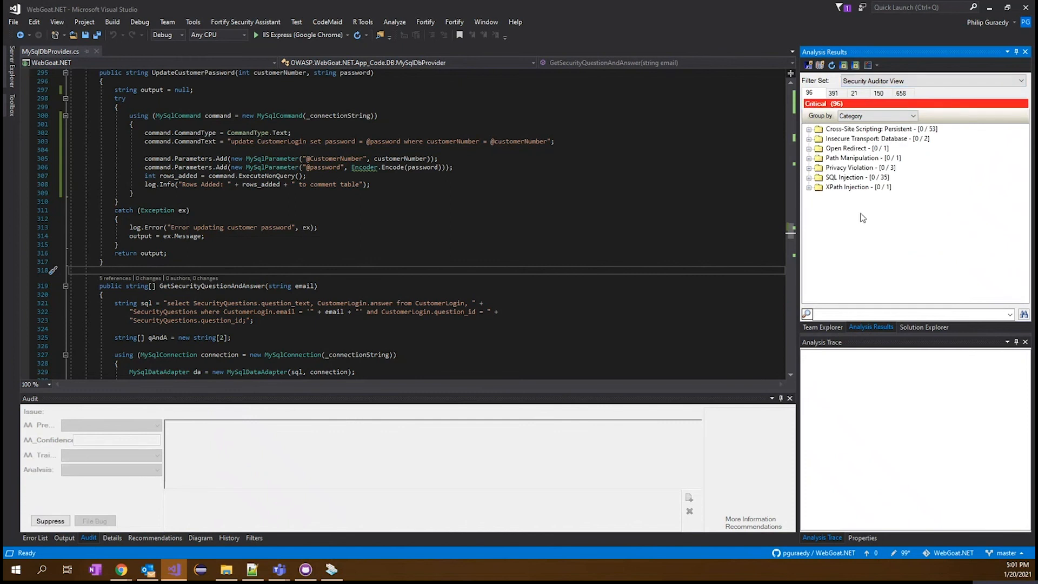
left_click(808, 176)
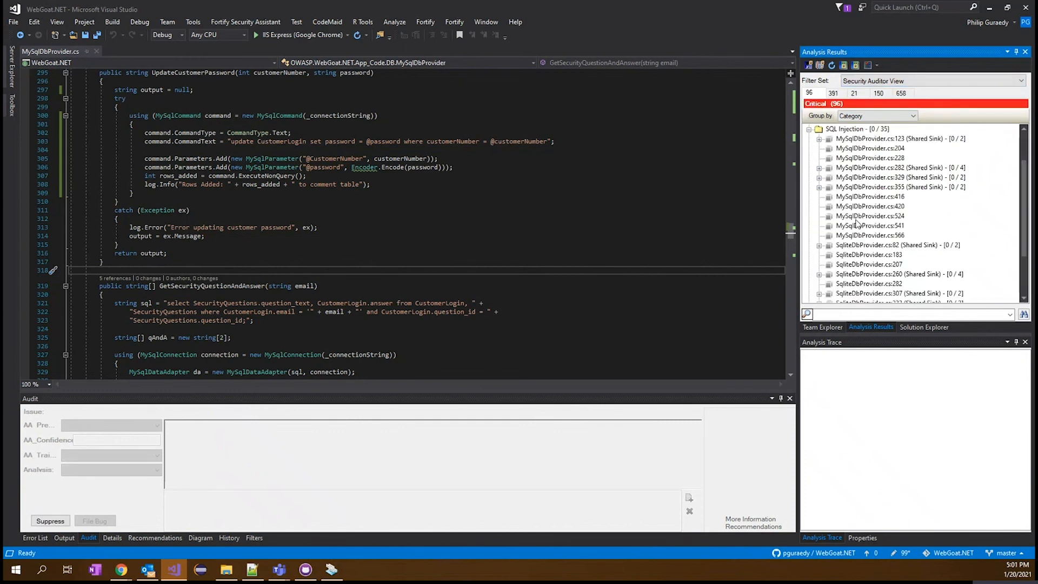
mouse_move(914, 211)
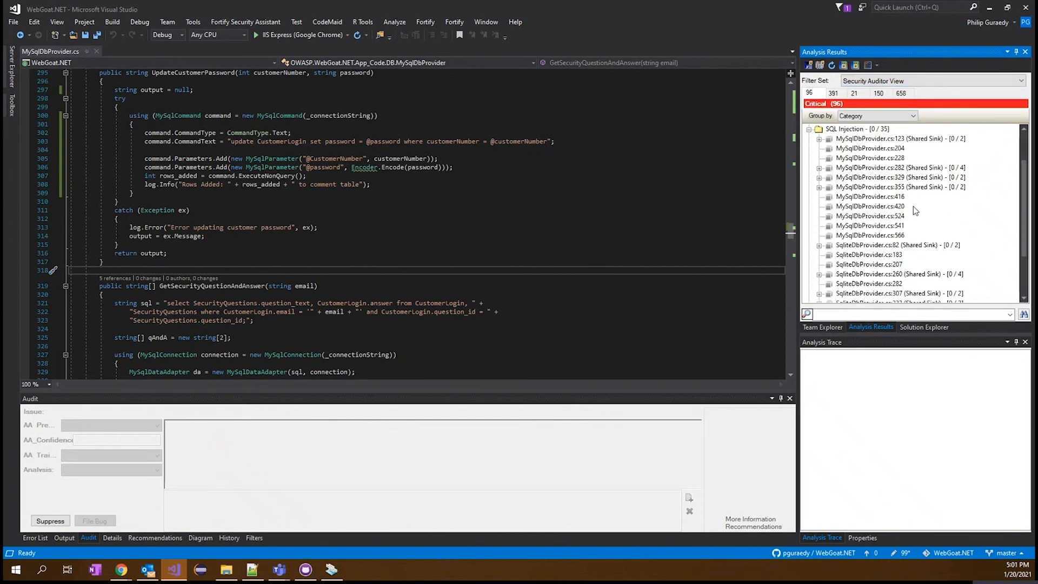
mouse_move(873, 205)
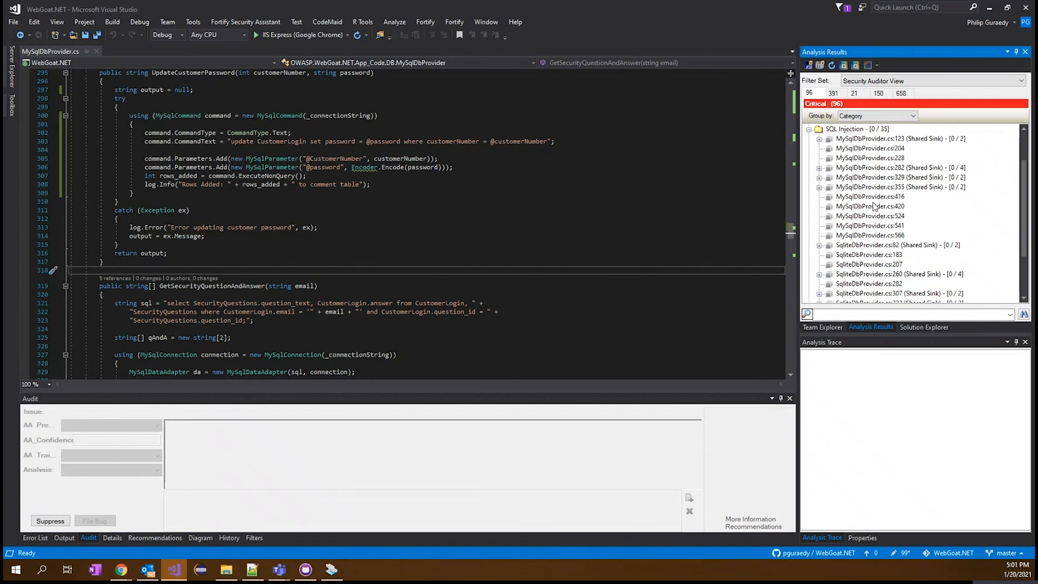
View the SQL Injection issue at MySqlDbProvider.cs:416 with its recommendations and data-flow diagram
left_click(869, 197)
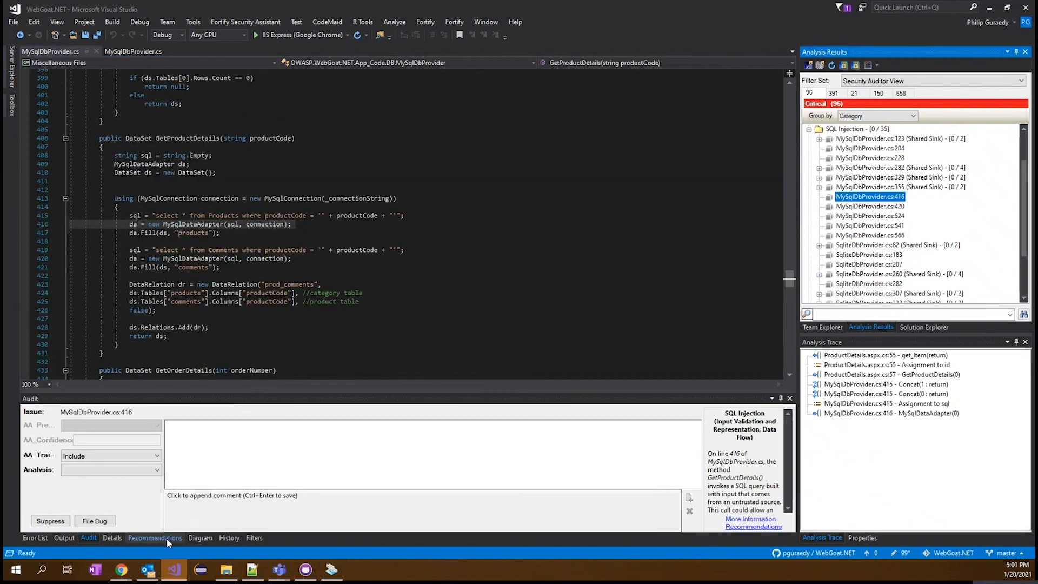
left_click(154, 538)
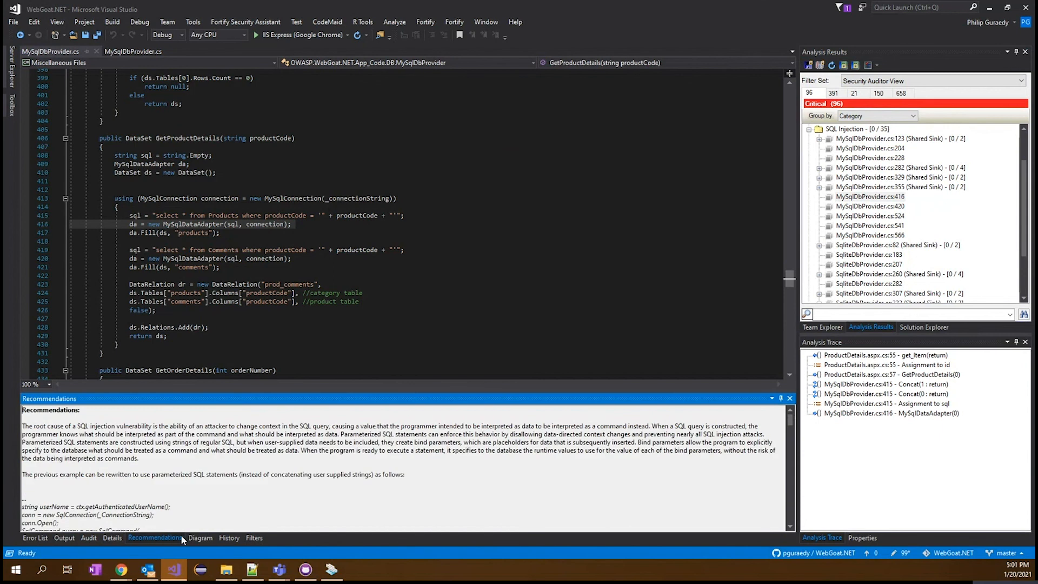
left_click(200, 538)
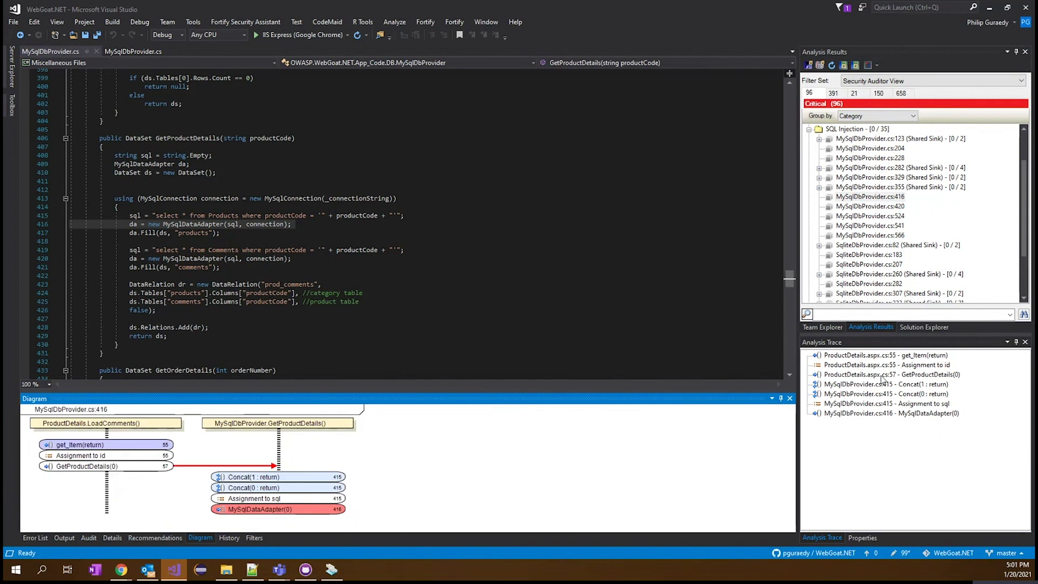